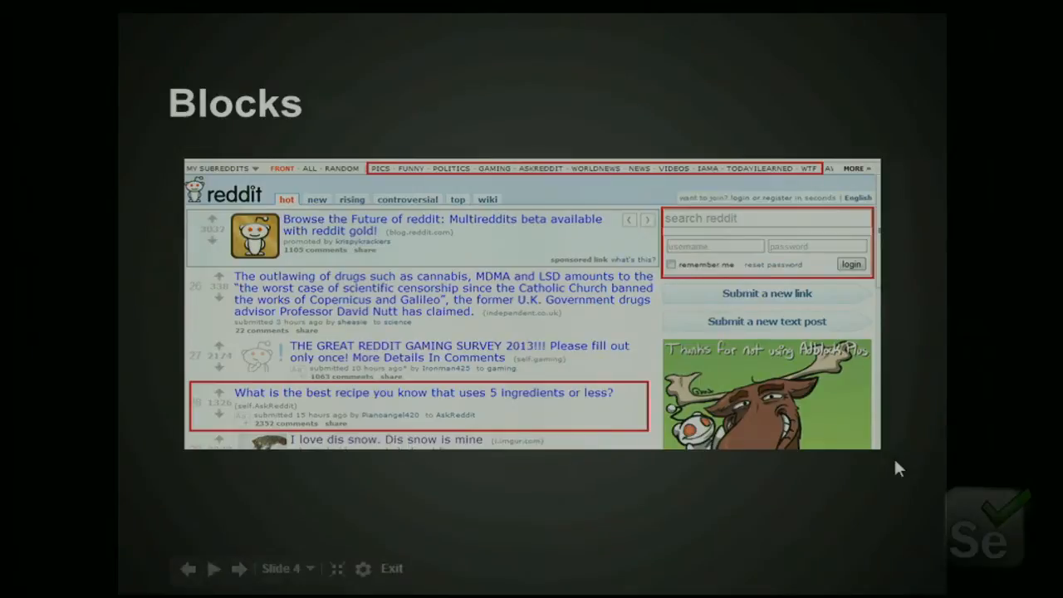
# Step: Switch from the Blocks slideshow to the Visual Studio project with Alt+Tab
pyautogui.press('alt+tab')
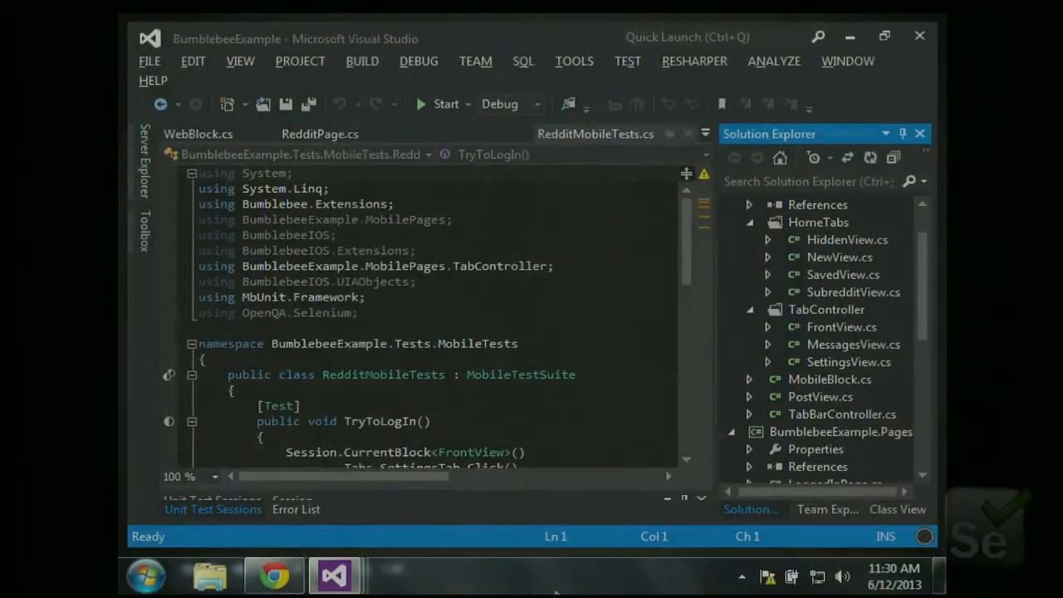
pyautogui.scroll(-3)
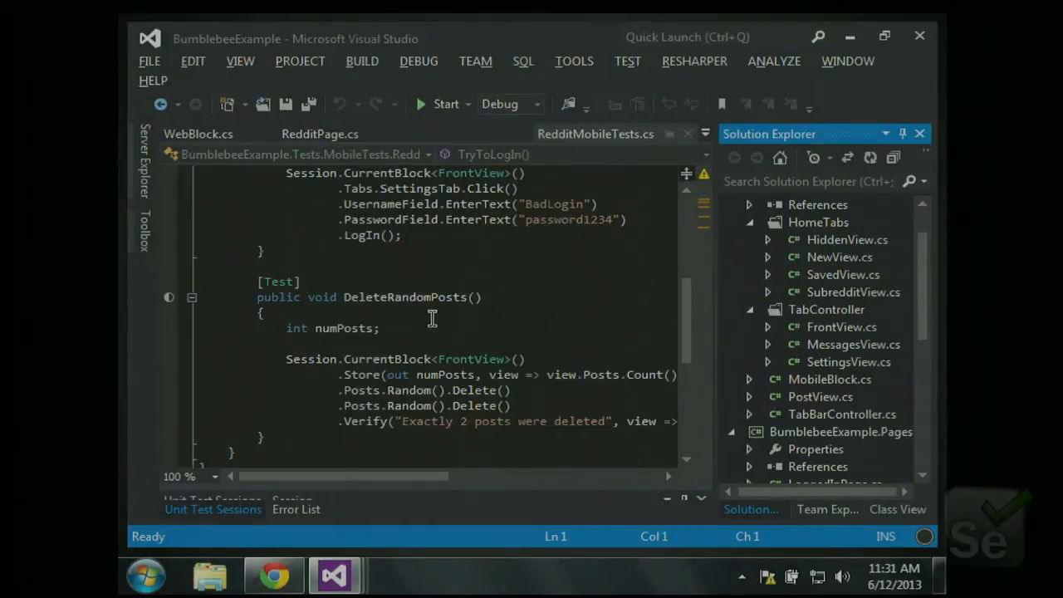
pyautogui.click(319, 134)
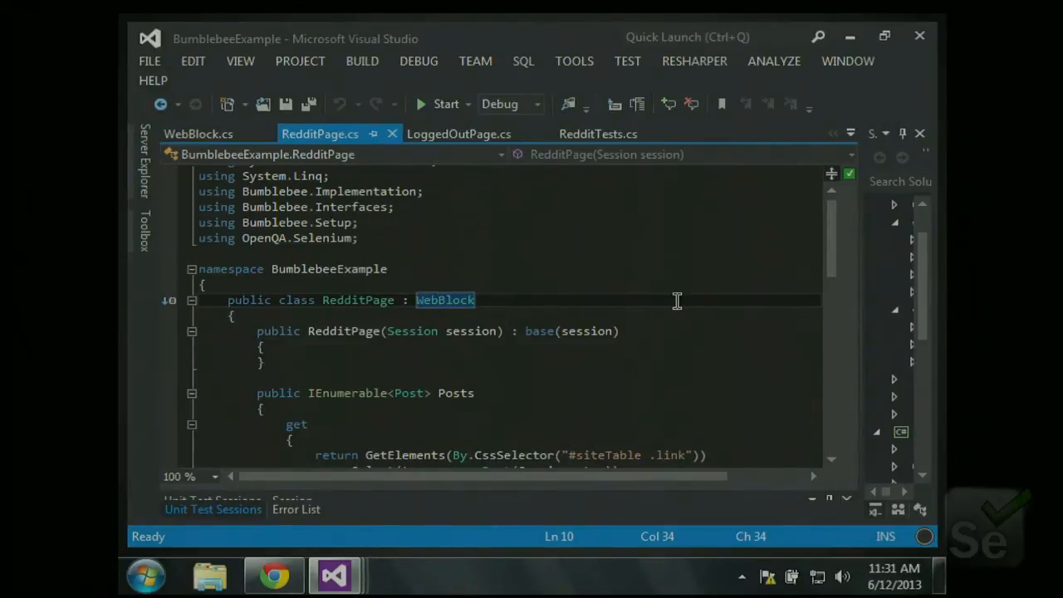
pyautogui.scroll(-3)
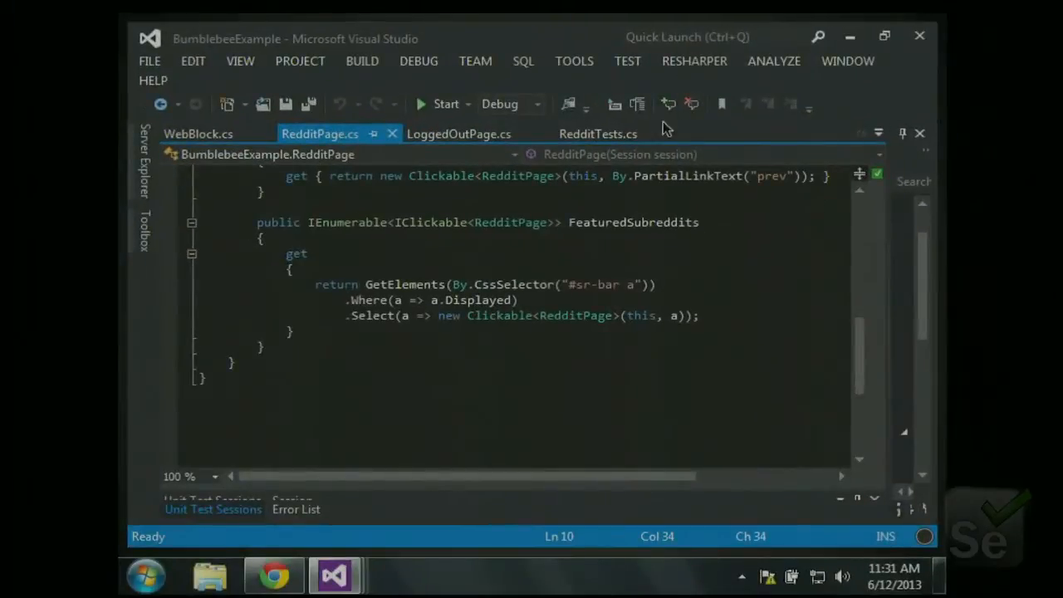
pyautogui.moveTo(573, 276)
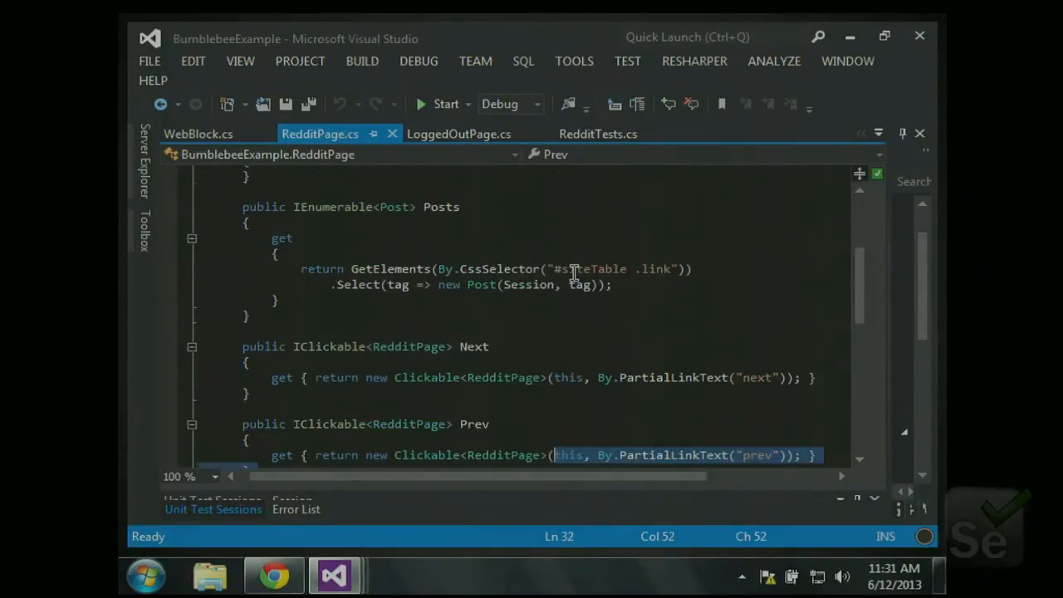
pyautogui.click(639, 268)
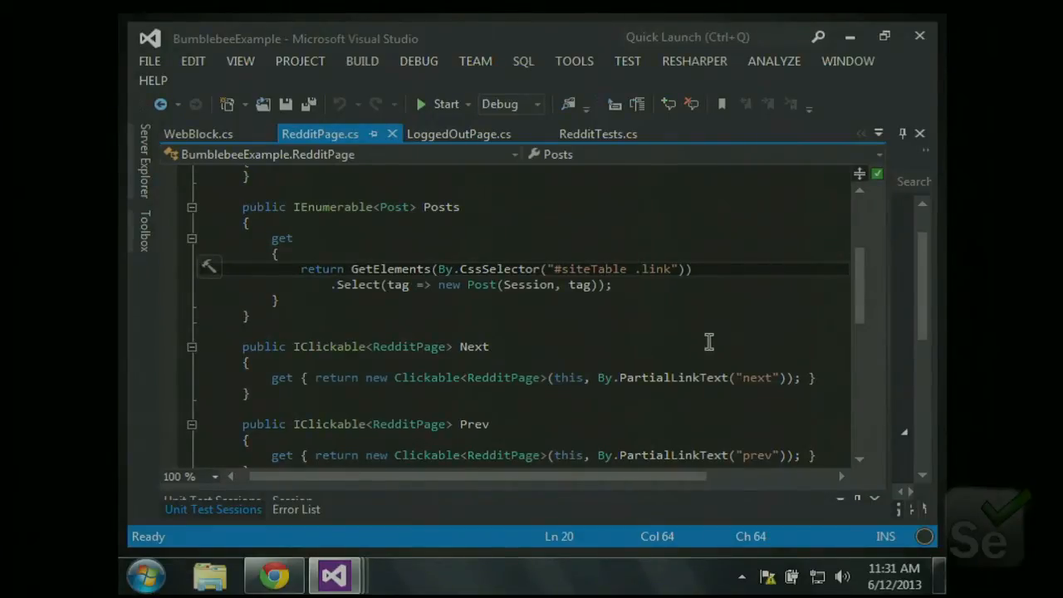
pyautogui.moveTo(664, 301)
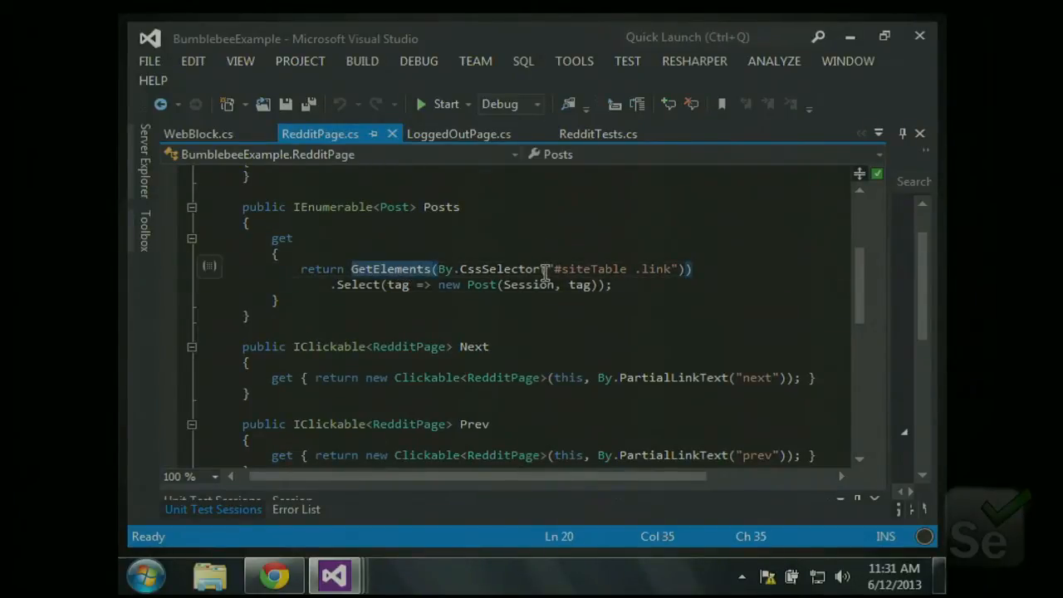
pyautogui.doubleClick(391, 269)
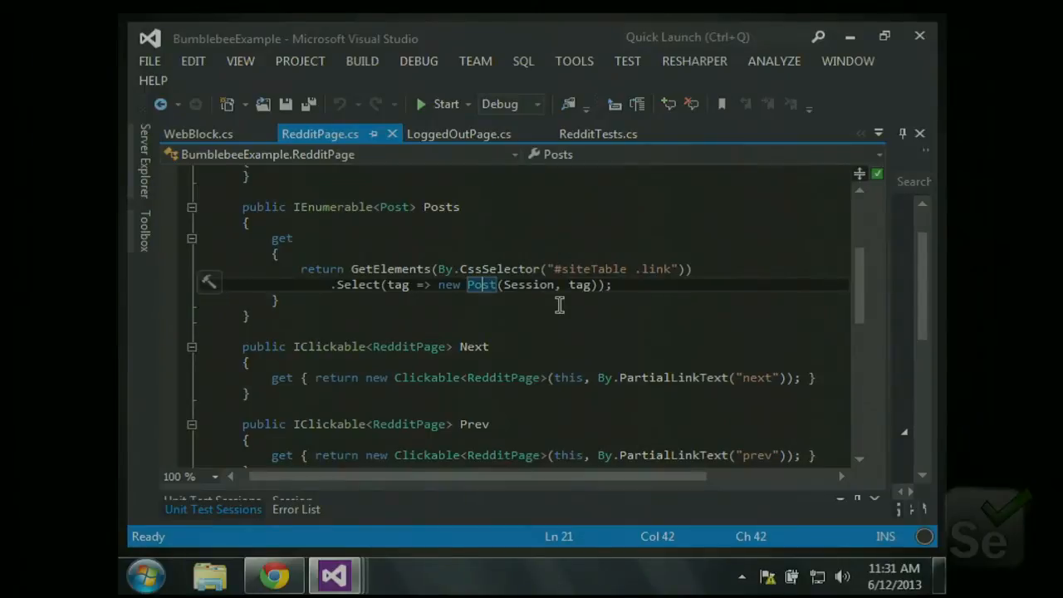
pyautogui.moveTo(526, 318)
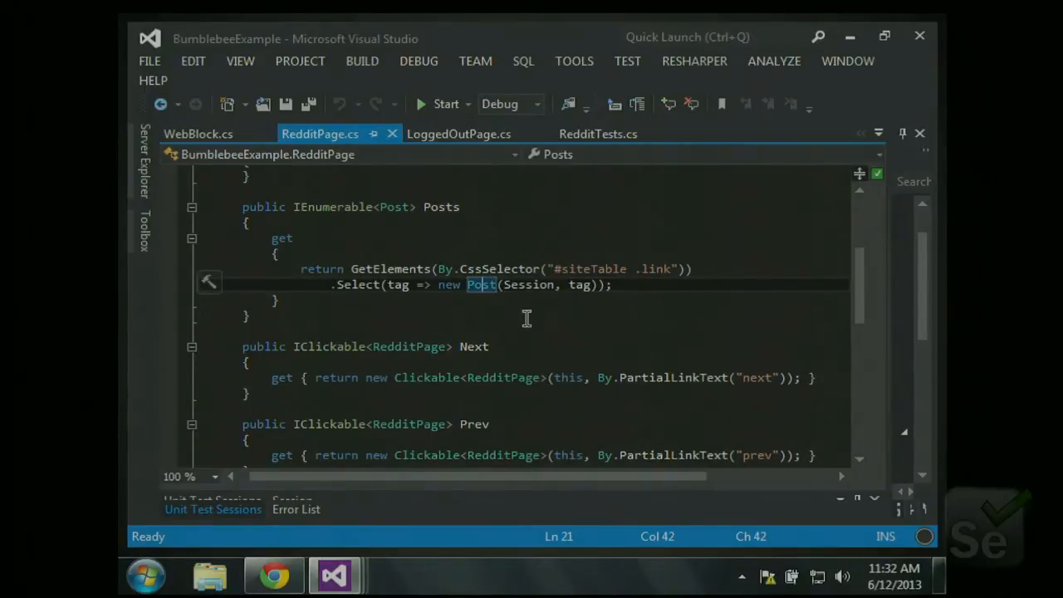
pyautogui.scroll(-3)
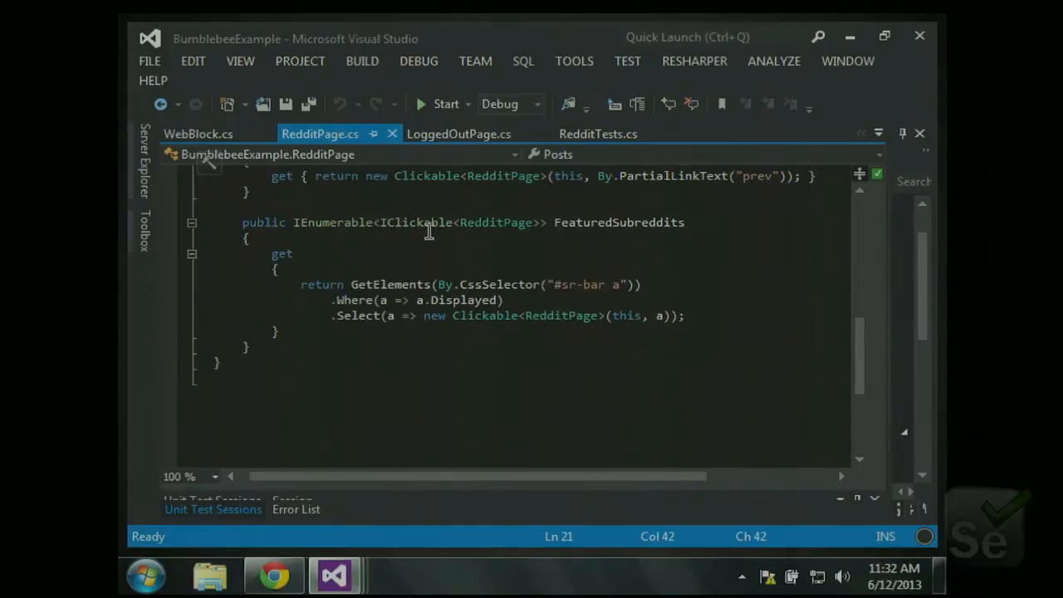
pyautogui.moveTo(594, 228)
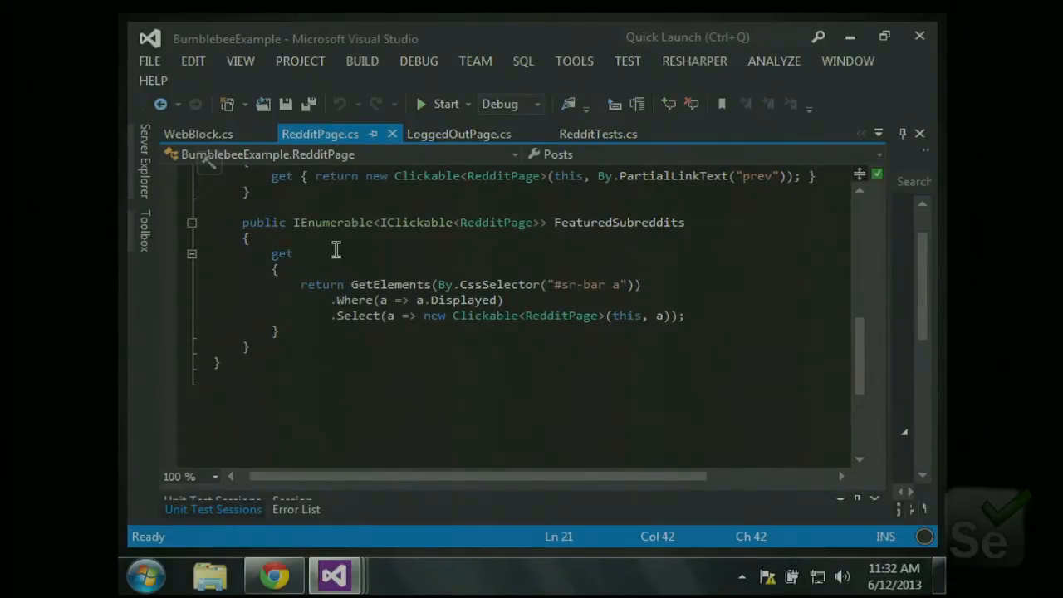
# Step: Show RedditTests.cs scrolled to ShowPostsFromRandomSubreddit, cursor after CurrentBlock<LoggedOutPage>()
pyautogui.click(598, 134)
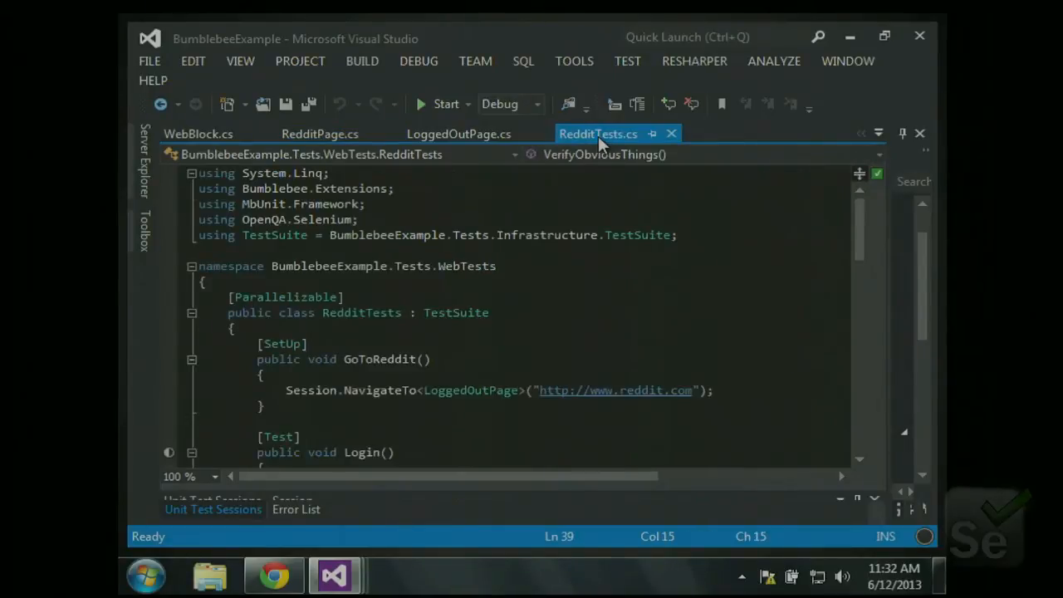
pyautogui.scroll(-3)
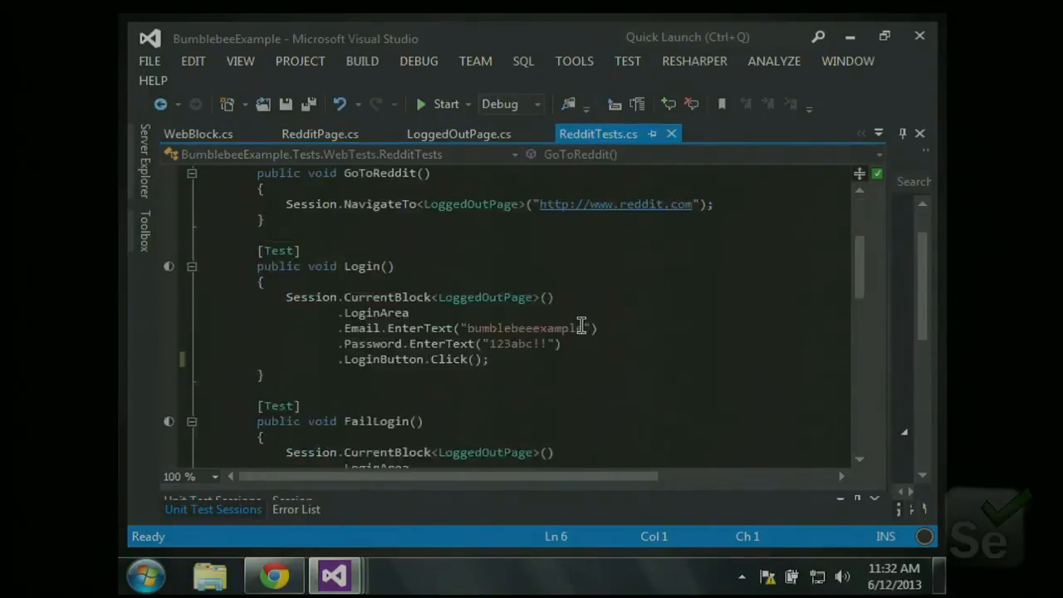
pyautogui.scroll(-3)
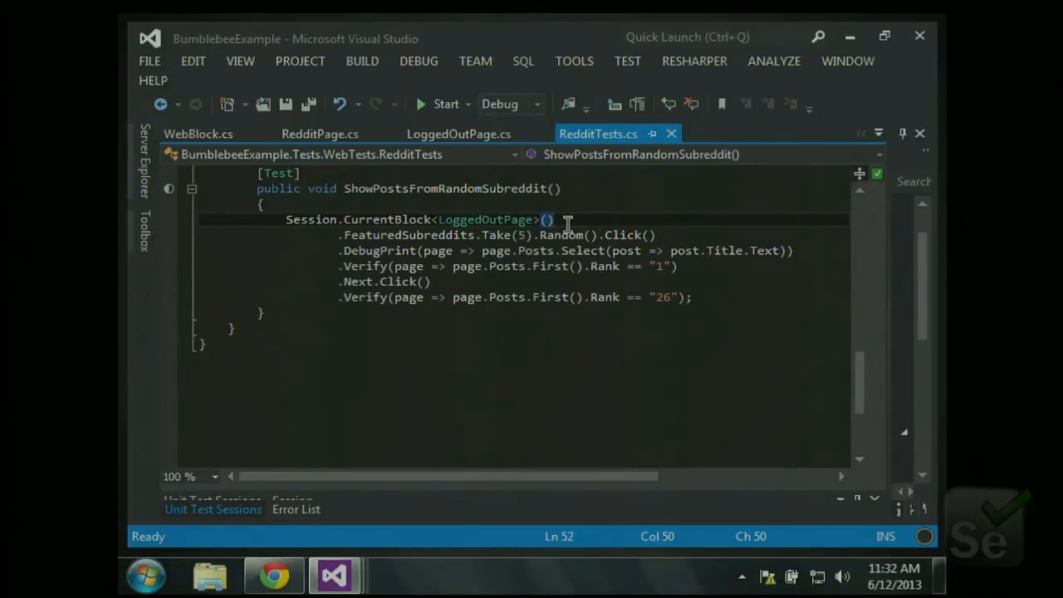
pyautogui.doubleClick(484, 219)
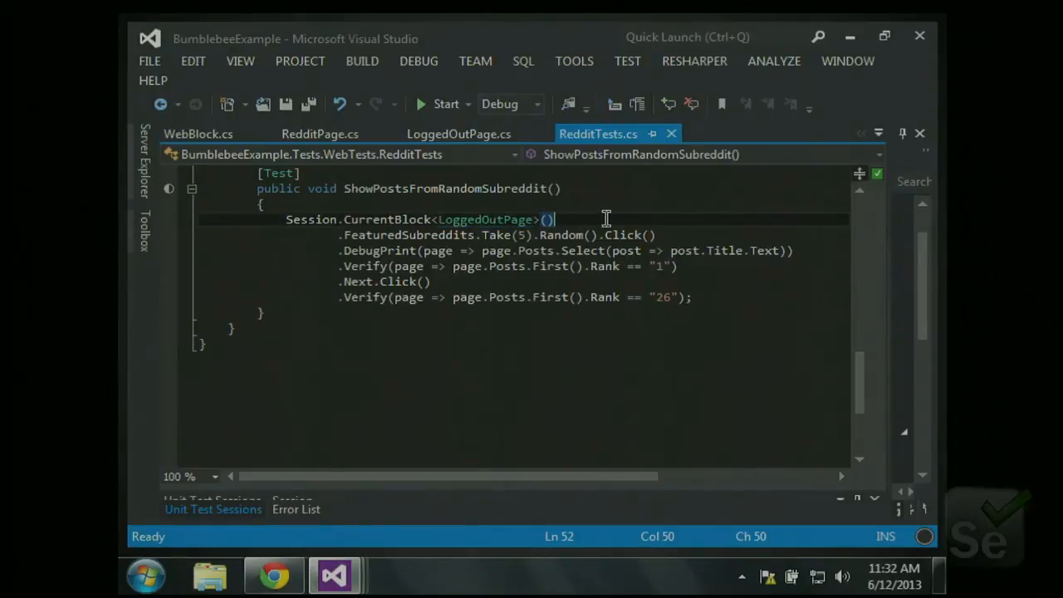
pyautogui.write('.')
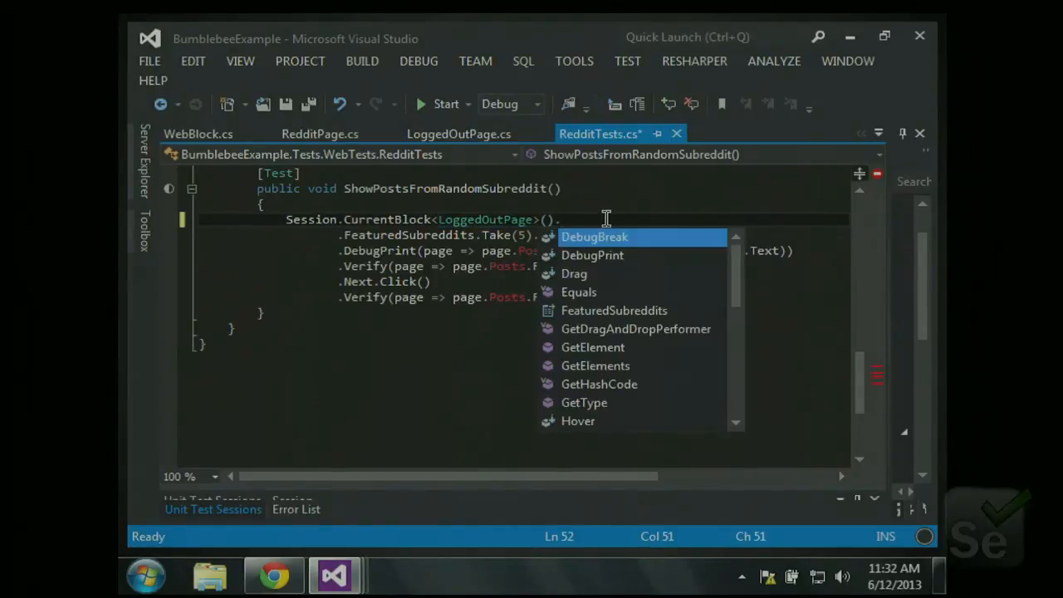
pyautogui.scroll(-3)
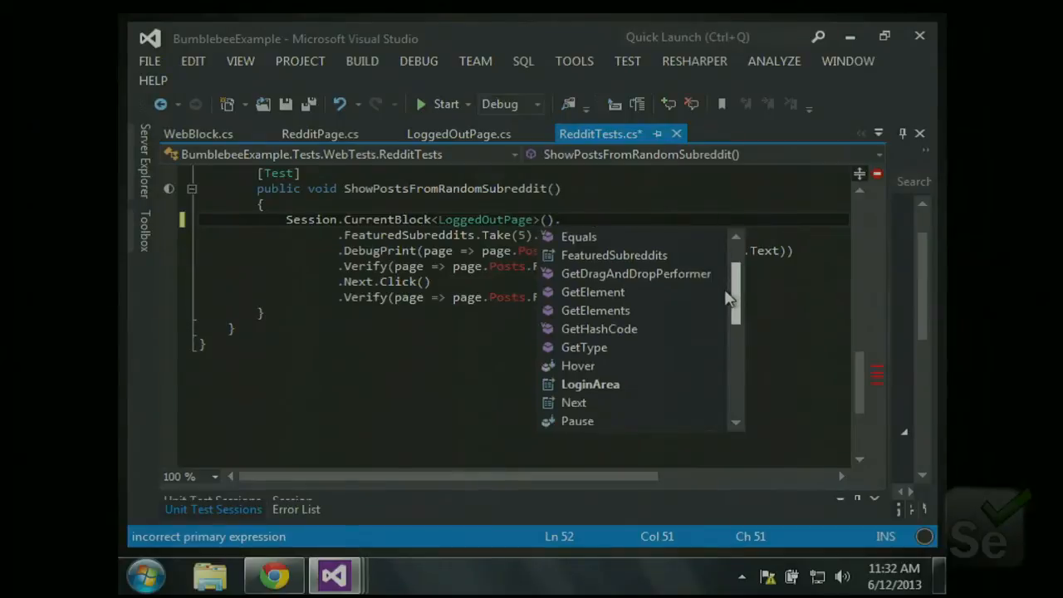
pyautogui.scroll(-3)
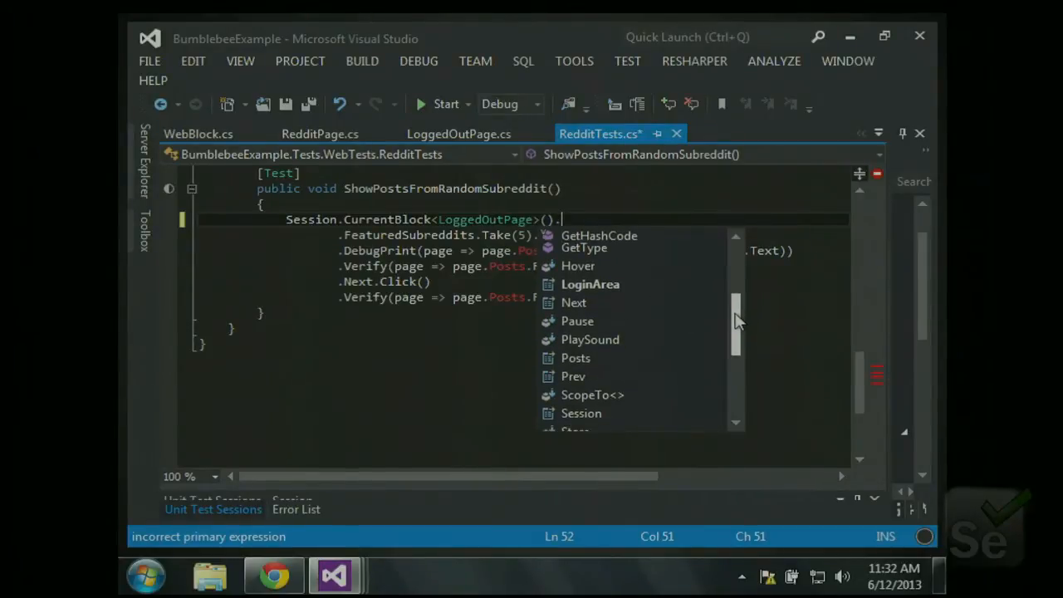
pyautogui.scroll(-3)
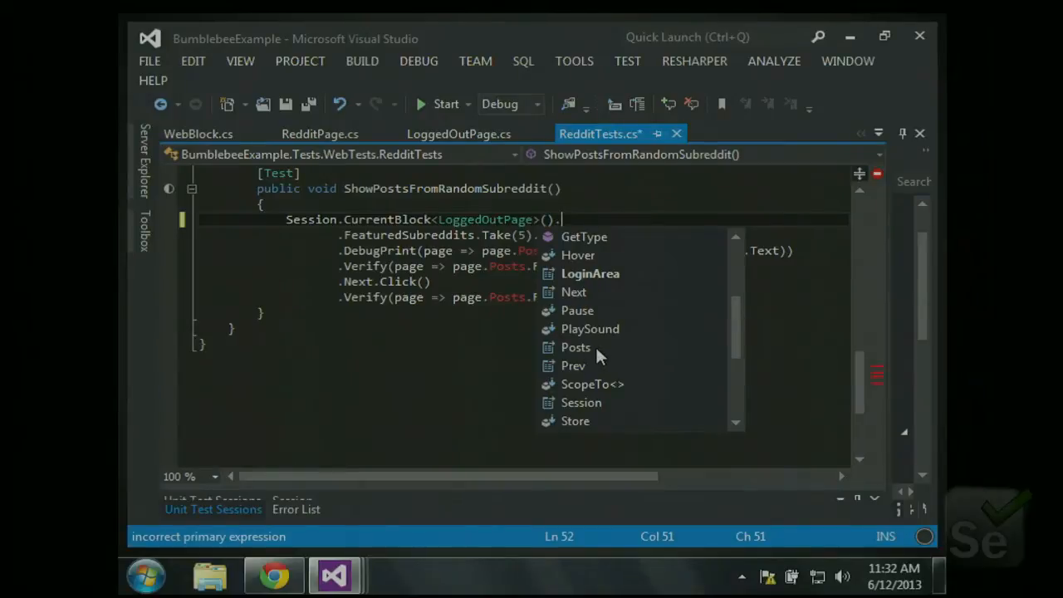
pyautogui.scroll(-3)
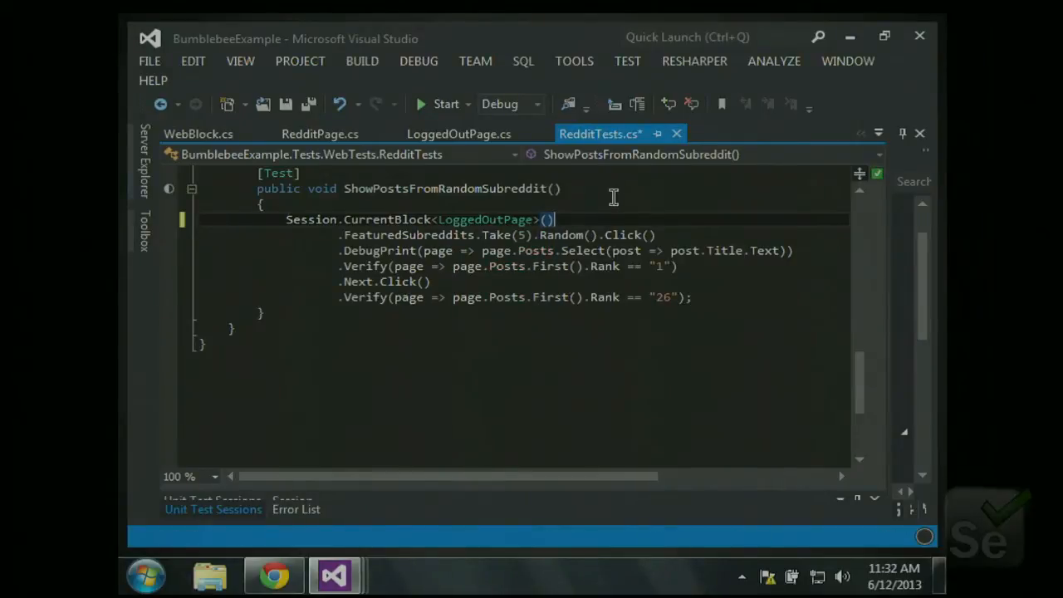
# Step: Highlight FeaturedSubreddits in the test and jump to its RedditPage.cs definition
pyautogui.doubleClick(407, 235)
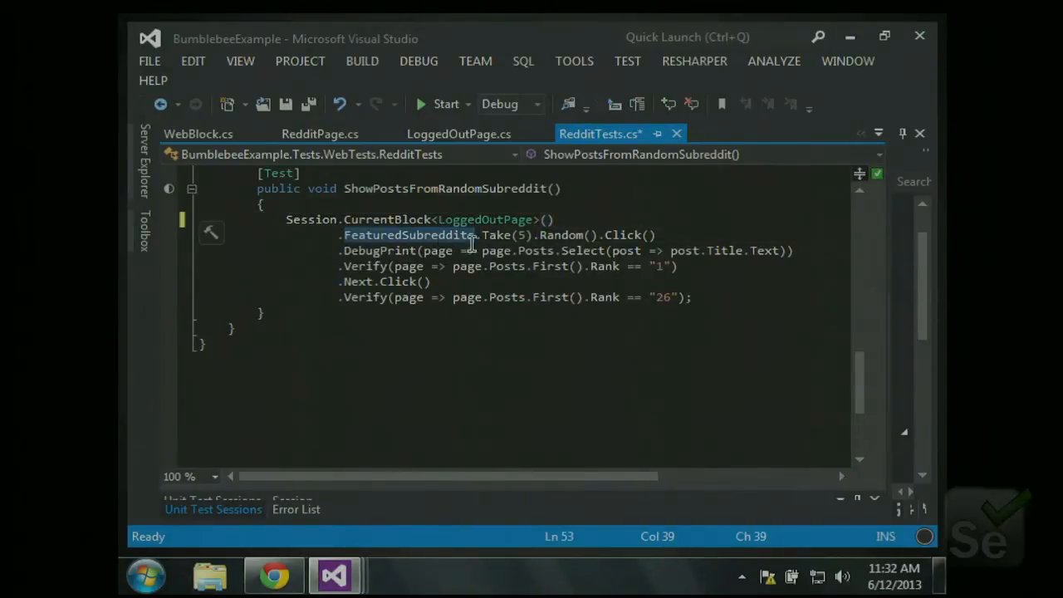
pyautogui.doubleClick(407, 234)
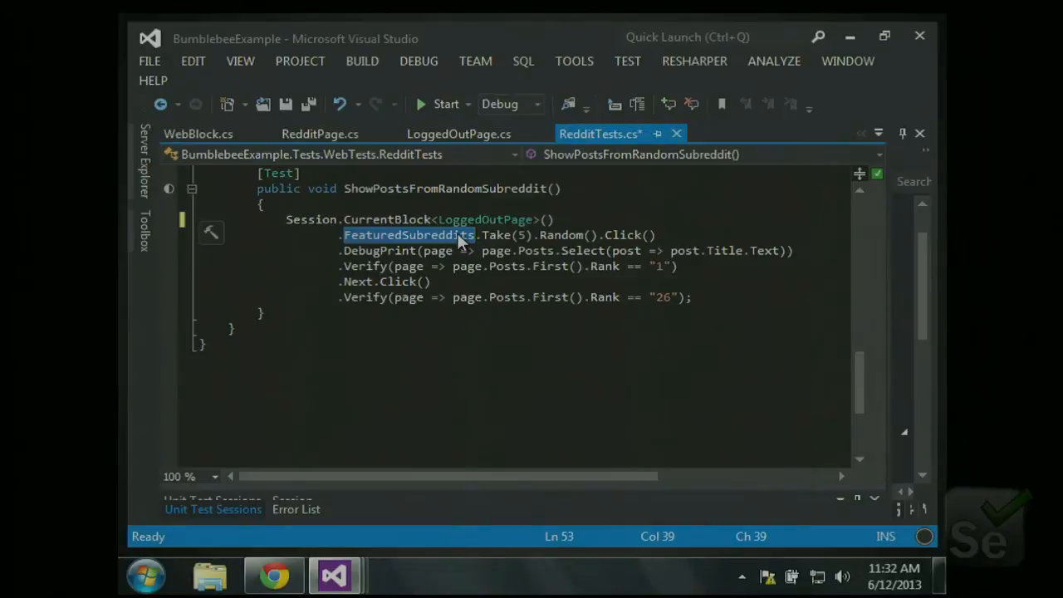
pyautogui.moveTo(503, 235)
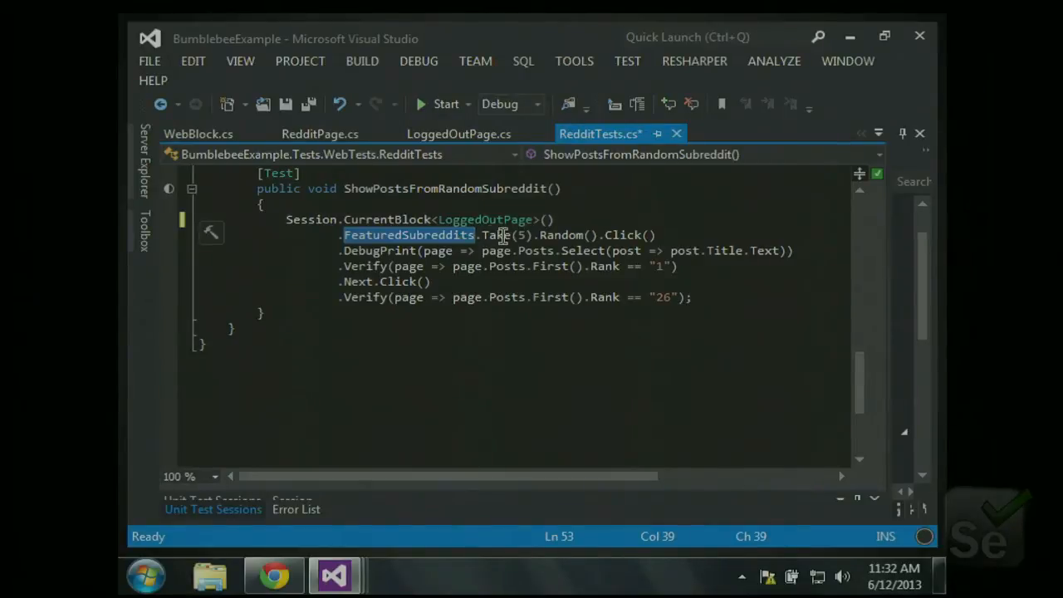
pyautogui.moveTo(529, 214)
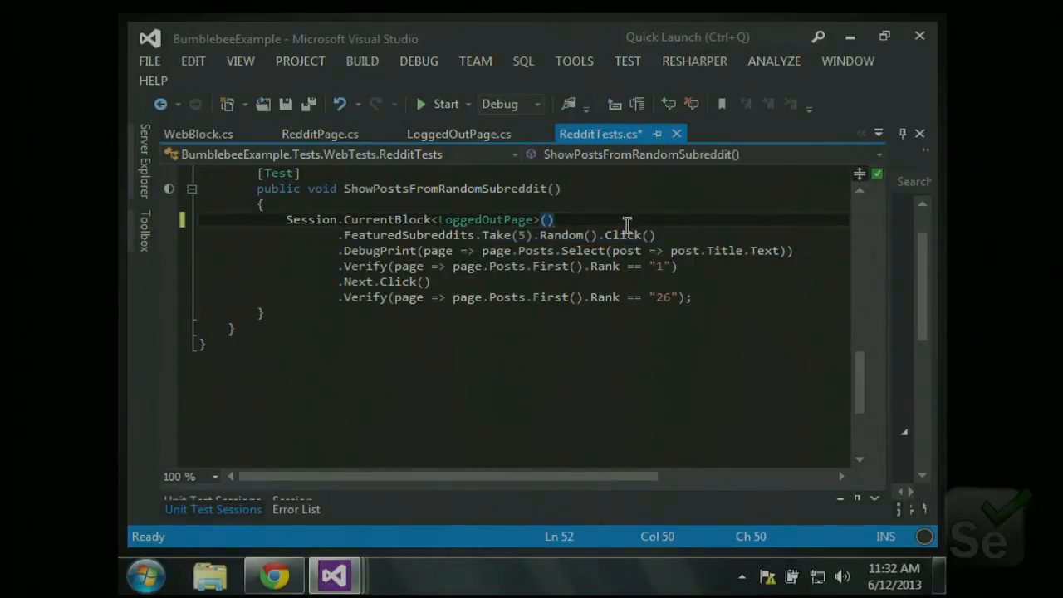
pyautogui.moveTo(623, 236)
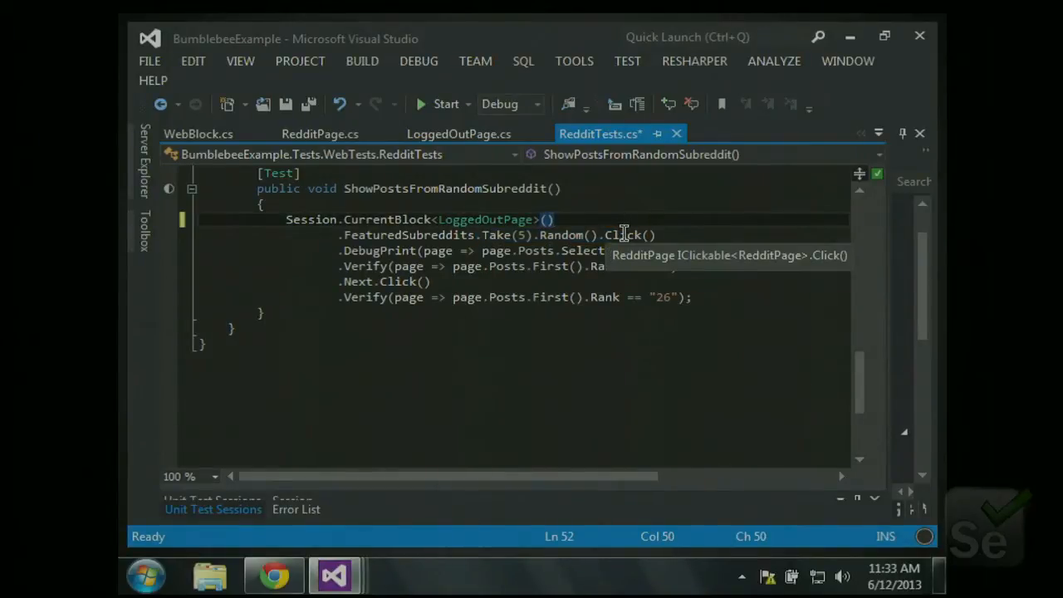
pyautogui.click(320, 134)
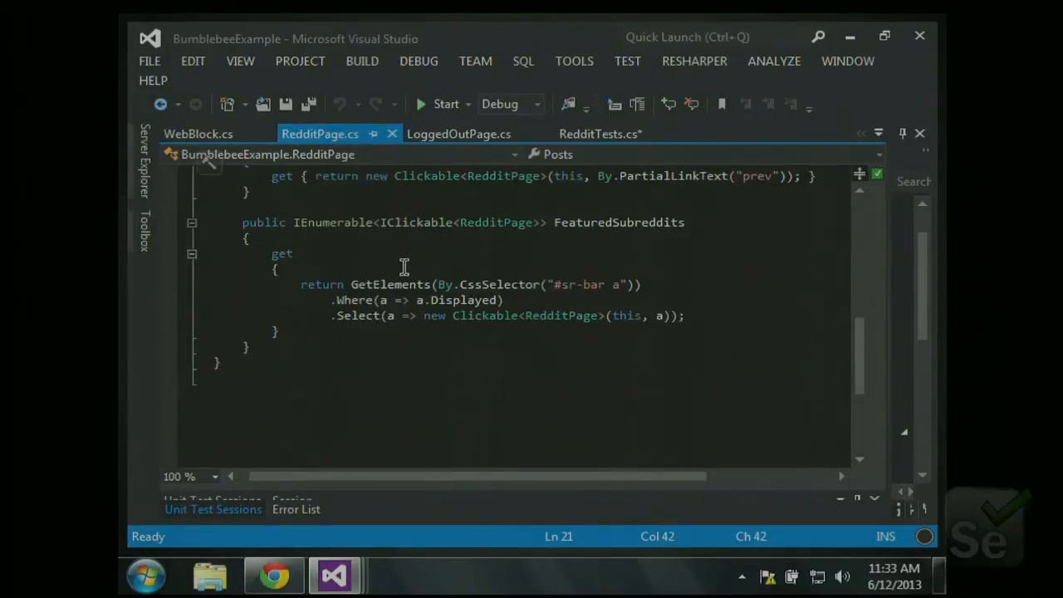
pyautogui.doubleClick(496, 223)
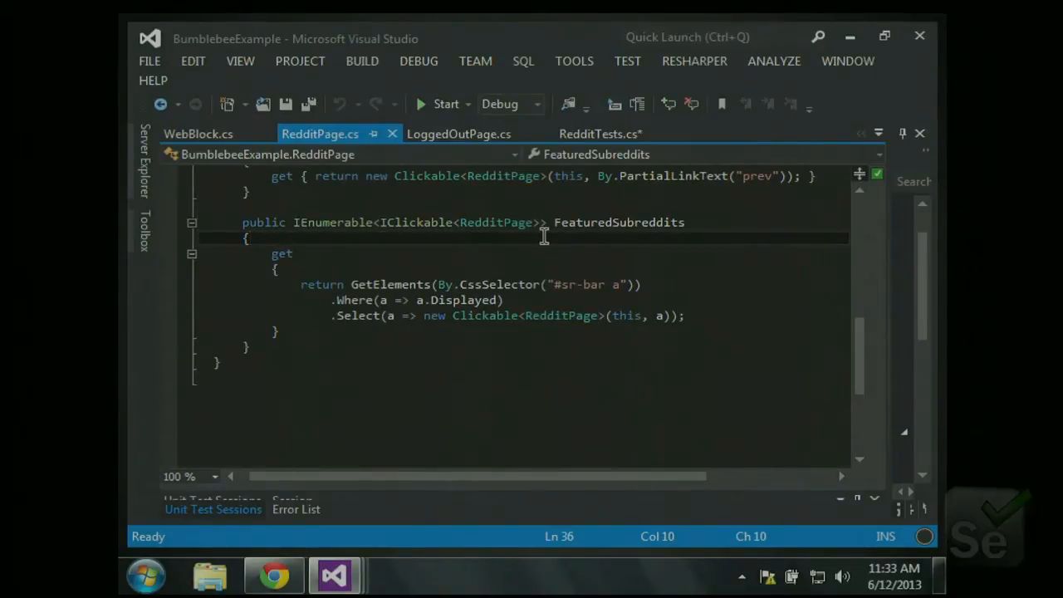
pyautogui.click(495, 223)
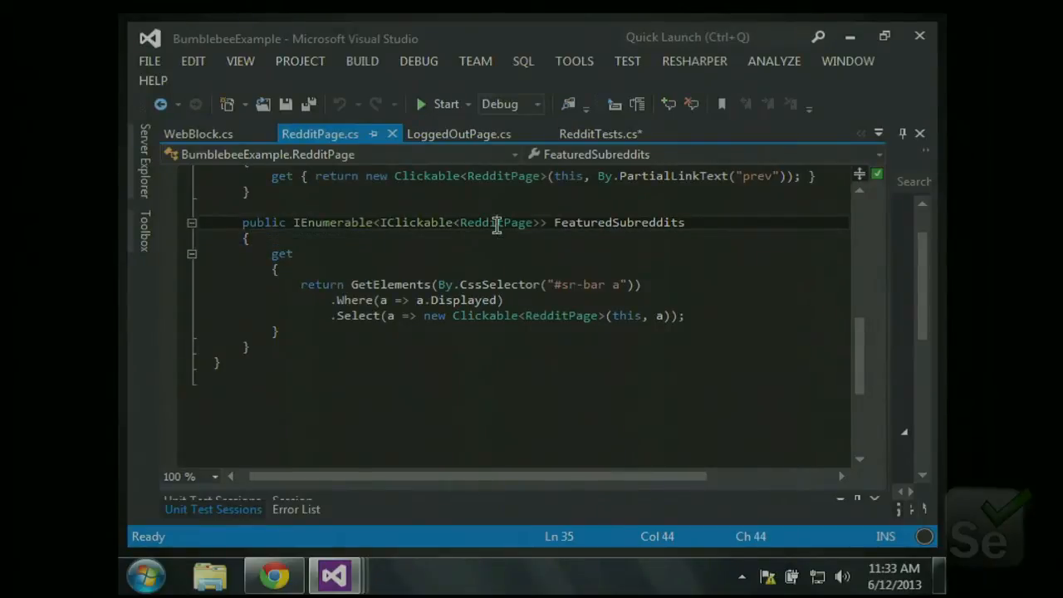
pyautogui.doubleClick(496, 222)
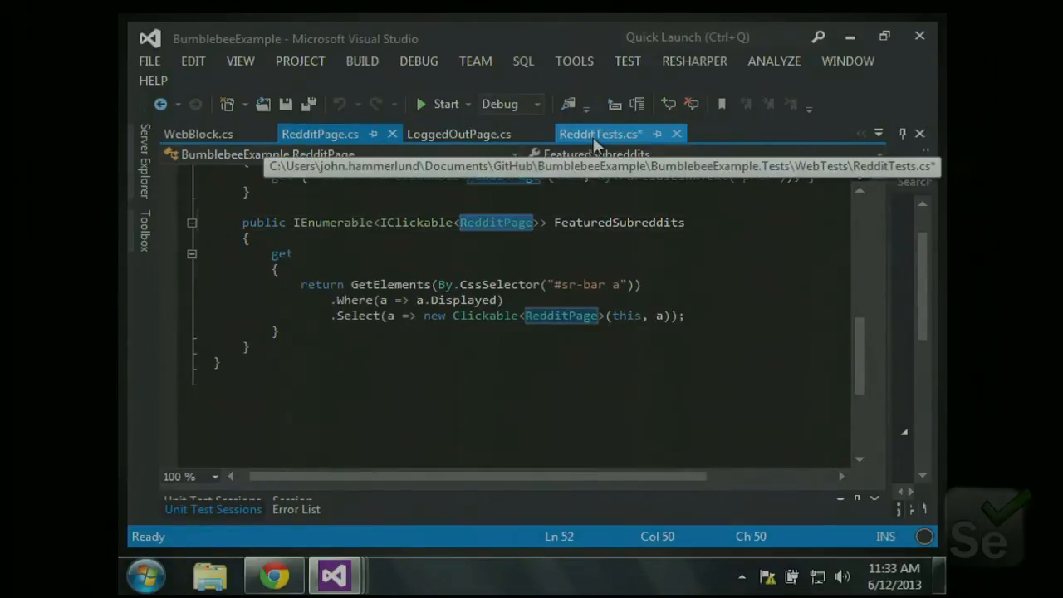
# Step: Back in RedditTests.cs, highlight the DebugPrint line and the first post's rank check
pyautogui.click(599, 134)
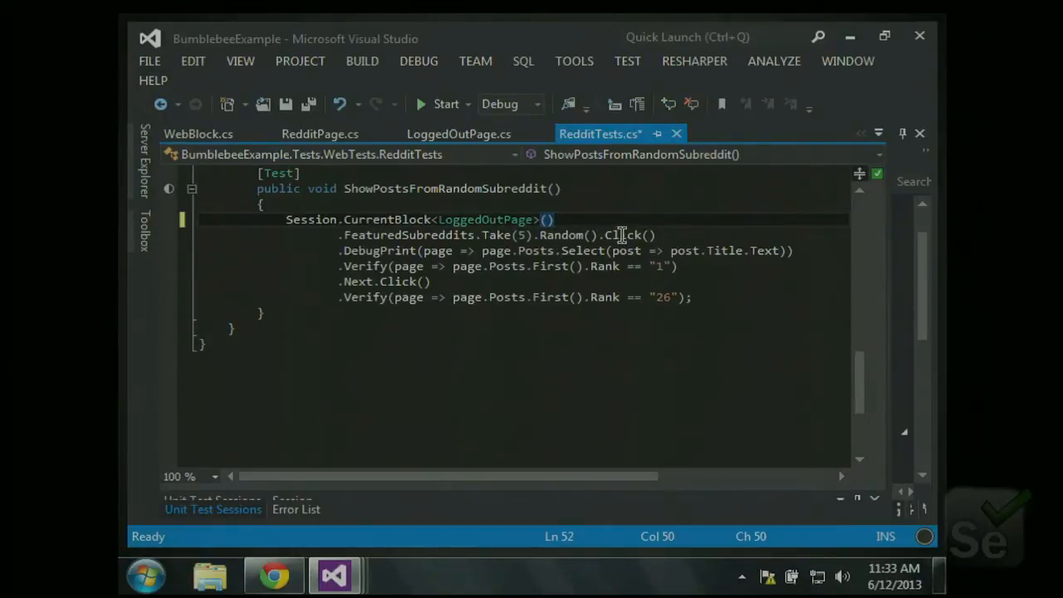
pyautogui.moveTo(621, 235)
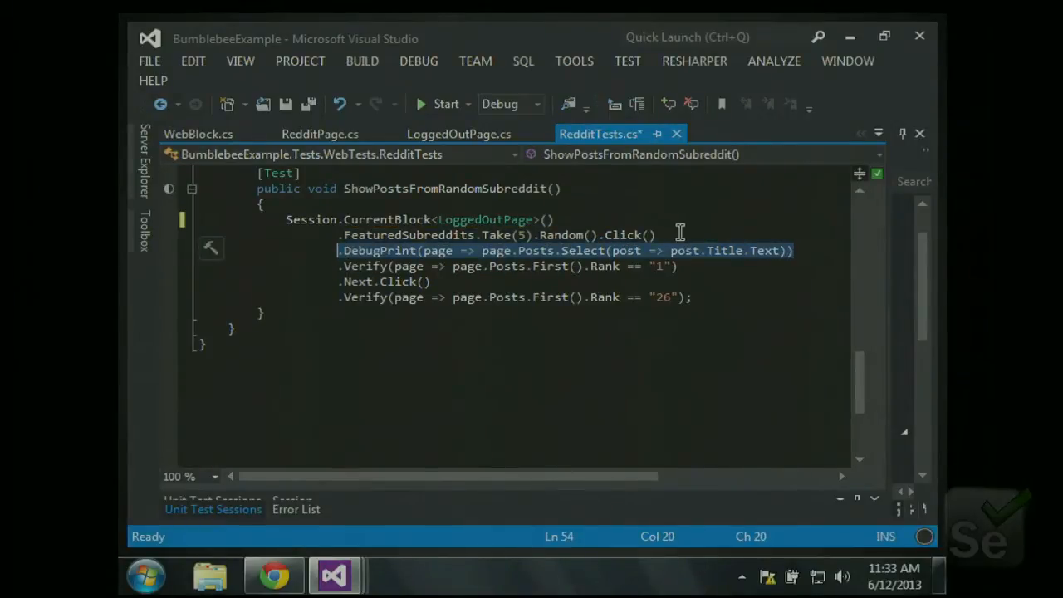
pyautogui.click(797, 250)
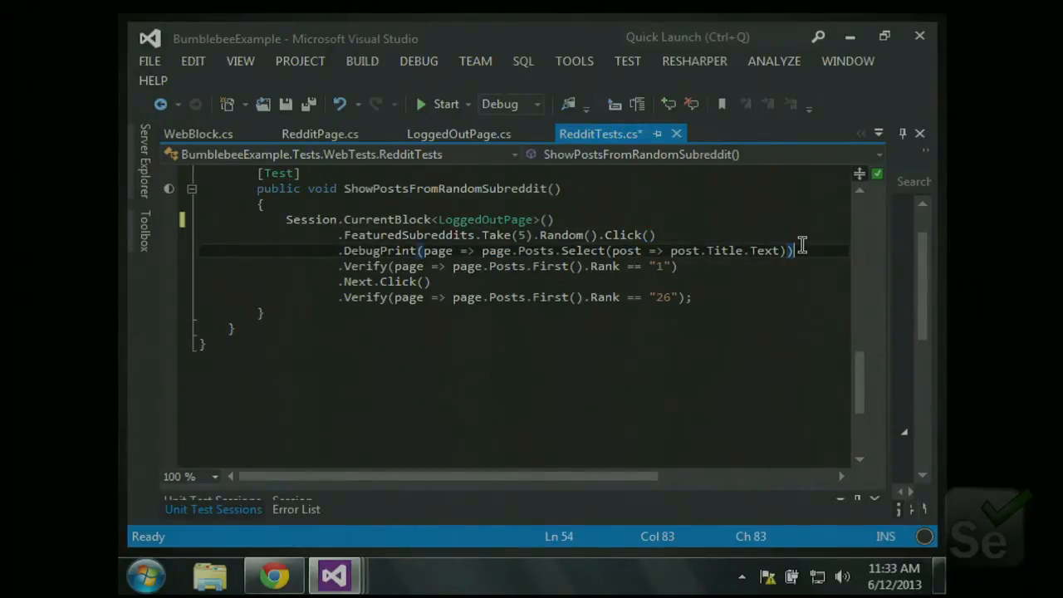
pyautogui.moveTo(669, 303)
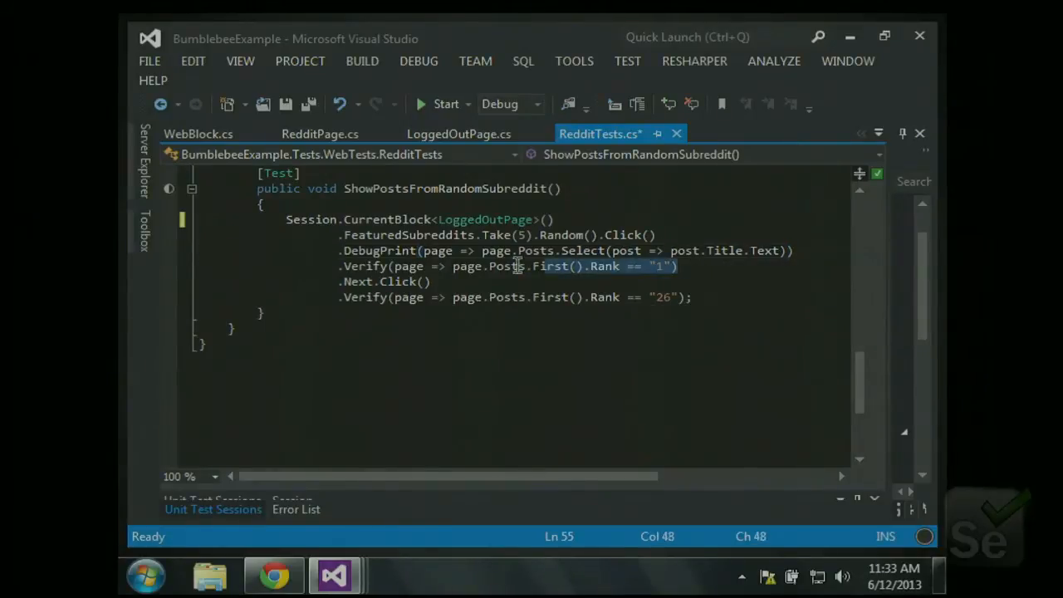
pyautogui.tripleClick(507, 266)
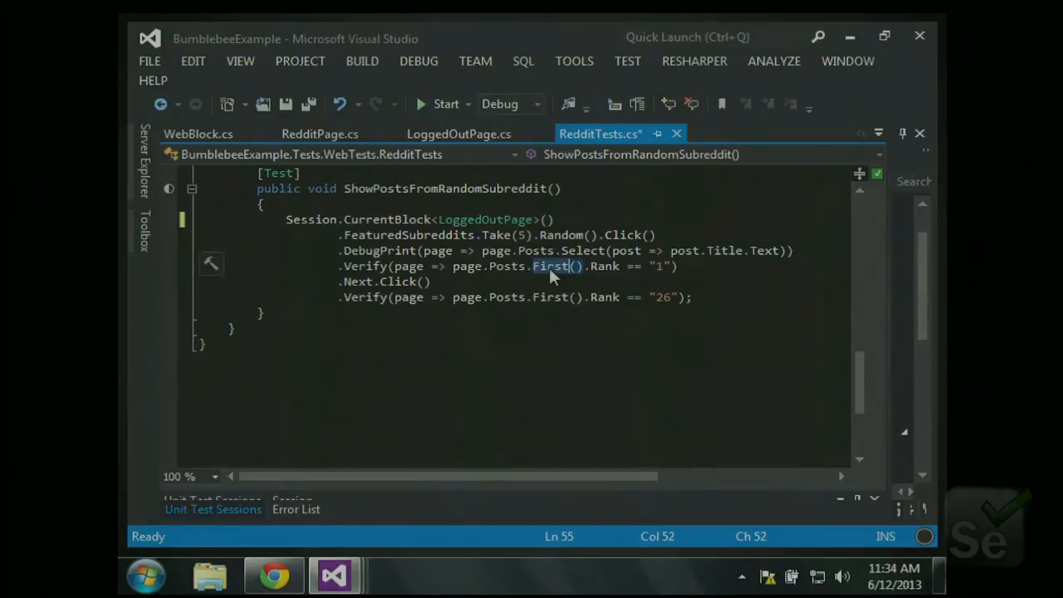
# Step: Select First() in the first rank-verification line
pyautogui.doubleClick(549, 266)
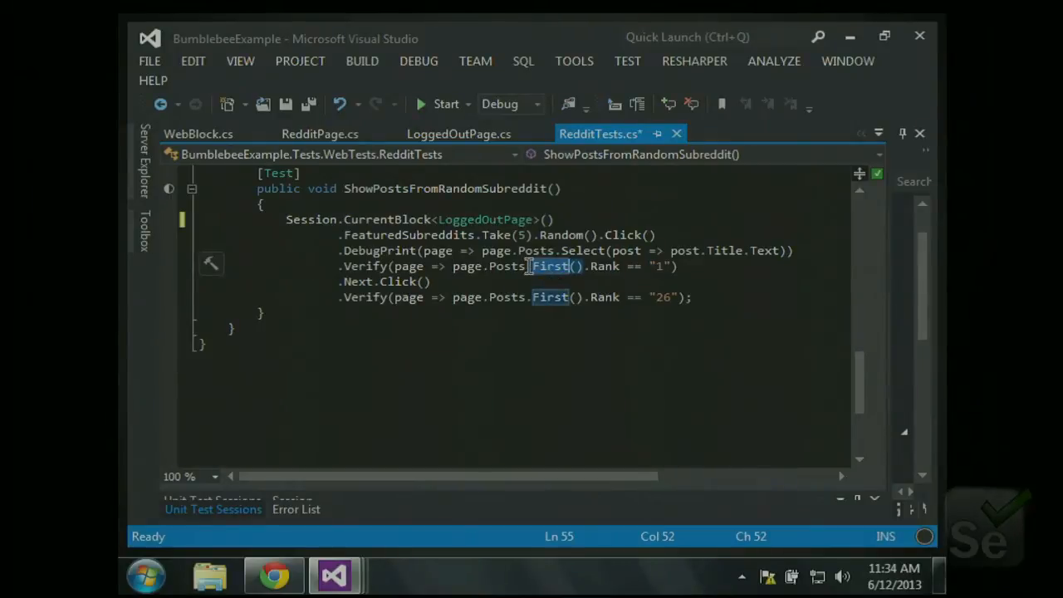
pyautogui.moveTo(619, 336)
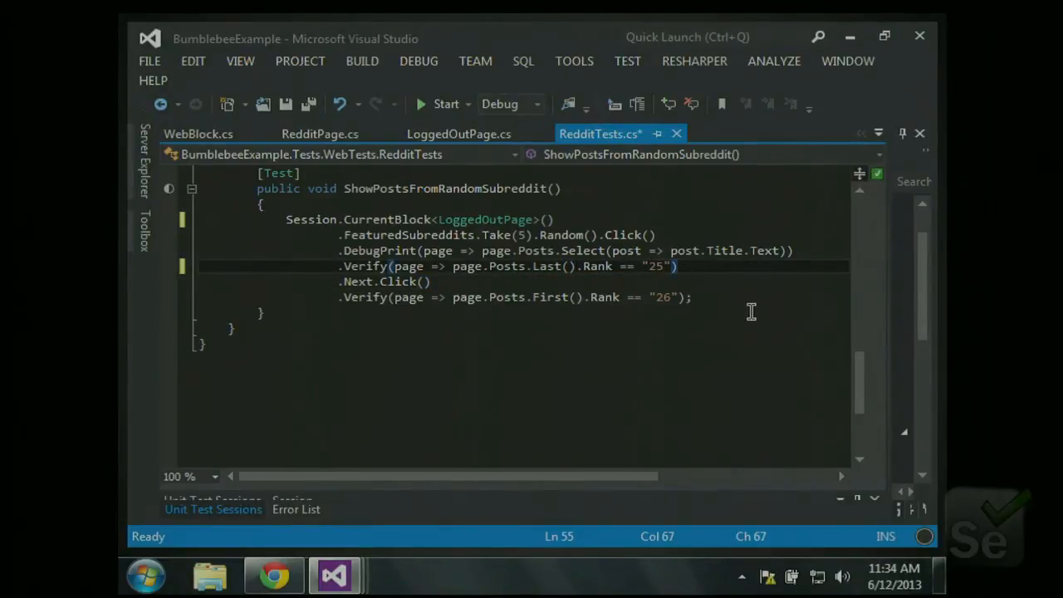
pyautogui.moveTo(721, 282)
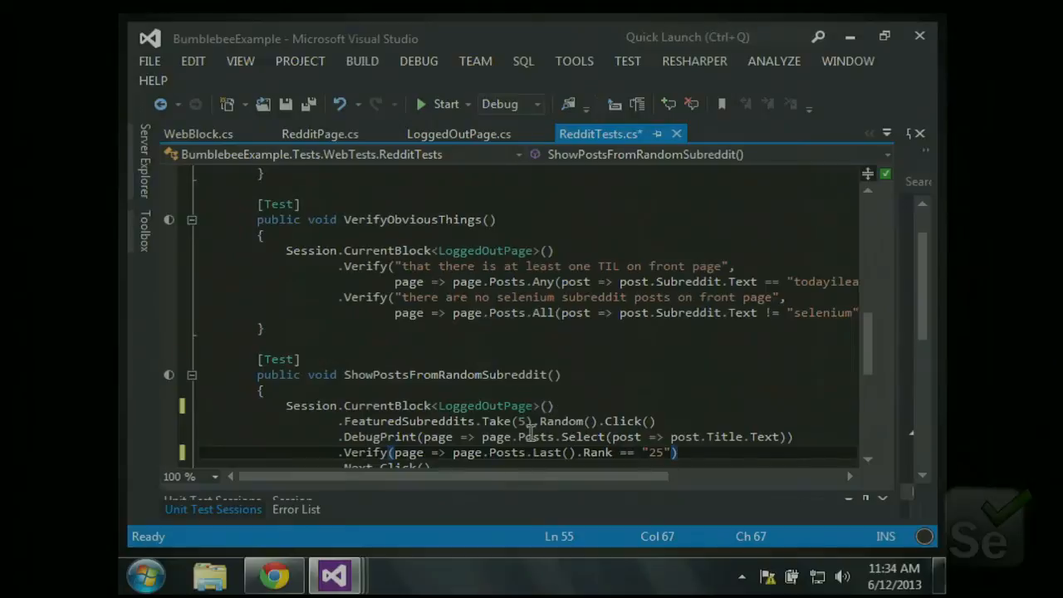
pyautogui.hscroll(3)
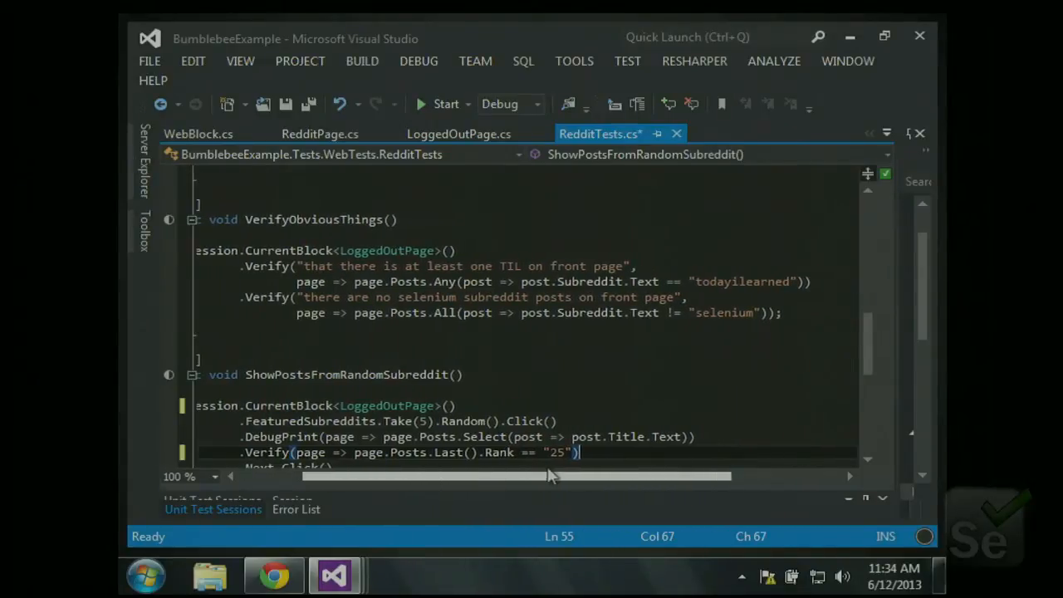
pyautogui.moveTo(501, 258)
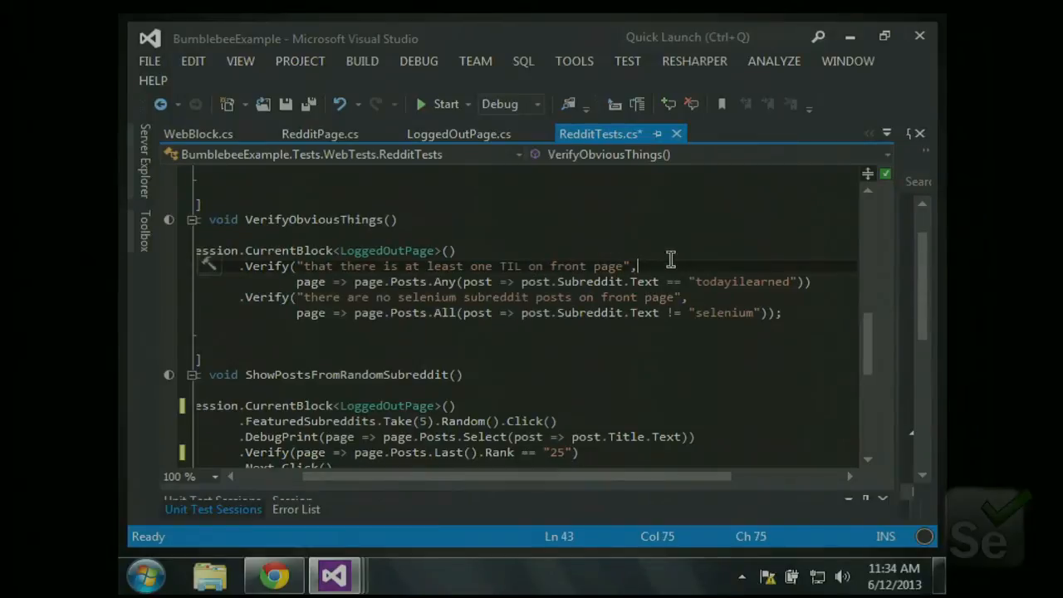
pyautogui.moveTo(478, 272)
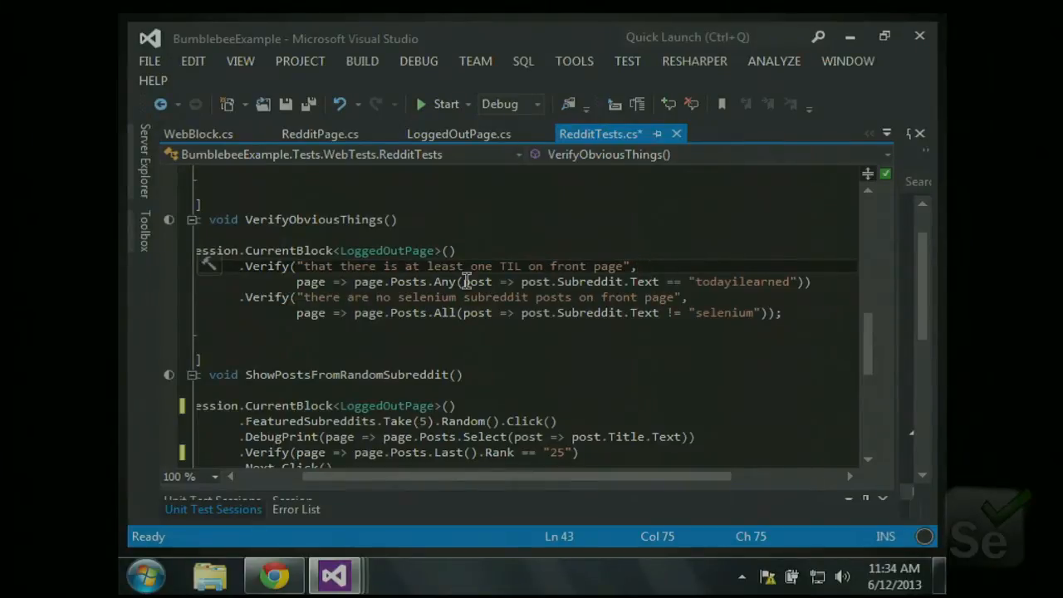
pyautogui.moveTo(332, 249)
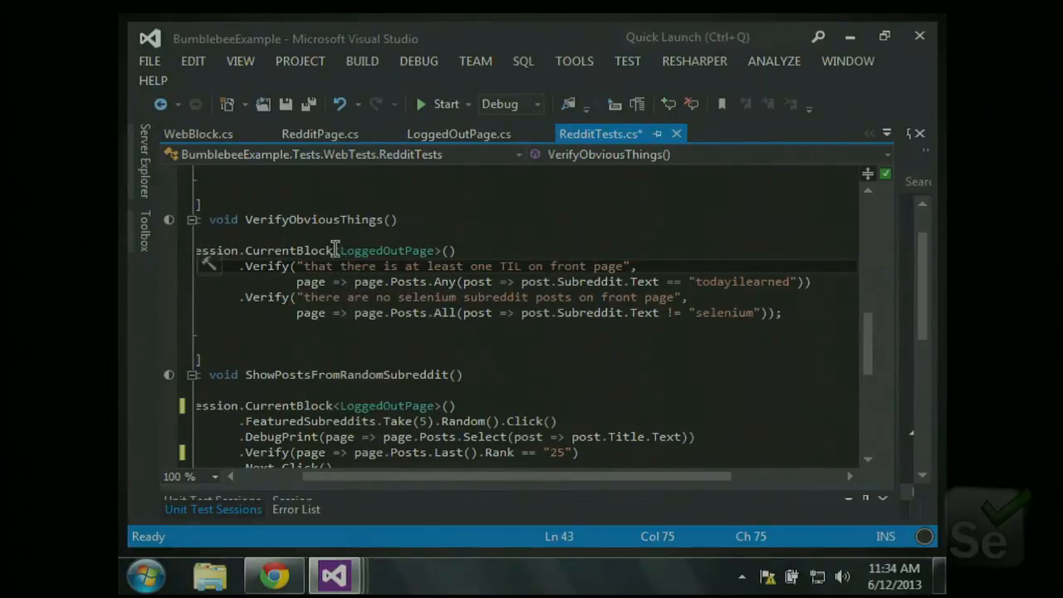
pyautogui.moveTo(288, 250)
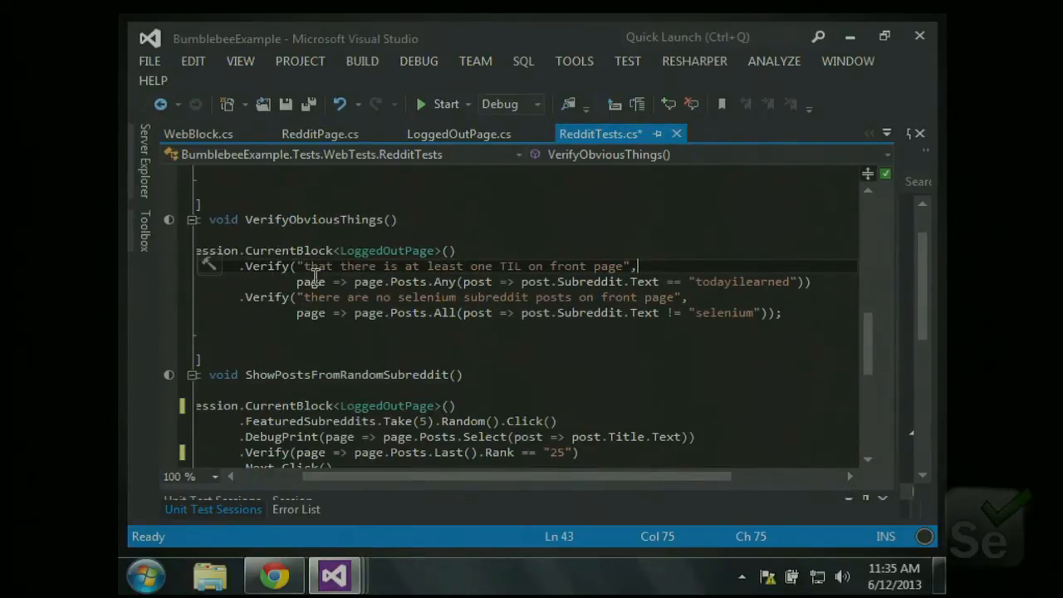
pyautogui.moveTo(312, 282)
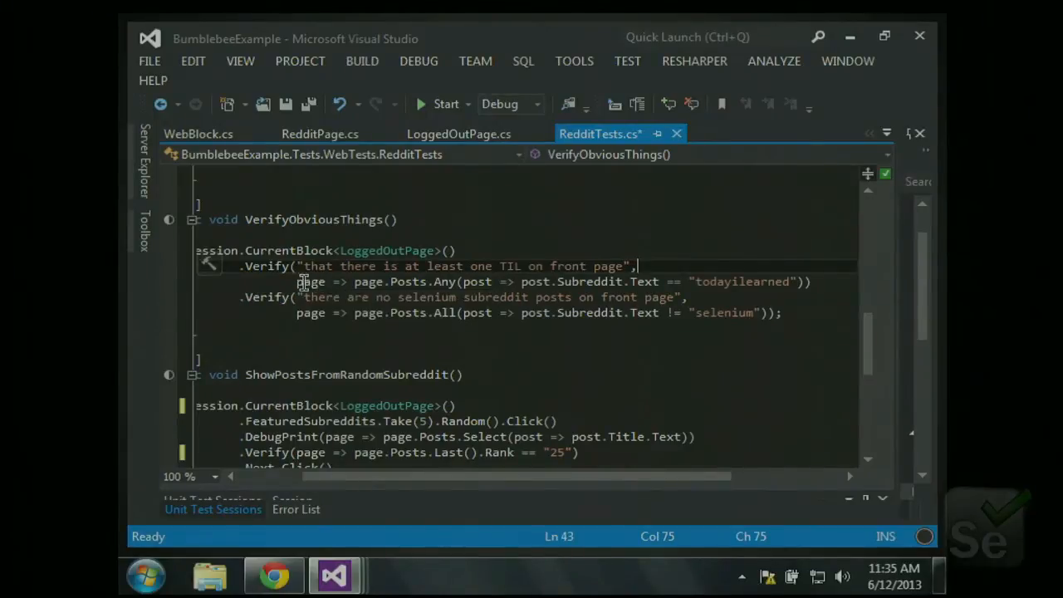
pyautogui.doubleClick(407, 281)
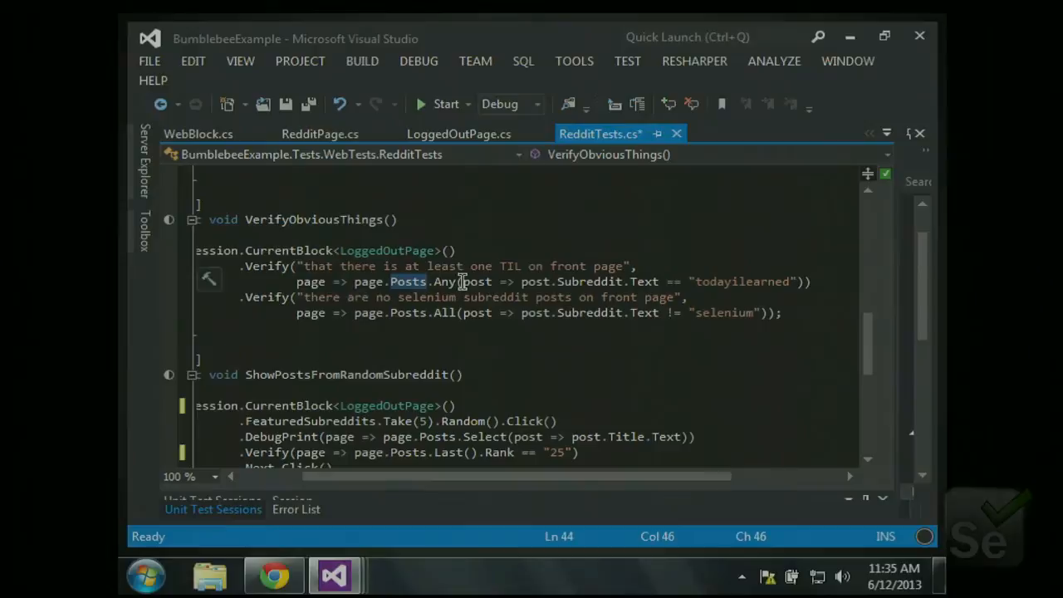
pyautogui.doubleClick(443, 280)
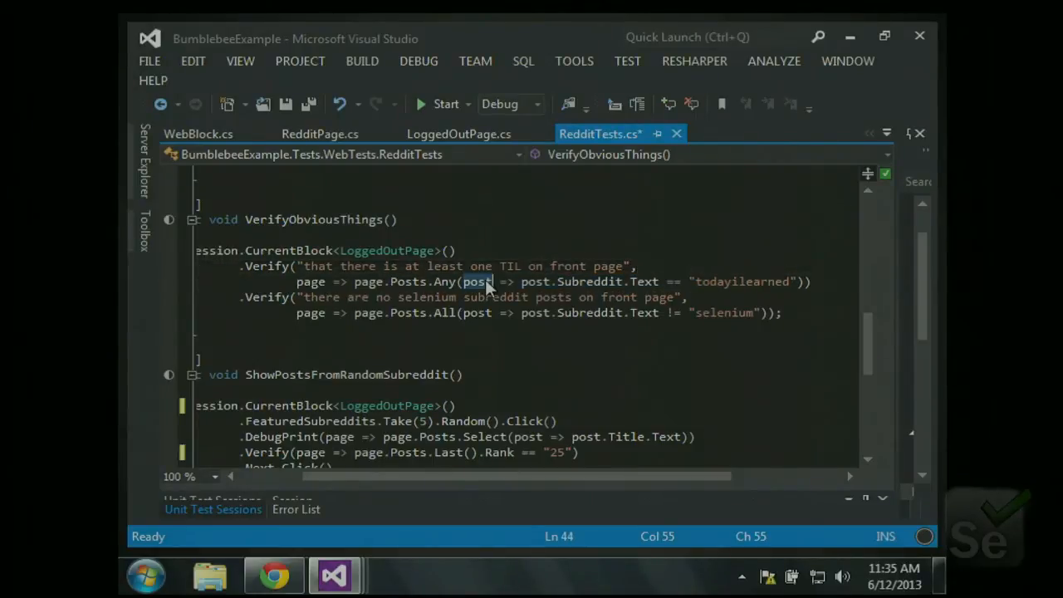
pyautogui.doubleClick(535, 281)
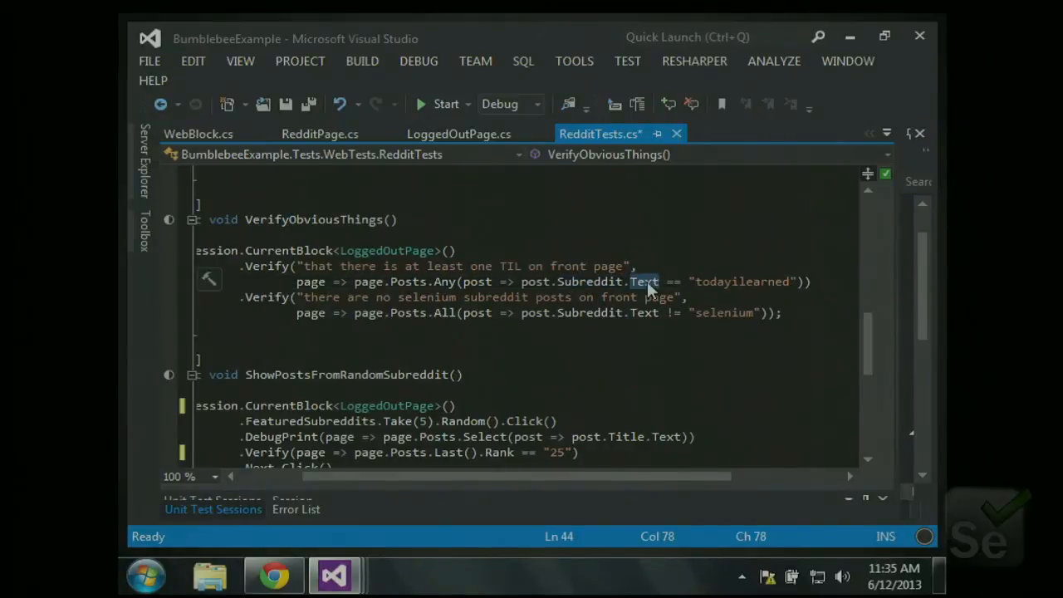
pyautogui.doubleClick(741, 281)
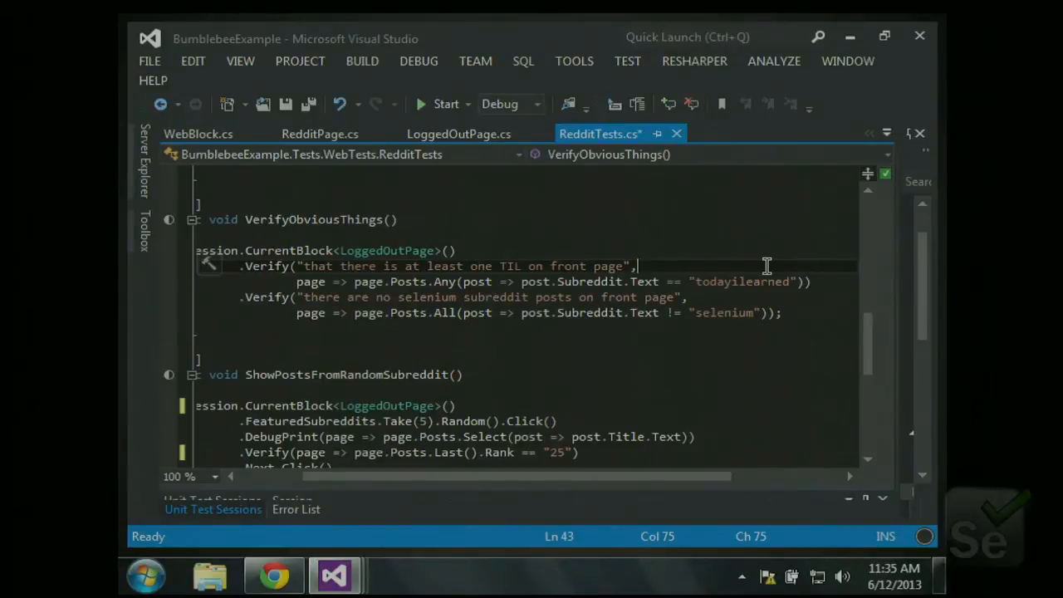
pyautogui.moveTo(511, 281)
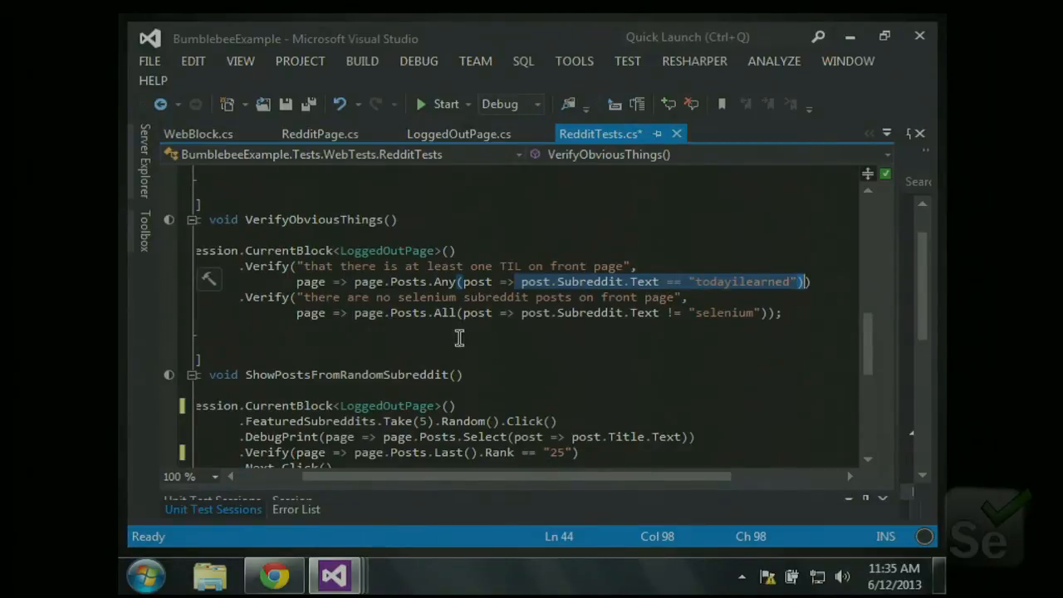
pyautogui.moveTo(700, 304)
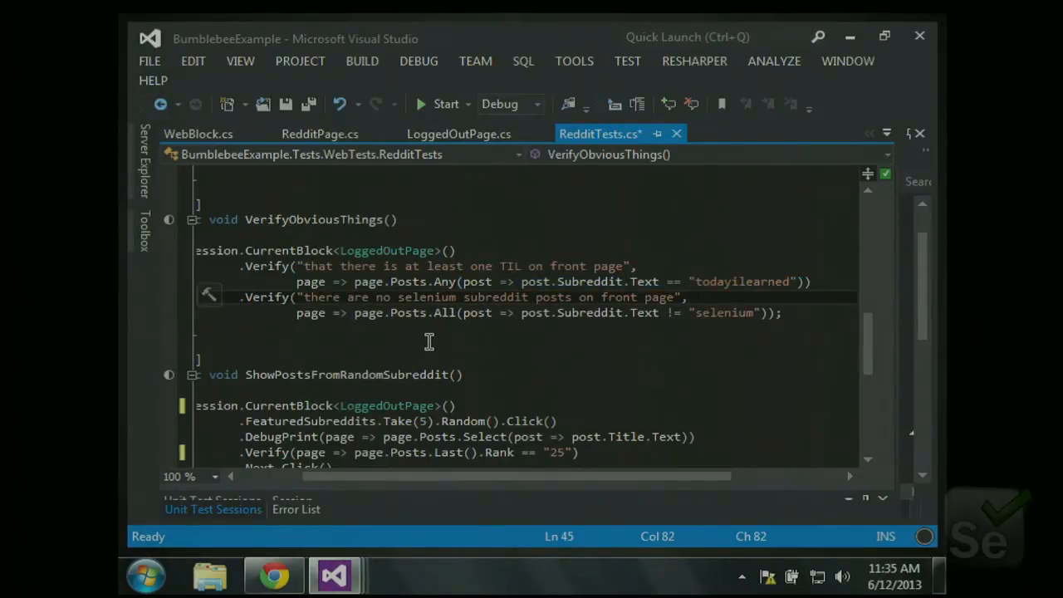
pyautogui.moveTo(733, 299)
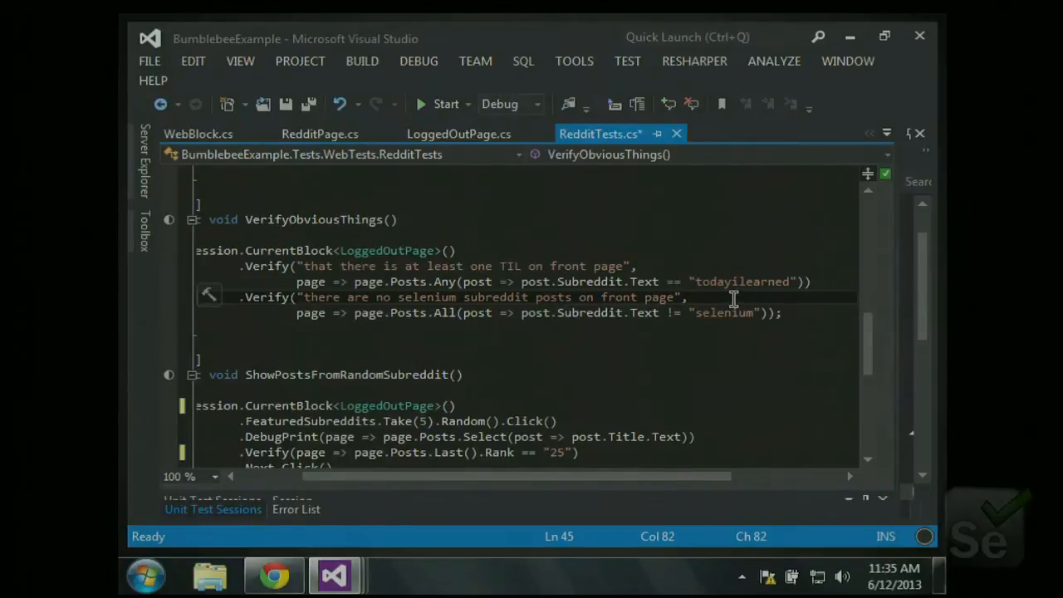
pyautogui.moveTo(490, 312)
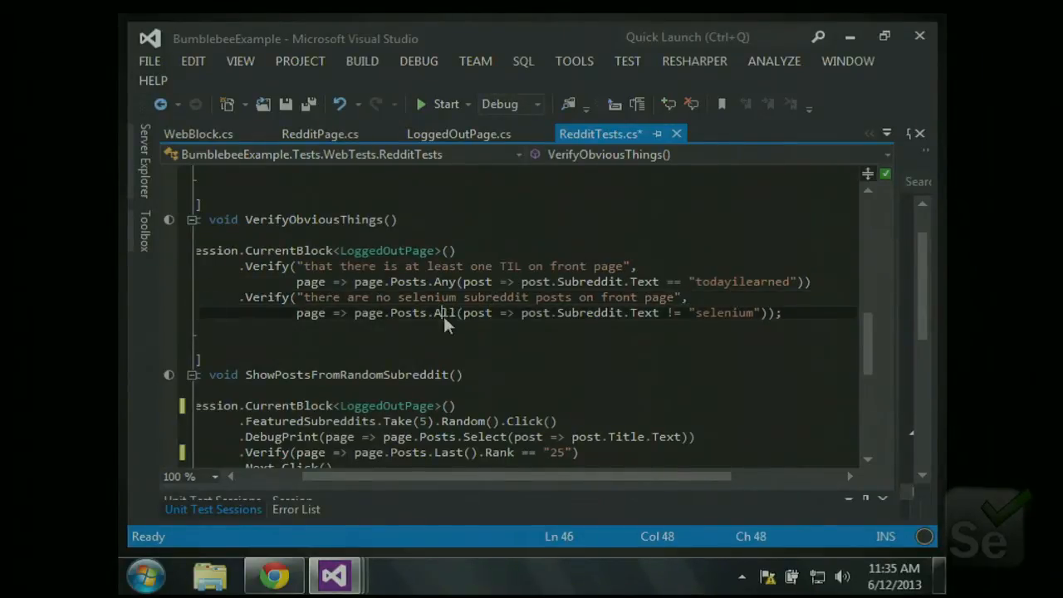
pyautogui.doubleClick(590, 313)
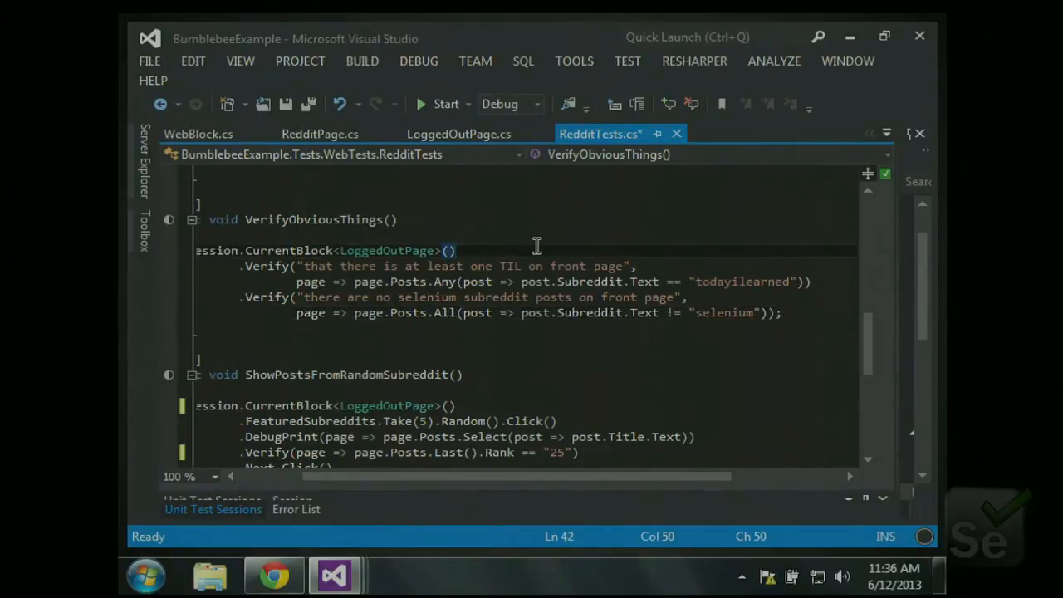
# Step: Add a new line after CurrentBlock<LoggedOutPage>() and start .Verify(page => page.Posts
pyautogui.press('enter')
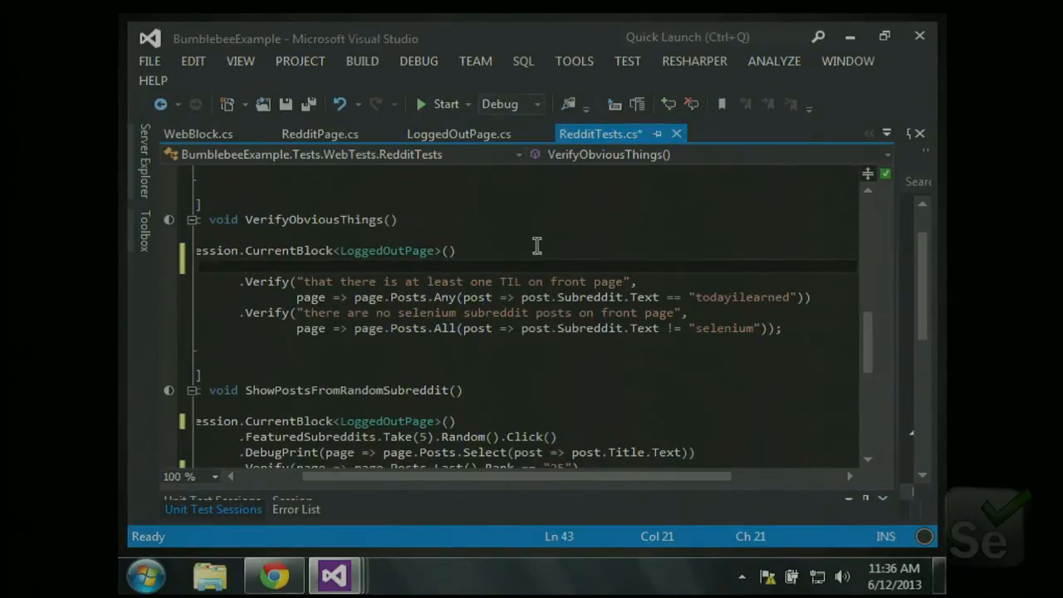
pyautogui.write('.Verify(')
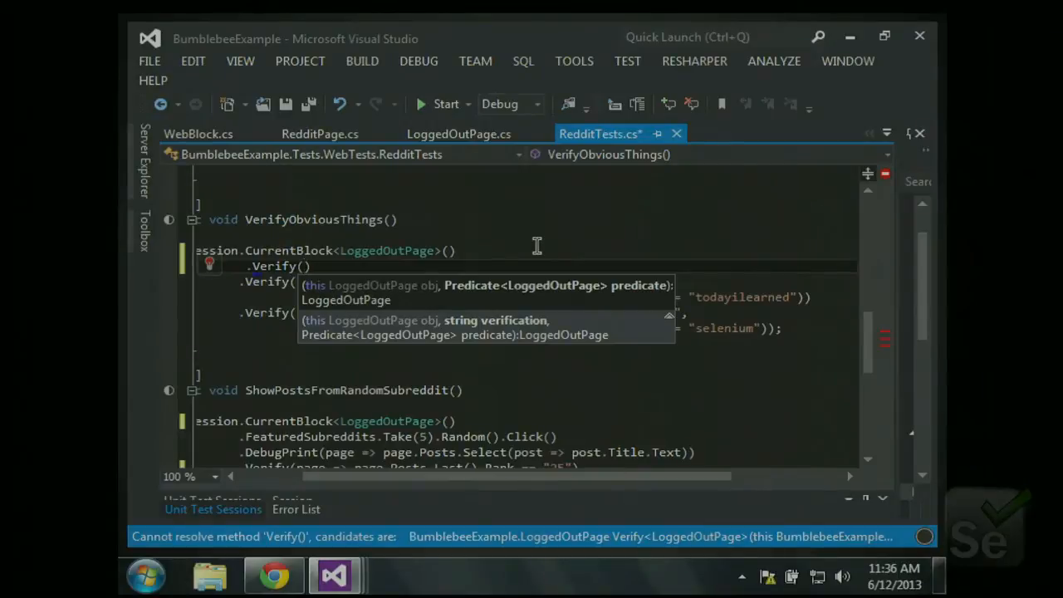
pyautogui.write('page => page.')
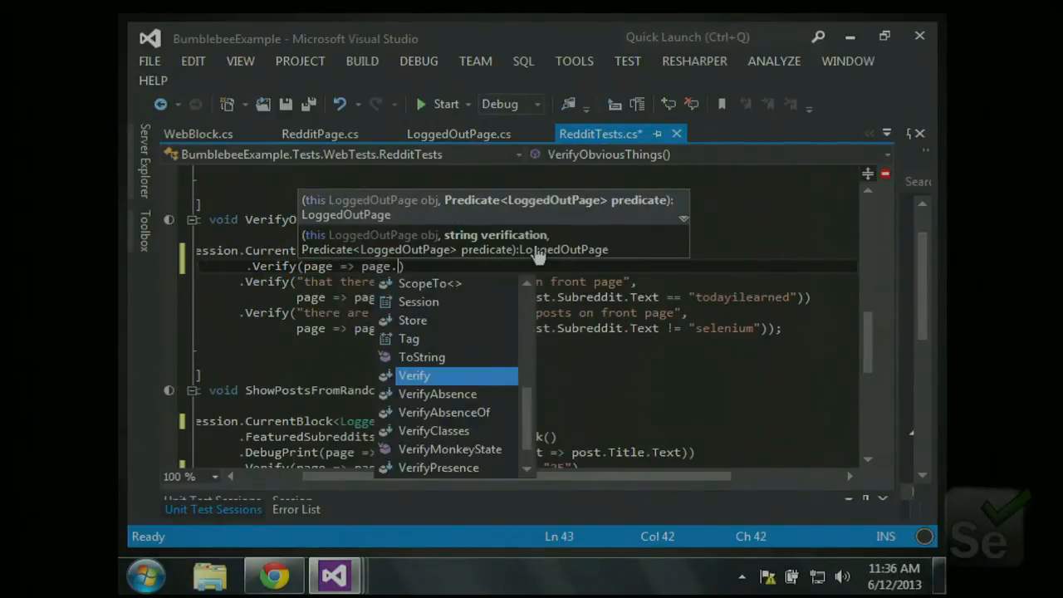
pyautogui.write('P')
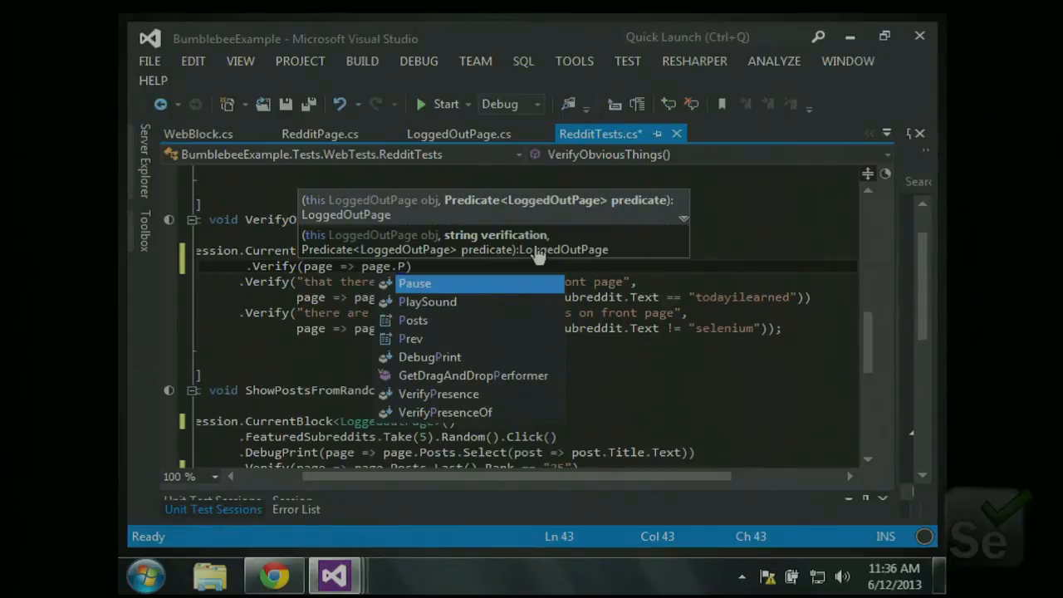
pyautogui.write('osts')
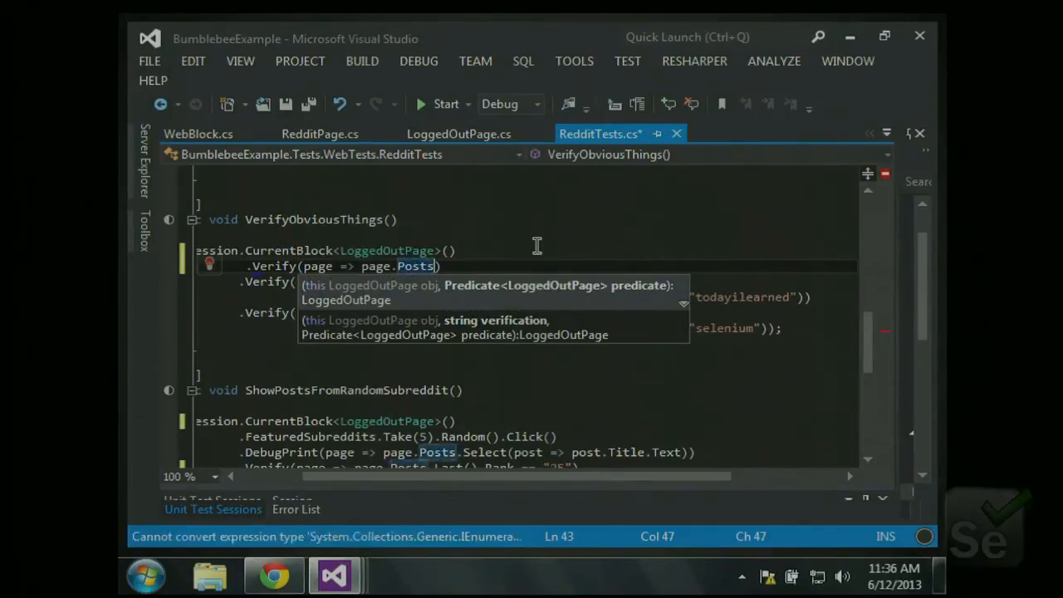
pyautogui.write('.')
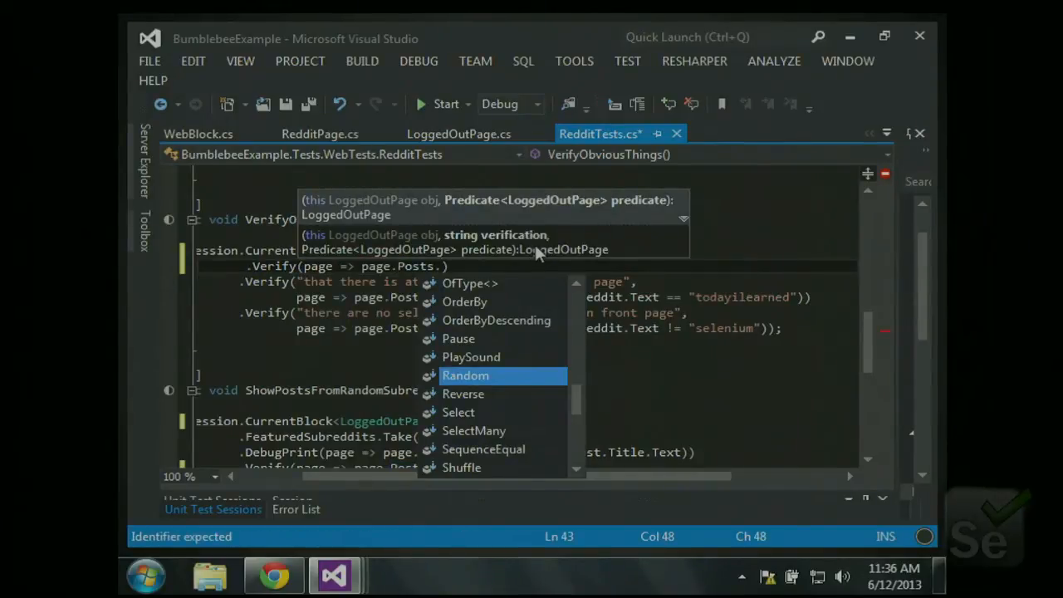
# Step: Complete it with Select(post => post.Author.Text).Distinct().Count() = 25
pyautogui.write('S')
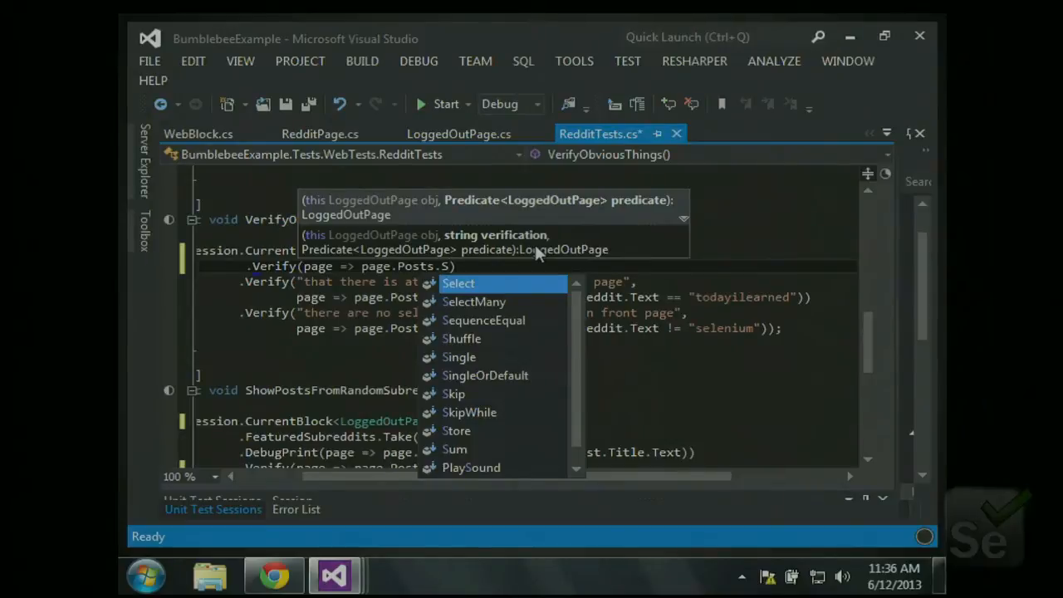
pyautogui.write('Select(post => post.')
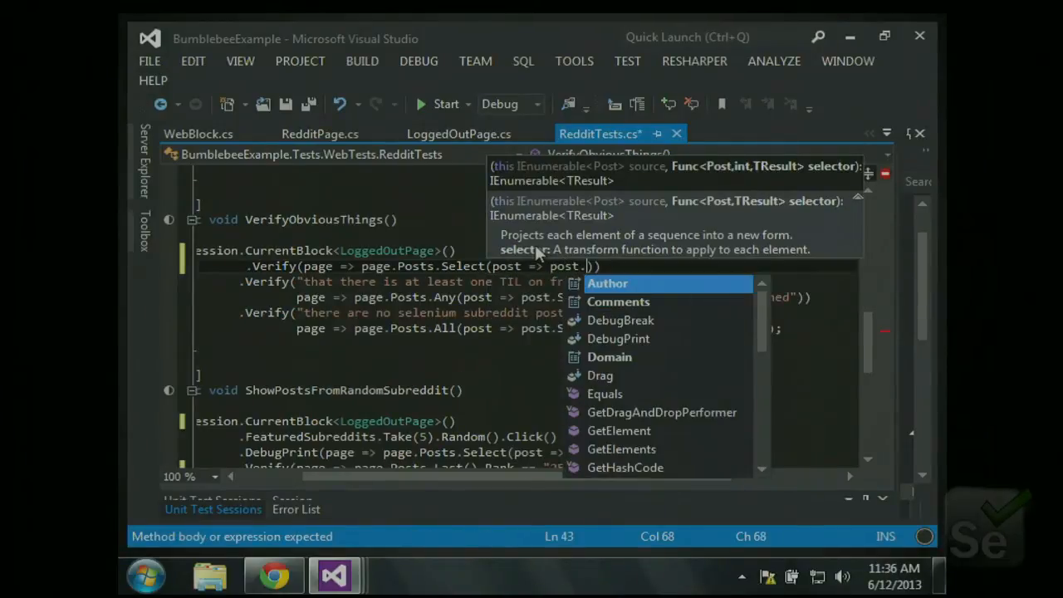
pyautogui.write('Author.Text')
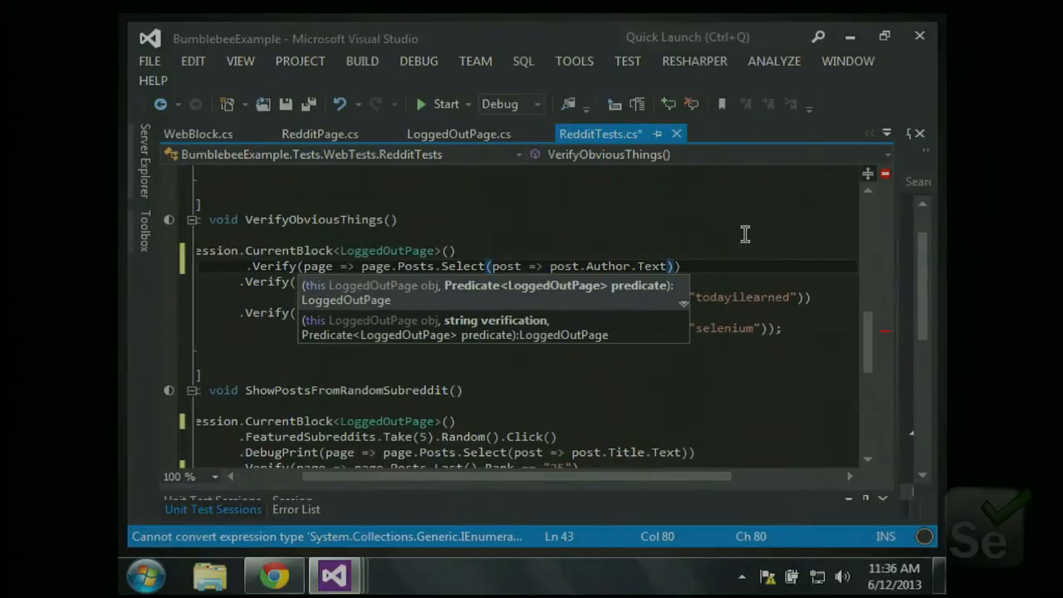
pyautogui.write('.Distinct(')
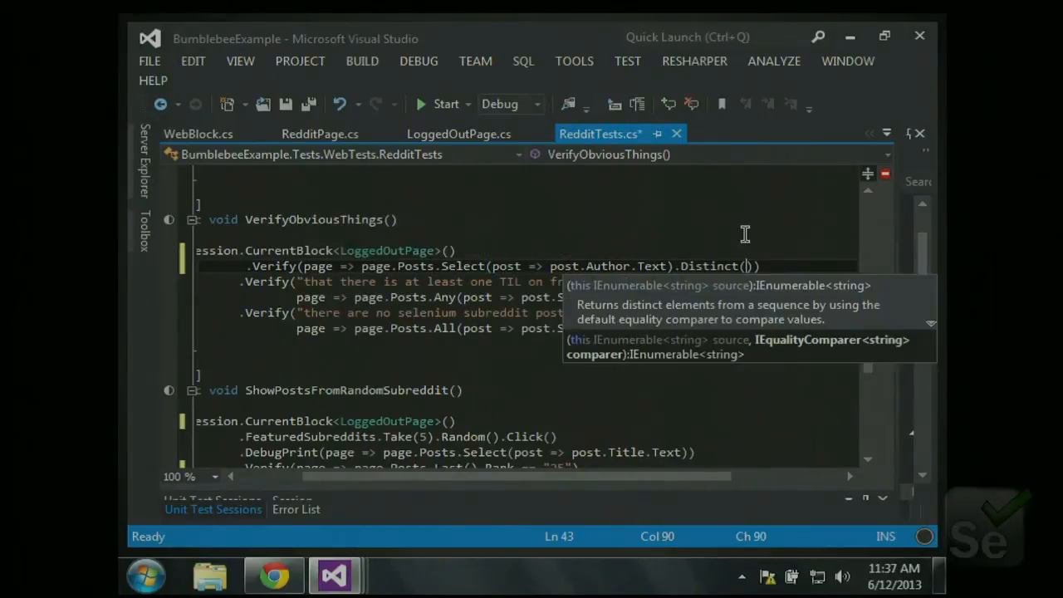
pyautogui.write(')')
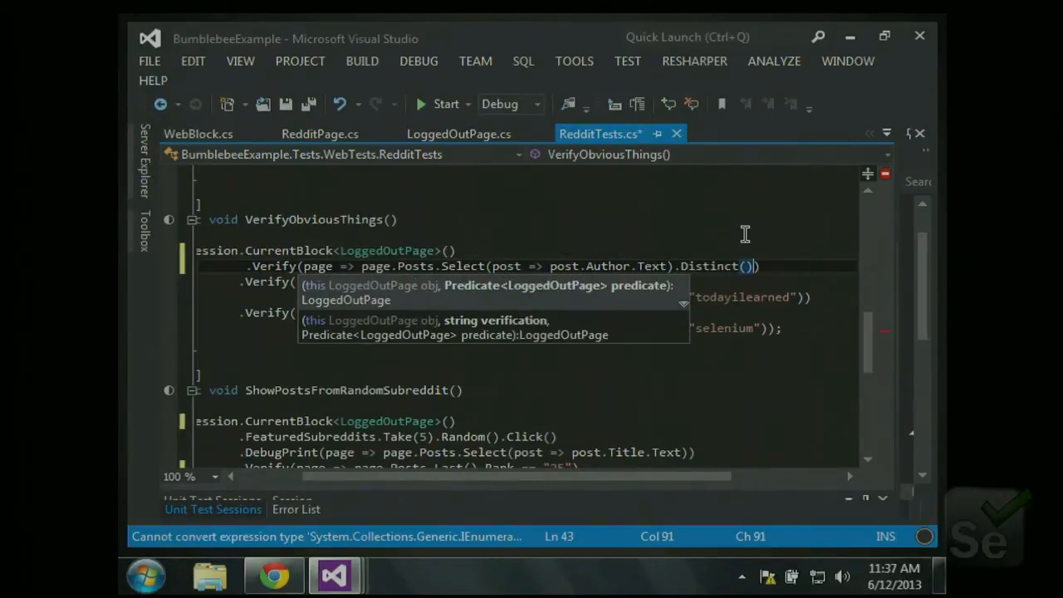
pyautogui.write('.Count(')
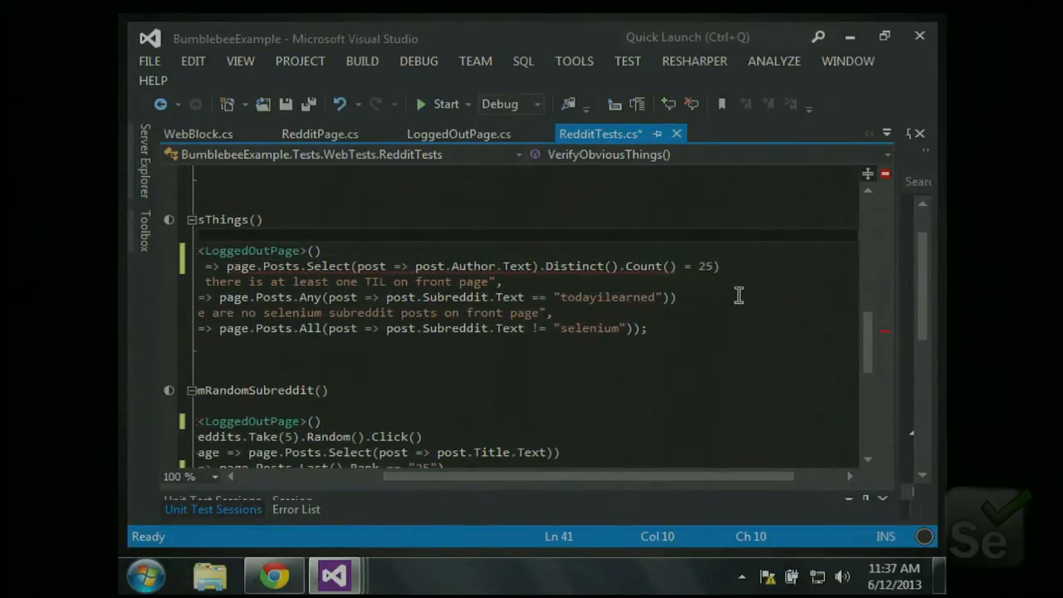
# Step: Move to the count comparison in the new Verify line to fix it
pyautogui.click(694, 265)
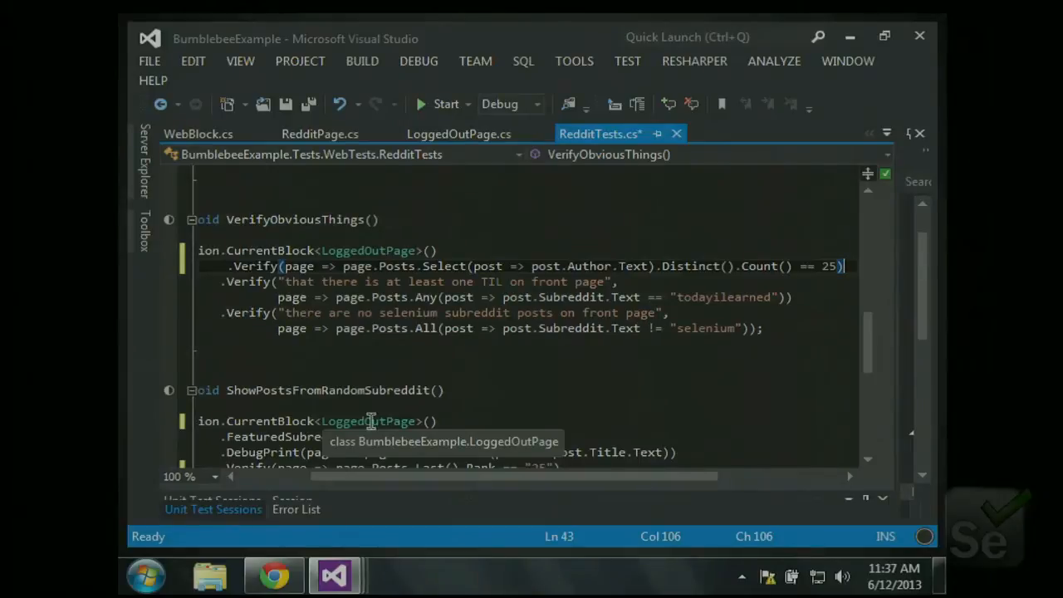
pyautogui.moveTo(775, 322)
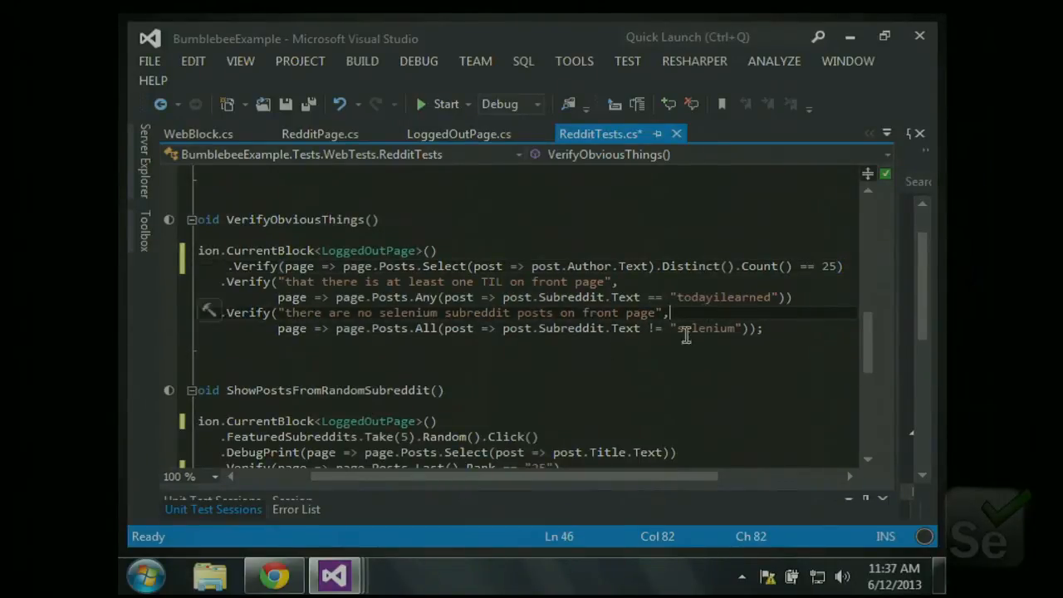
pyautogui.scroll(-3)
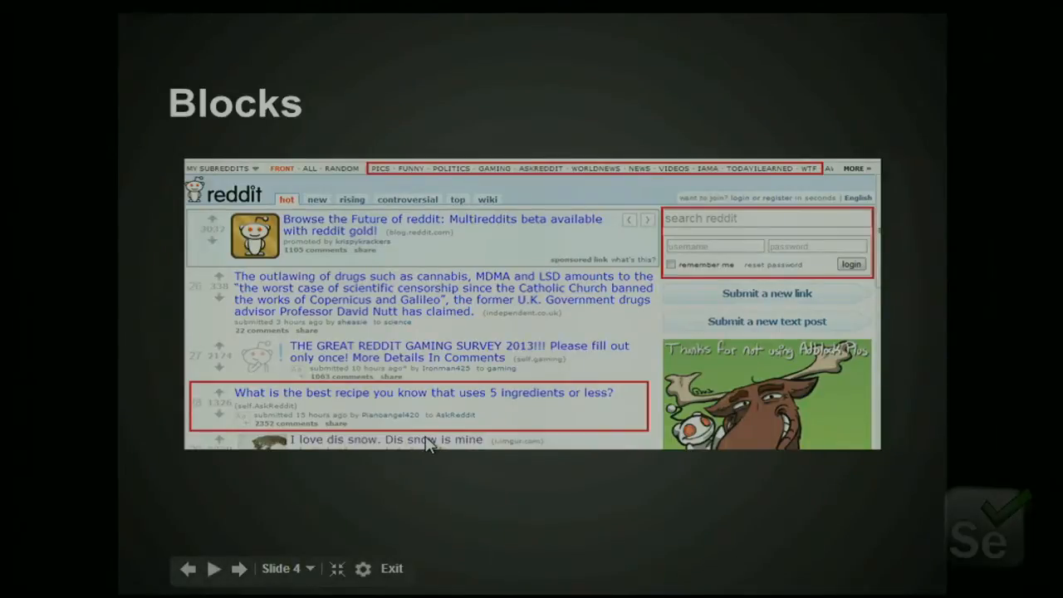
# Step: Present the Blocks slide showing reddit's front page regions outlined in red
pyautogui.click(187, 568)
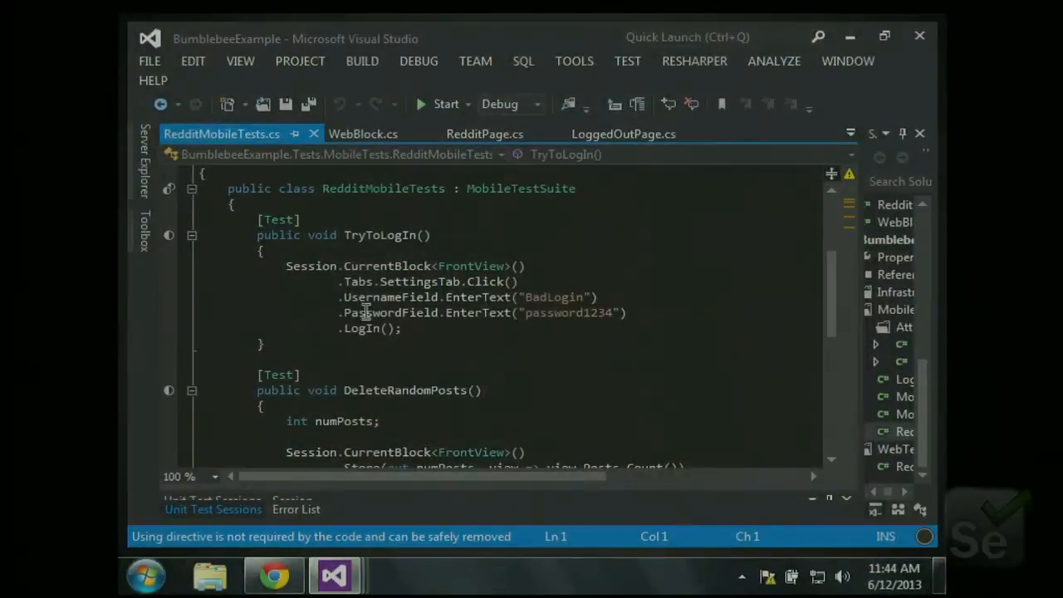
# Step: In TryToLogIn, select the test name and append .LogIn(); after the password entry
pyautogui.click(390, 266)
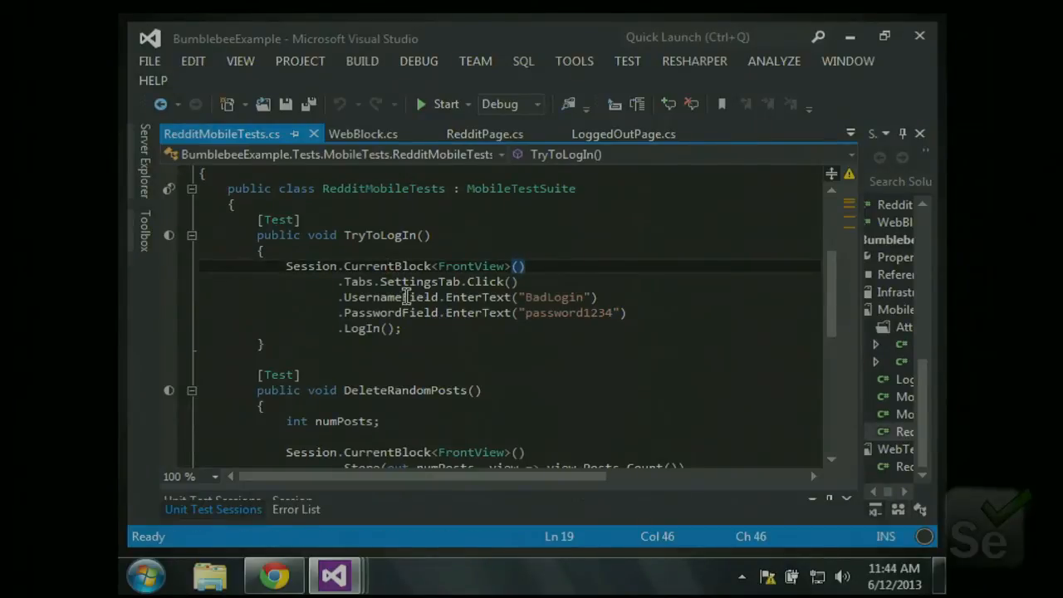
pyautogui.moveTo(224, 320)
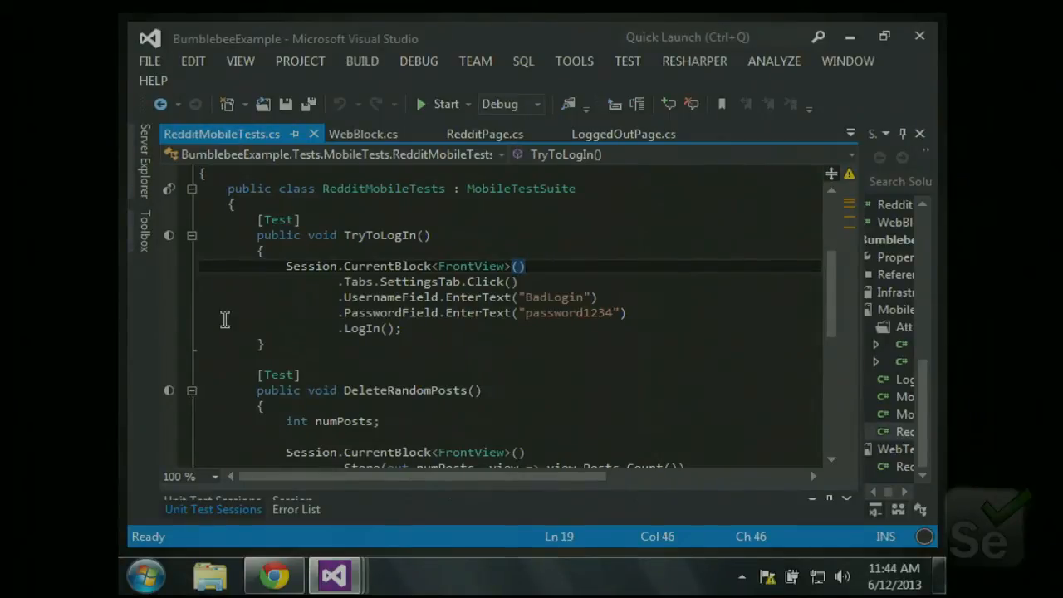
pyautogui.moveTo(304, 316)
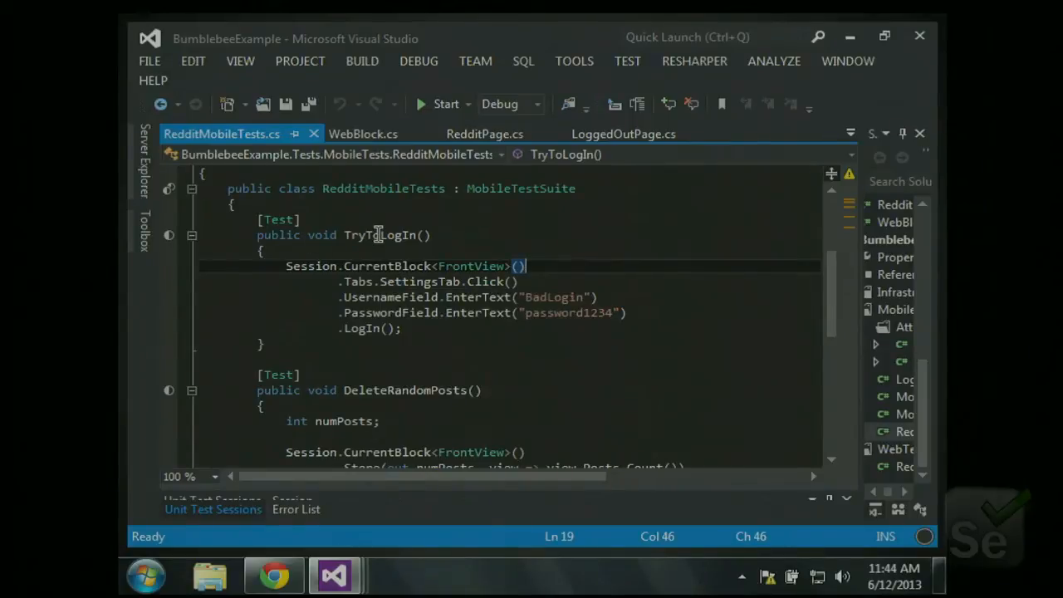
pyautogui.doubleClick(370, 235)
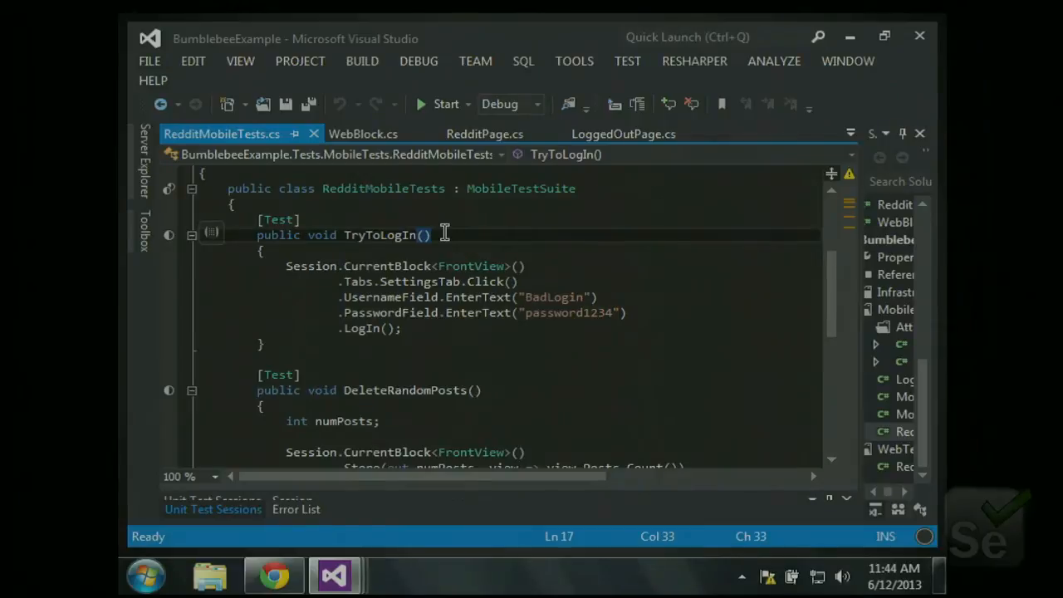
pyautogui.moveTo(419, 386)
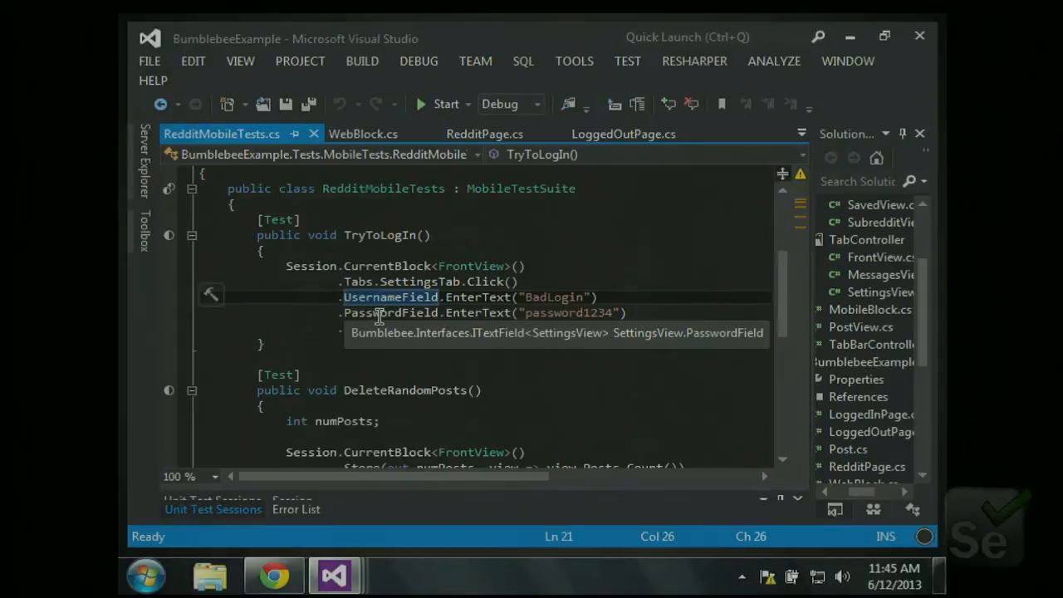
pyautogui.write('.LogIn();')
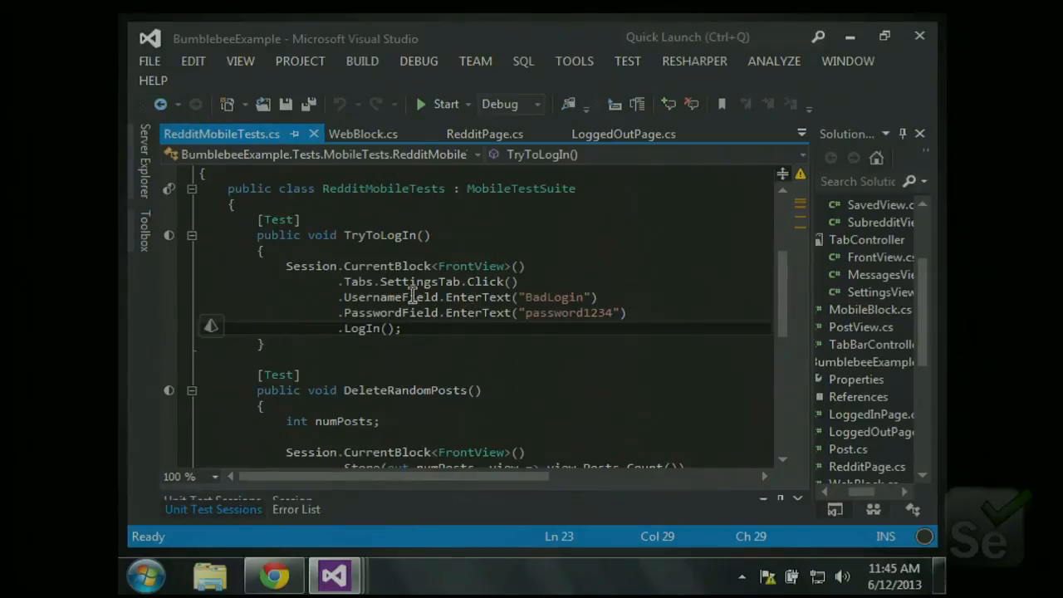
pyautogui.moveTo(469, 374)
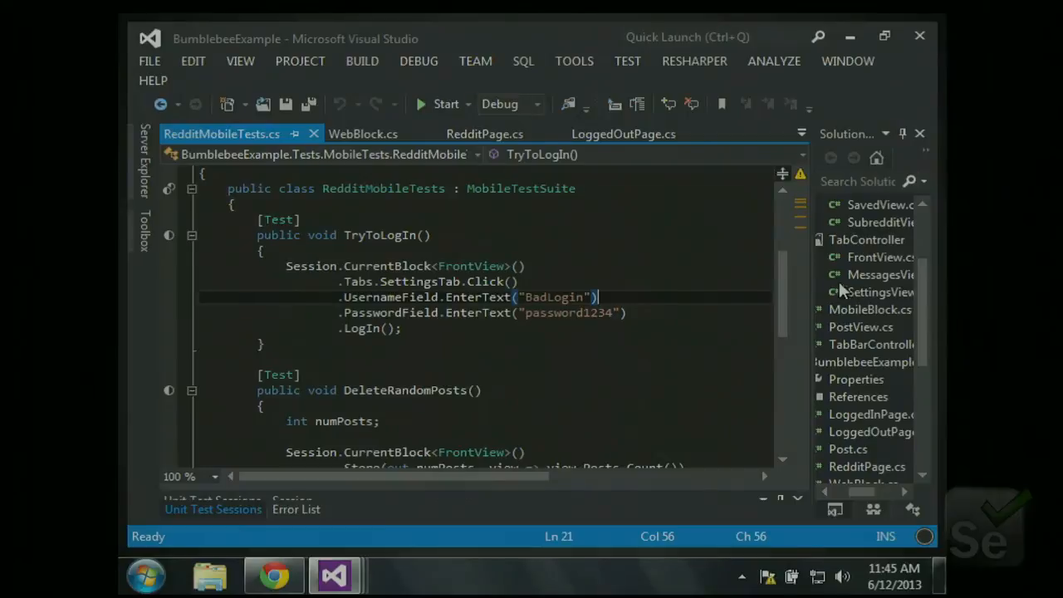
pyautogui.moveTo(584, 274)
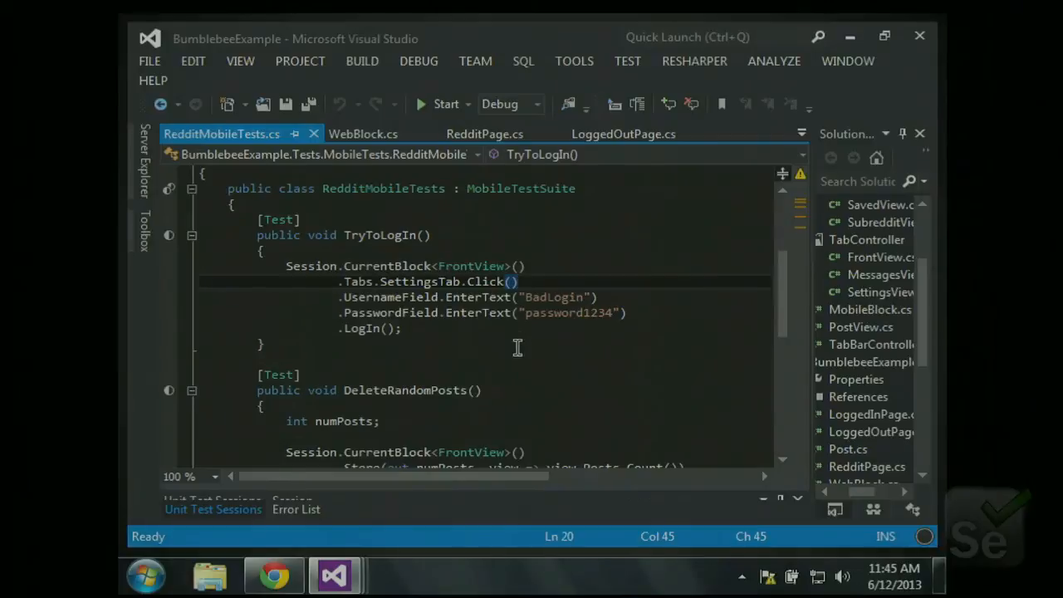
pyautogui.moveTo(312, 265)
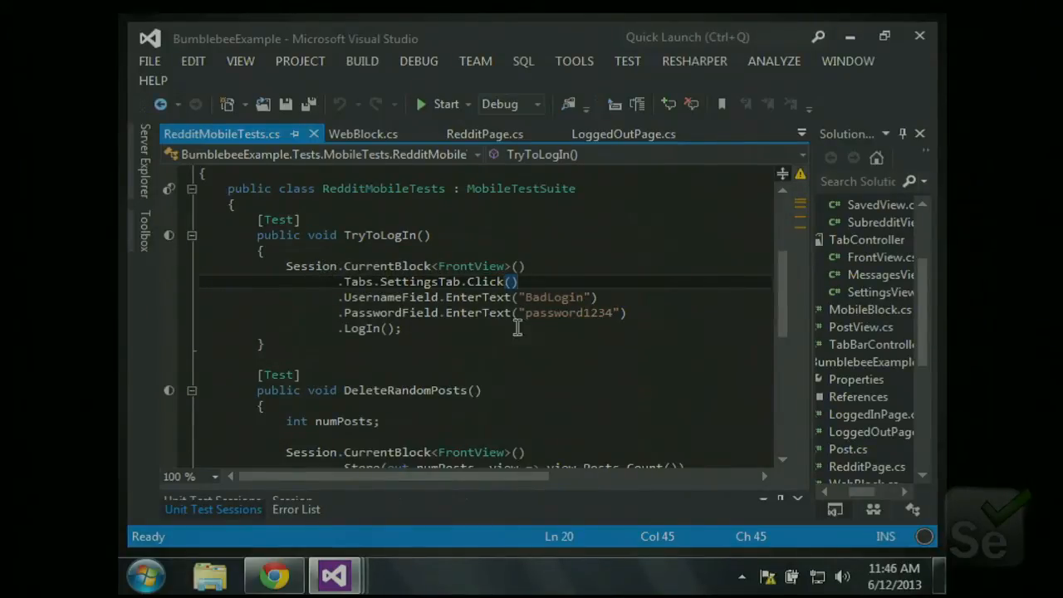
pyautogui.moveTo(168, 236)
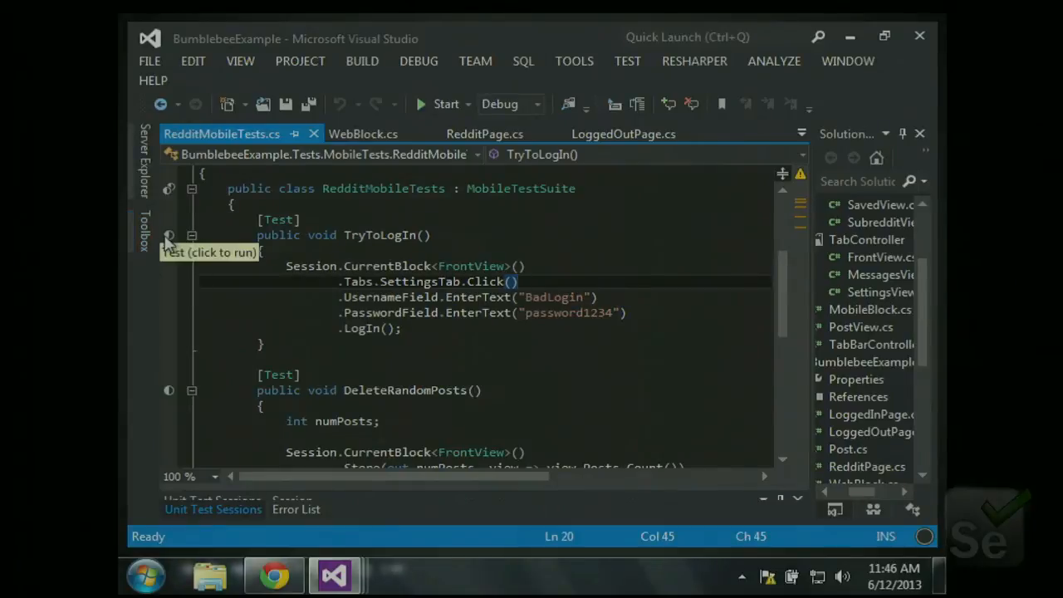
pyautogui.moveTo(431, 281)
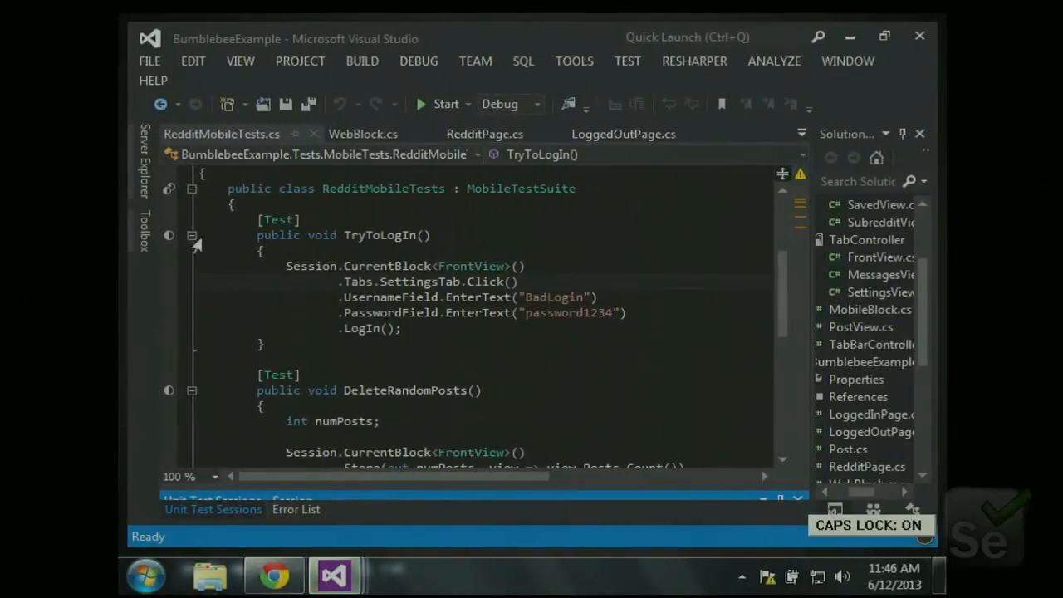
# Step: Run TryToLogIn and open its failed result showing a Selenium WebDriverException
pyautogui.click(169, 235)
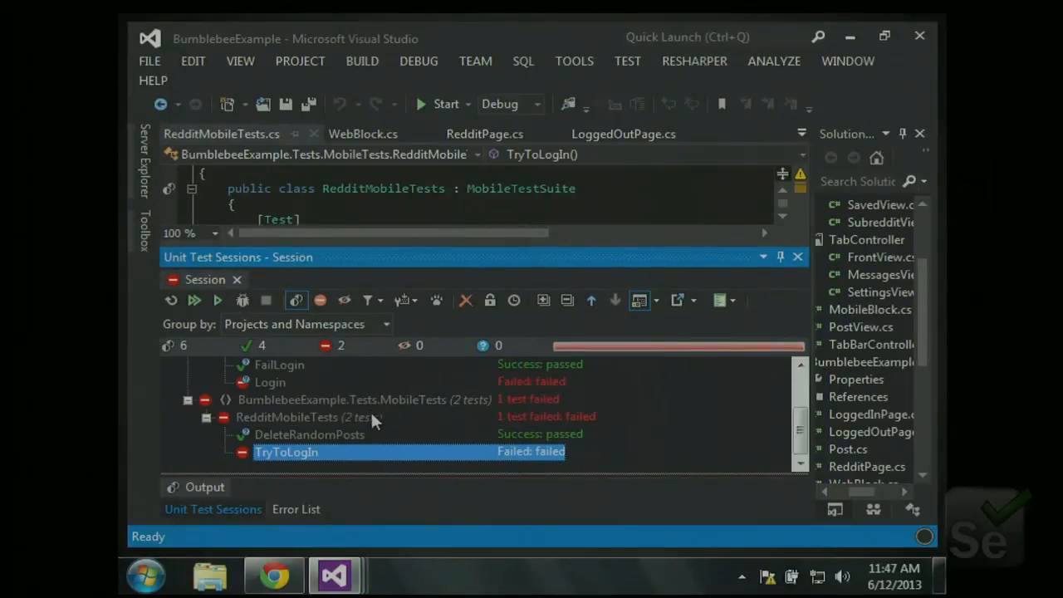
pyautogui.moveTo(826, 418)
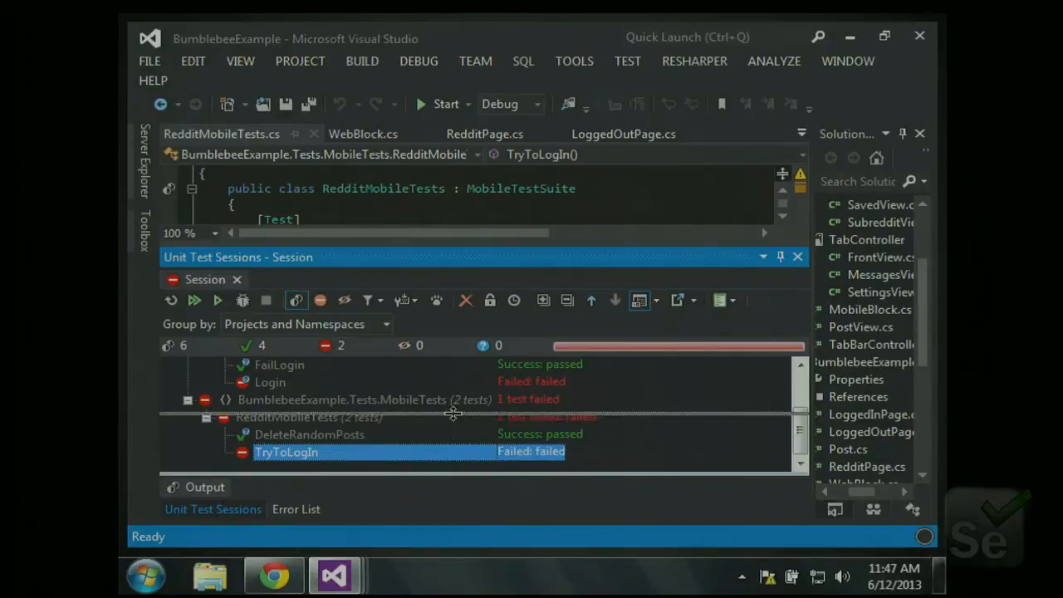
pyautogui.click(285, 451)
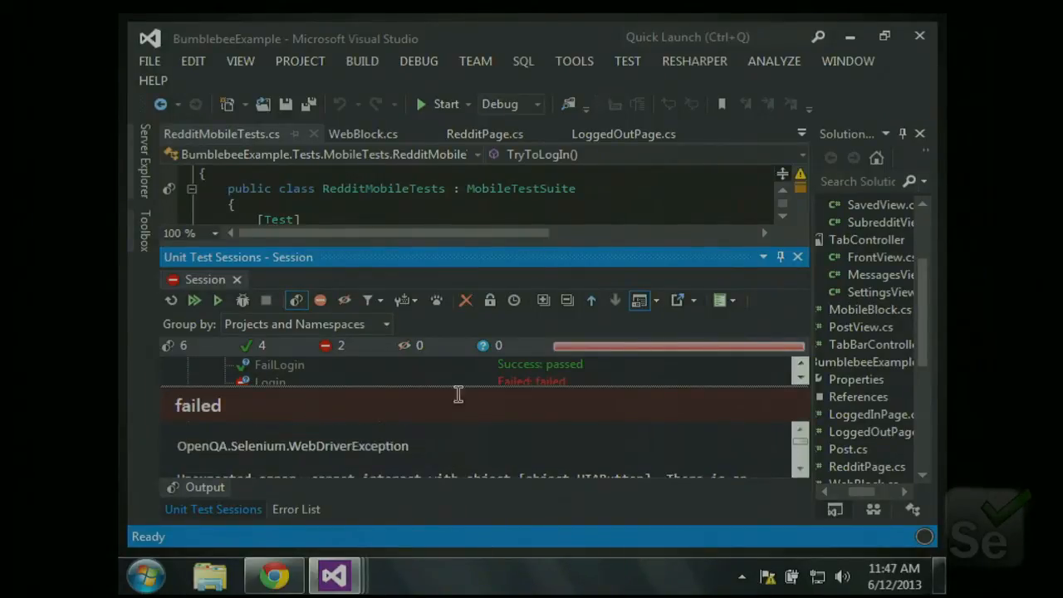
pyautogui.moveTo(495, 406)
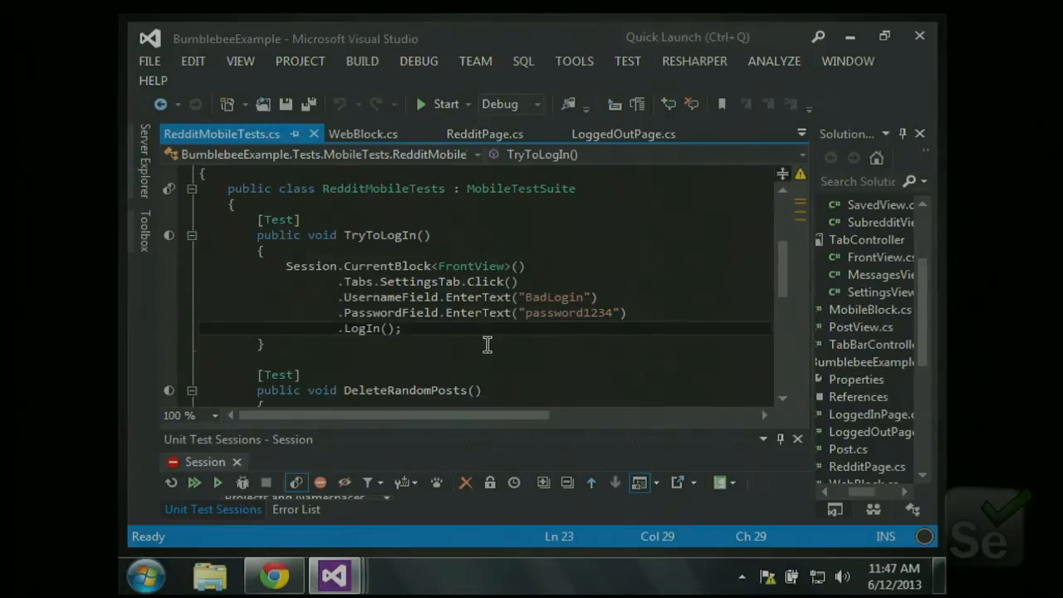
pyautogui.scroll(-3)
pyautogui.write('int numPosts;')
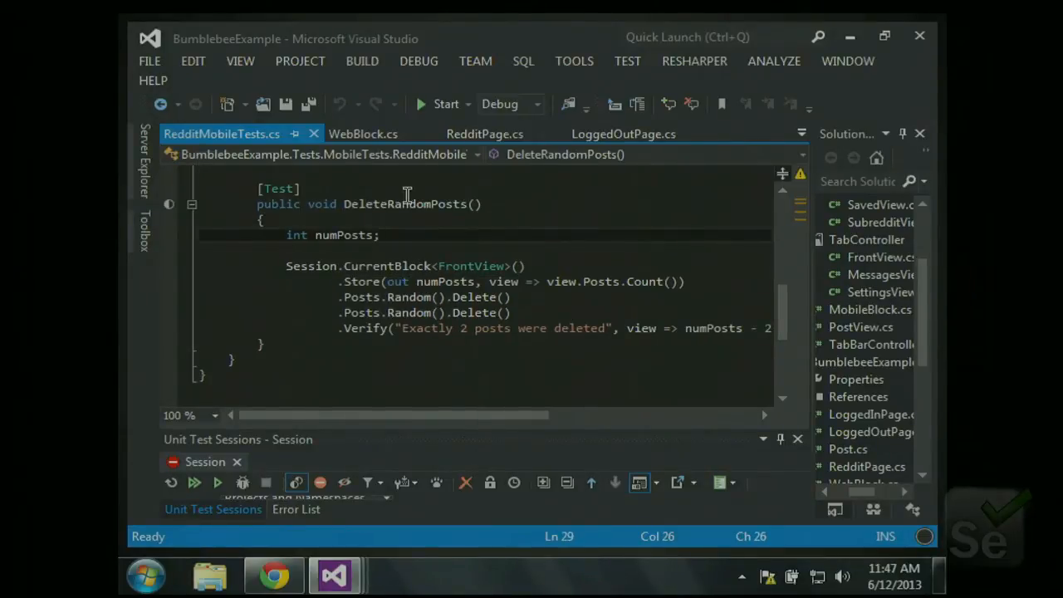
pyautogui.doubleClick(404, 203)
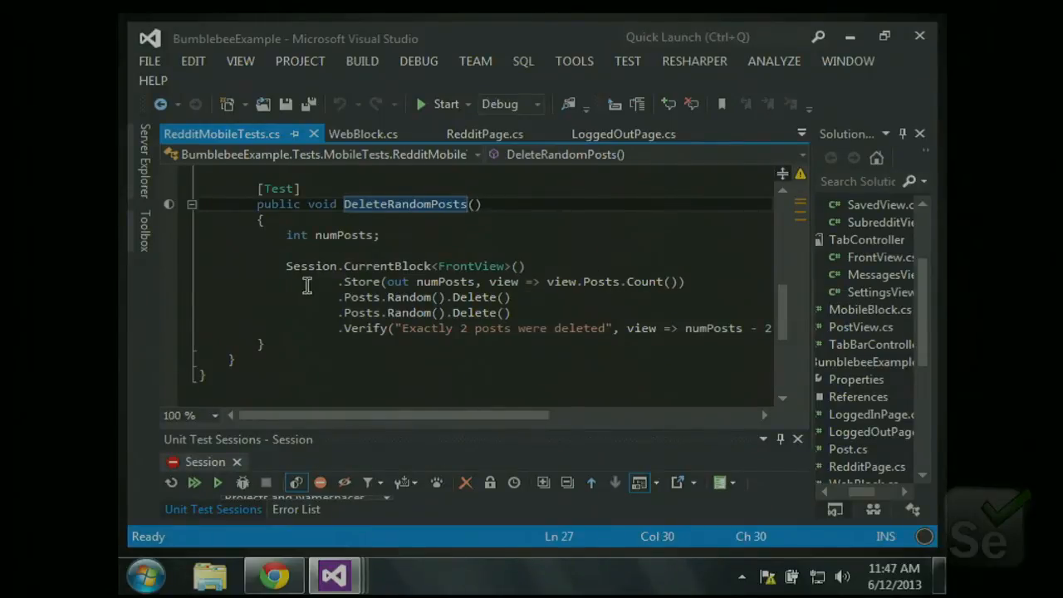
pyautogui.click(312, 266)
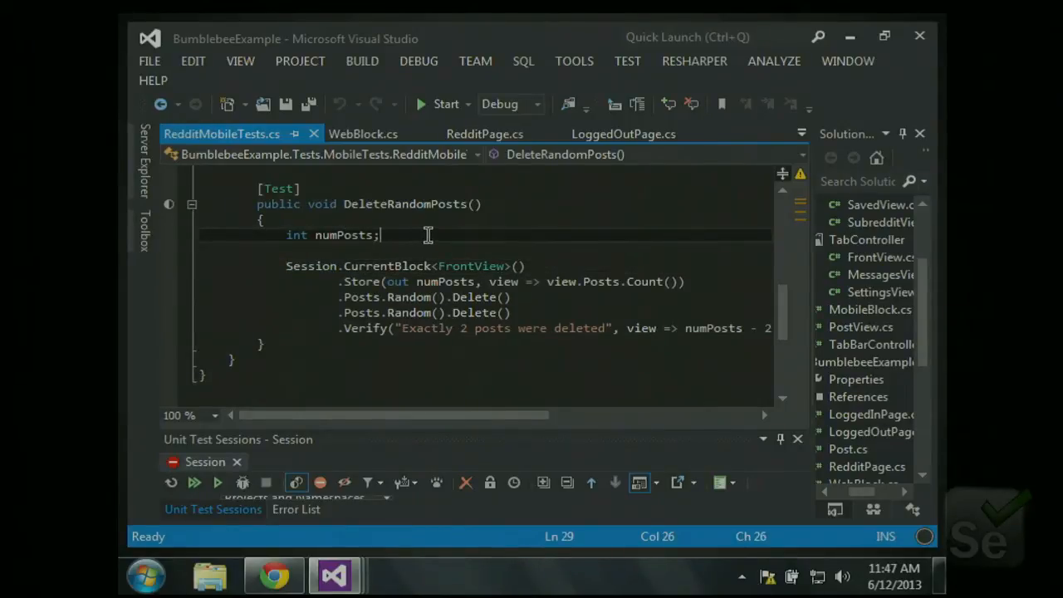
pyautogui.doubleClick(344, 234)
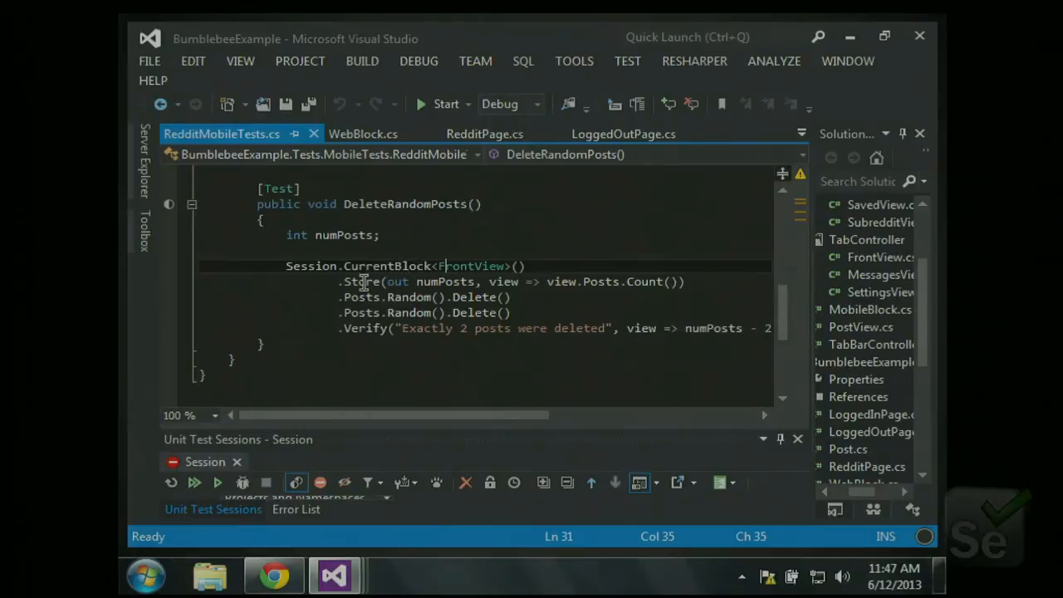
pyautogui.moveTo(343, 281); pyautogui.dragTo(579, 281)
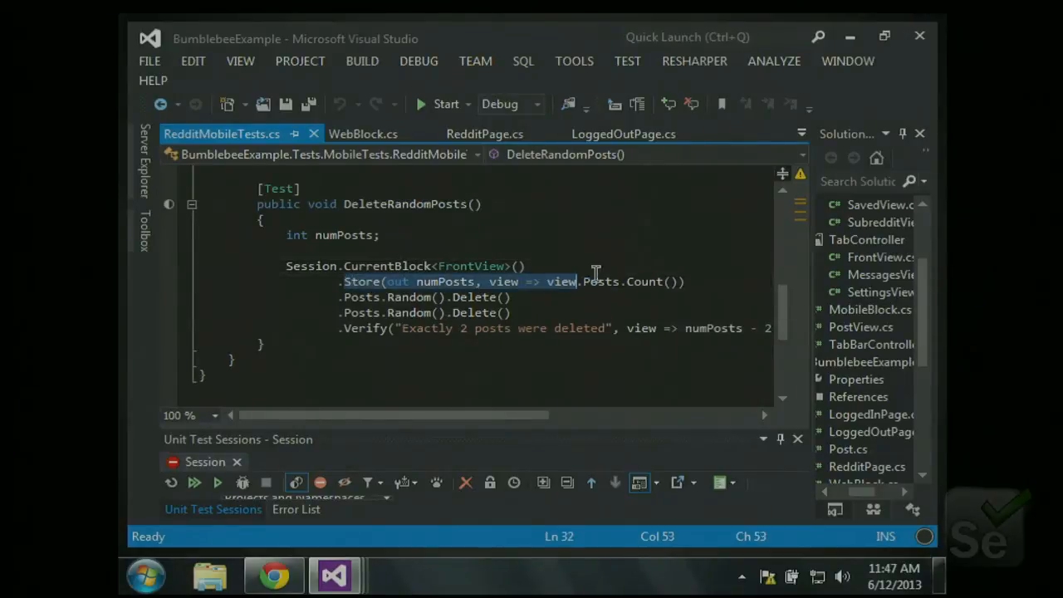
pyautogui.click(685, 282)
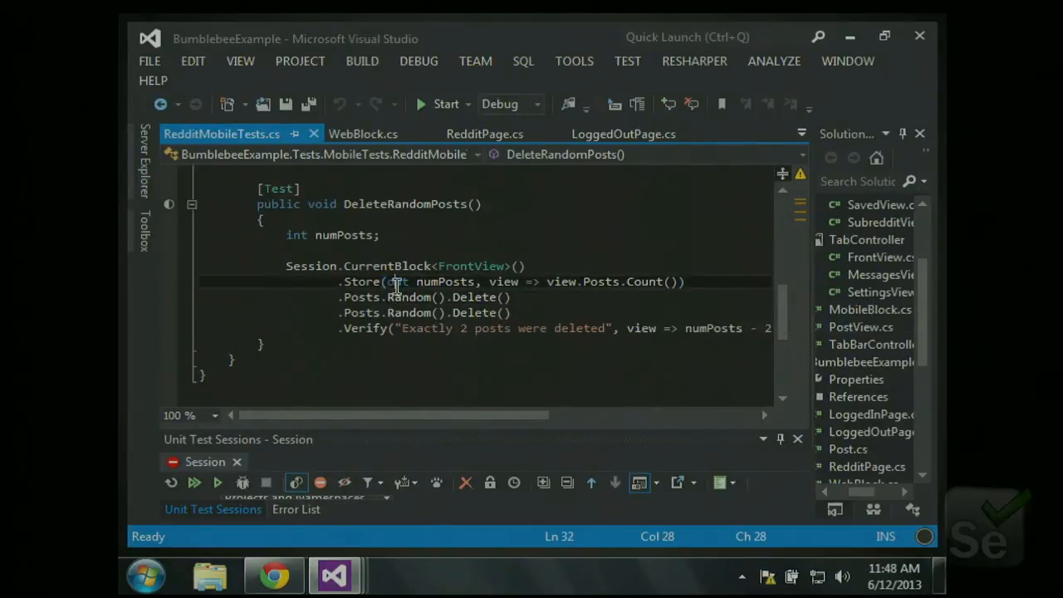
pyautogui.doubleClick(444, 282)
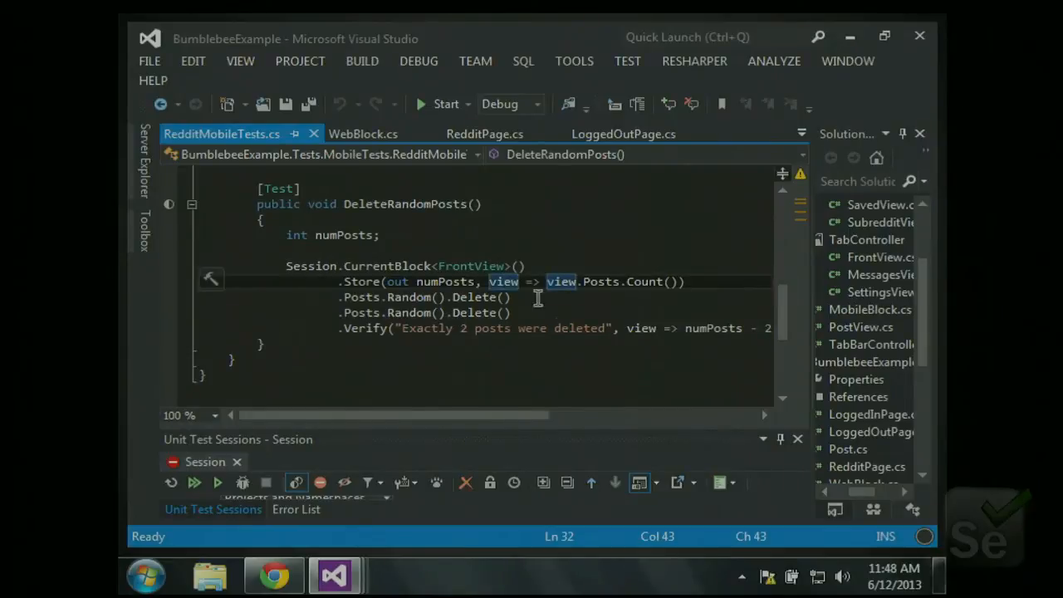
pyautogui.click(597, 282)
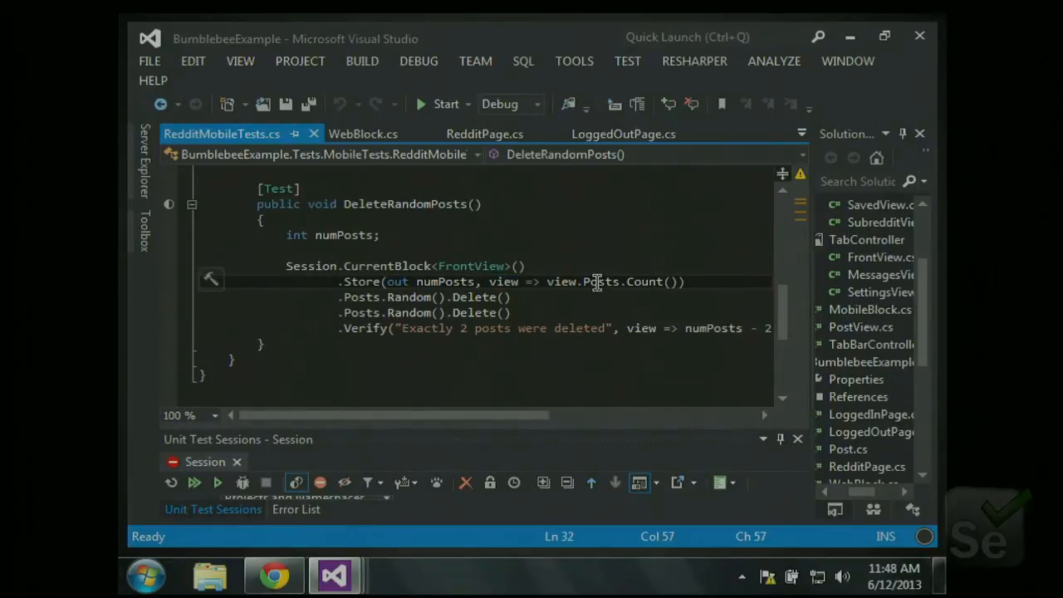
pyautogui.click(573, 296)
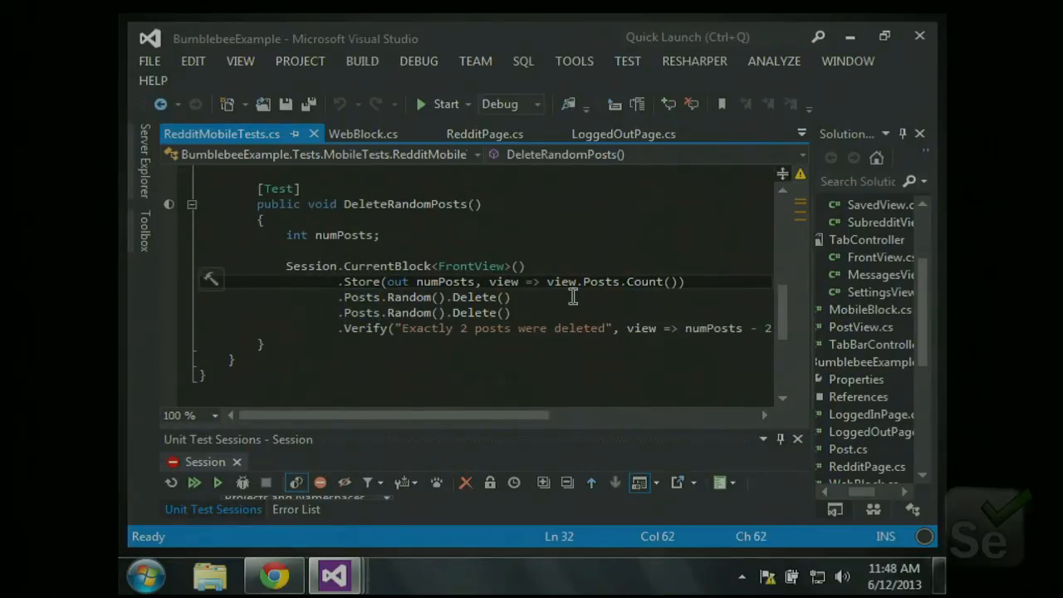
pyautogui.doubleClick(643, 281)
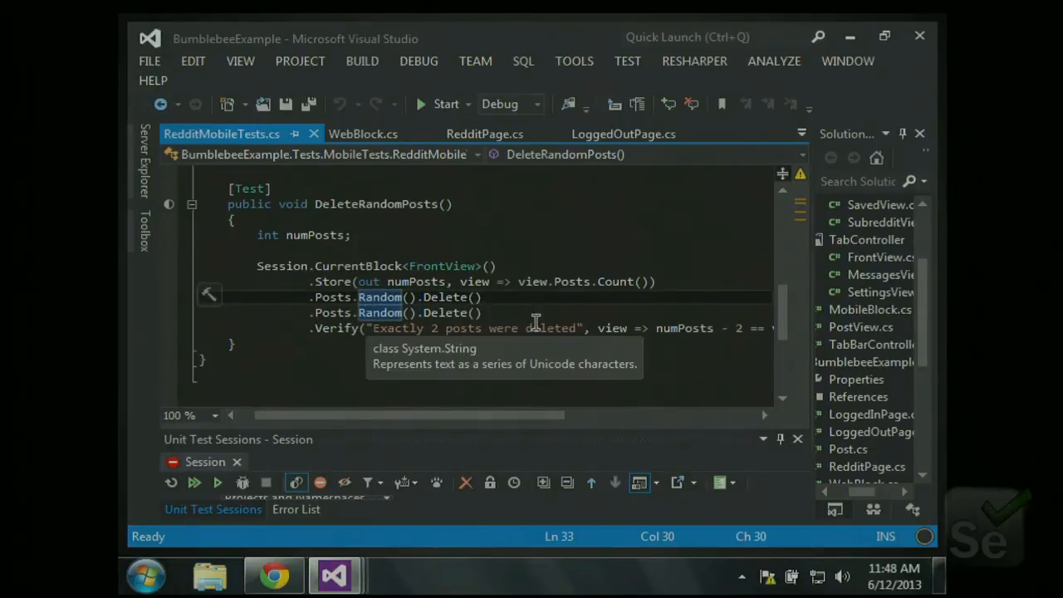
pyautogui.moveTo(618, 266)
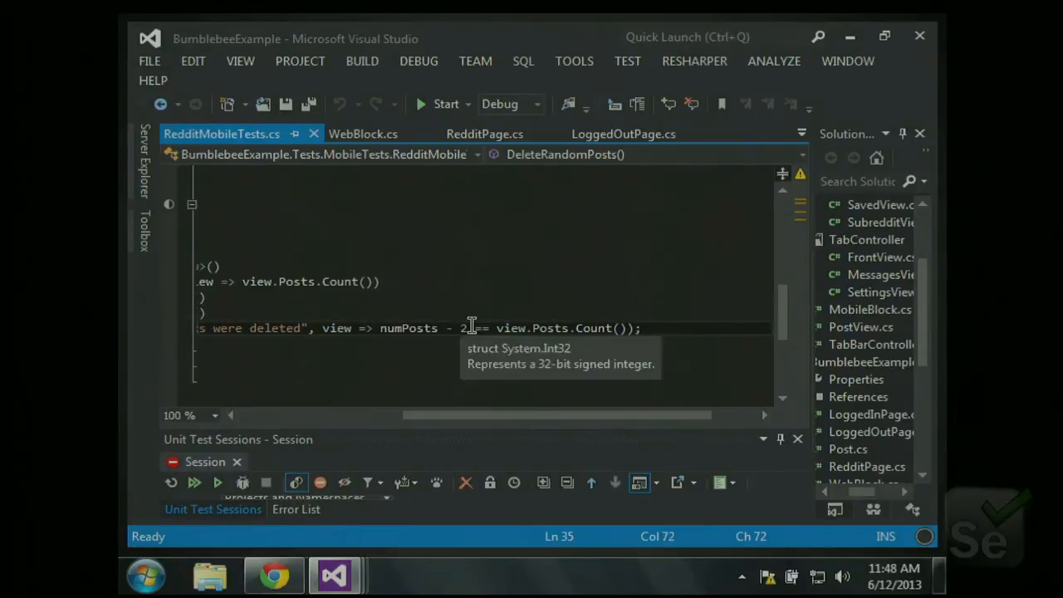
pyautogui.doubleClick(408, 328)
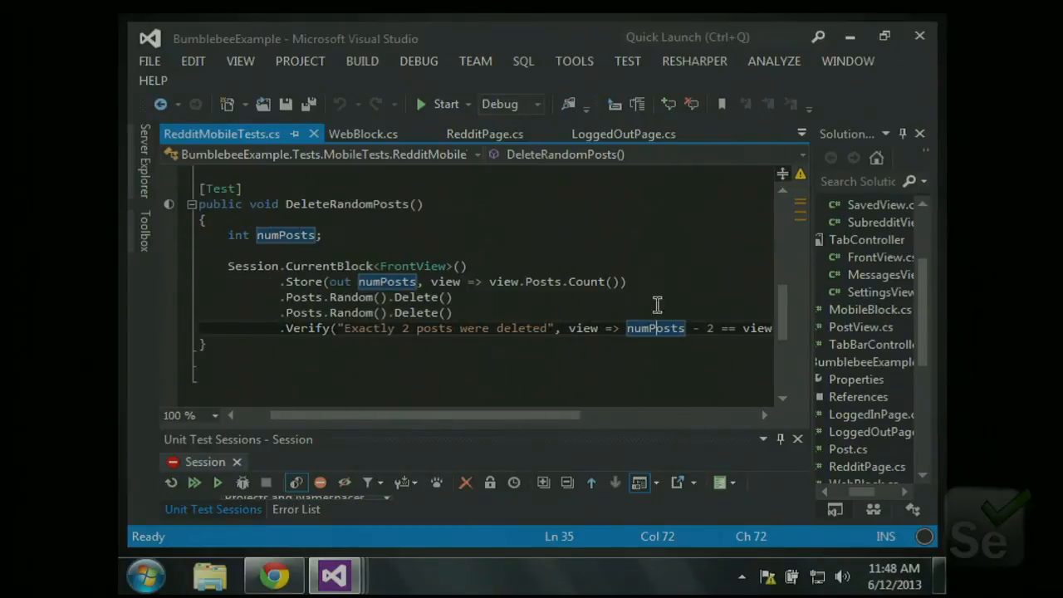
# Step: Scroll FrontView.cs down to the PostCell class's Delete() method
pyautogui.scroll(-3)
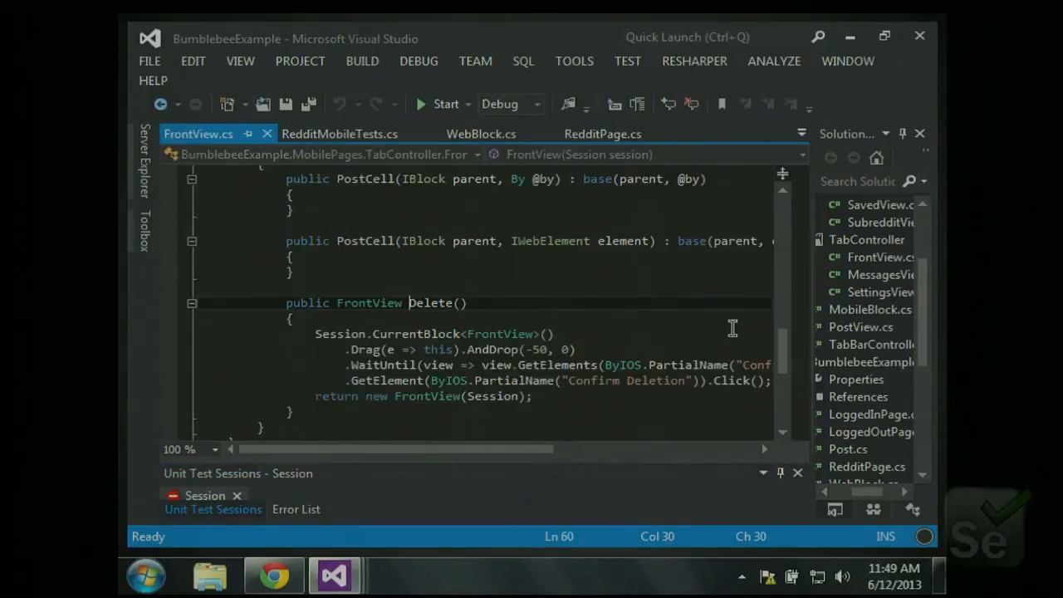
pyautogui.doubleClick(430, 302)
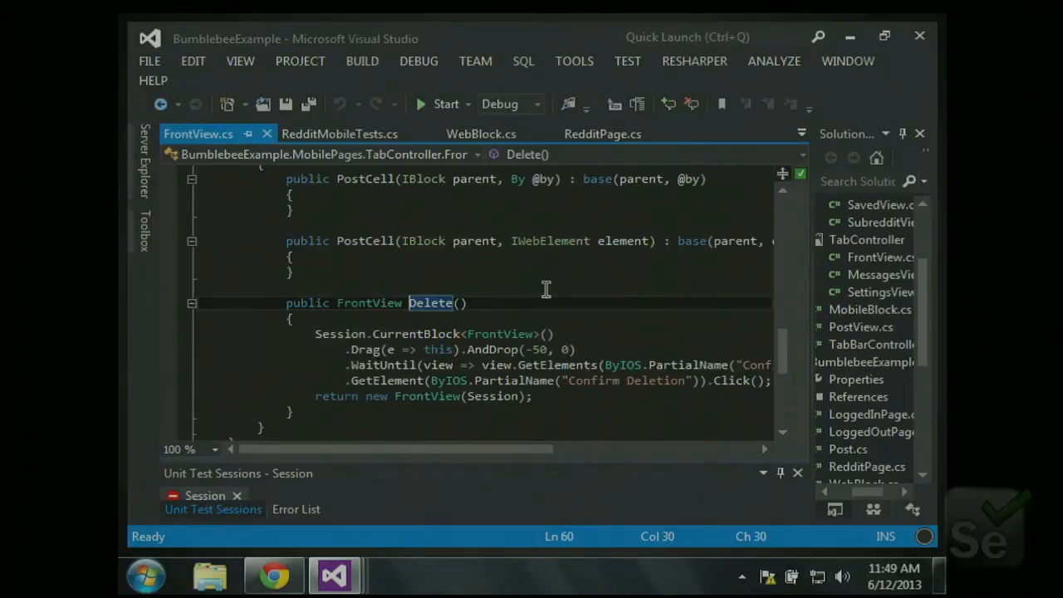
pyautogui.moveTo(587, 286)
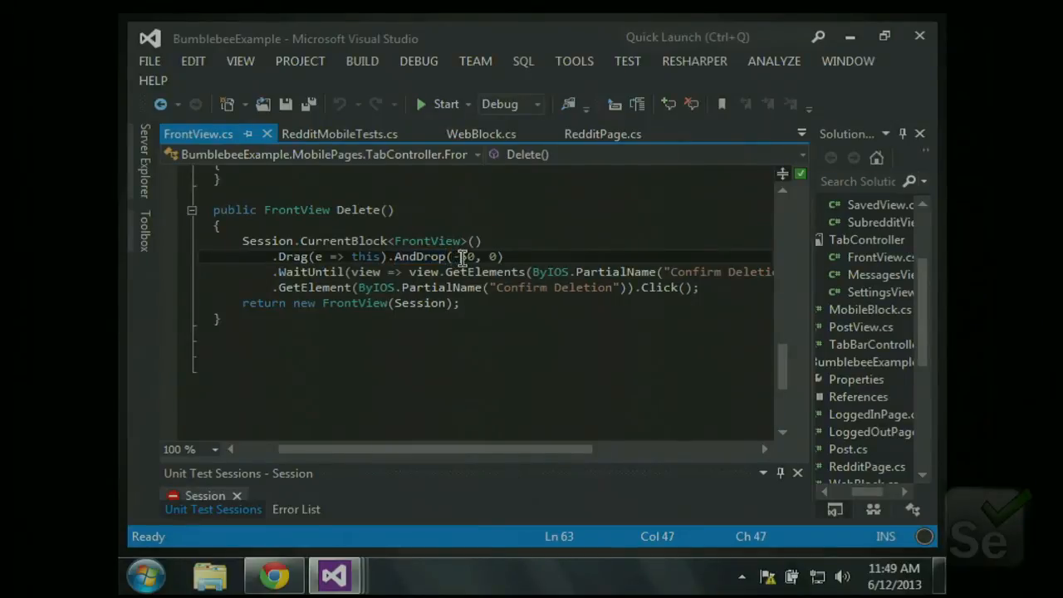
pyautogui.write('-50')
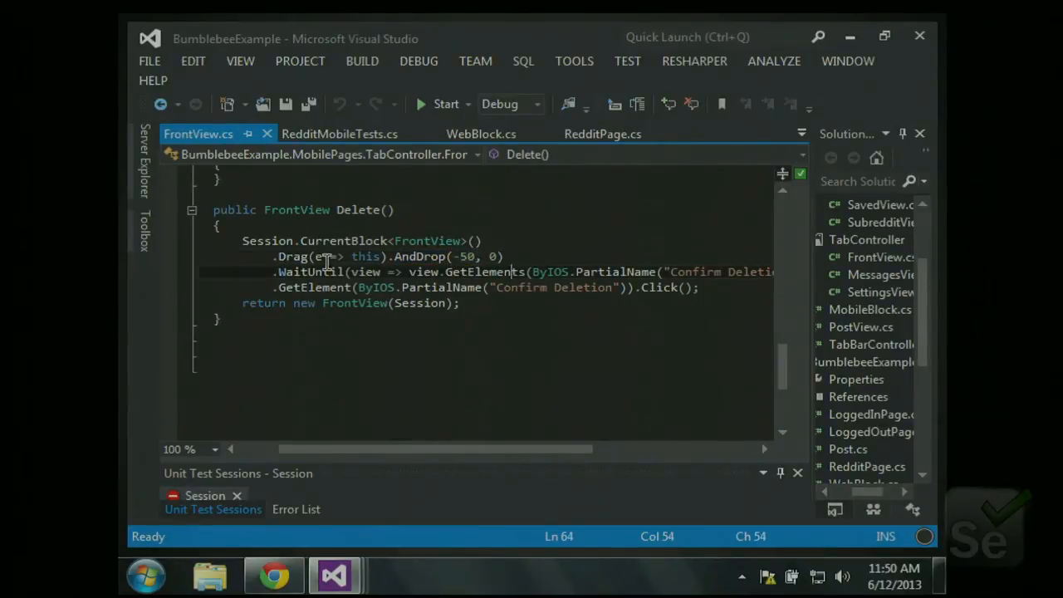
pyautogui.doubleClick(484, 272)
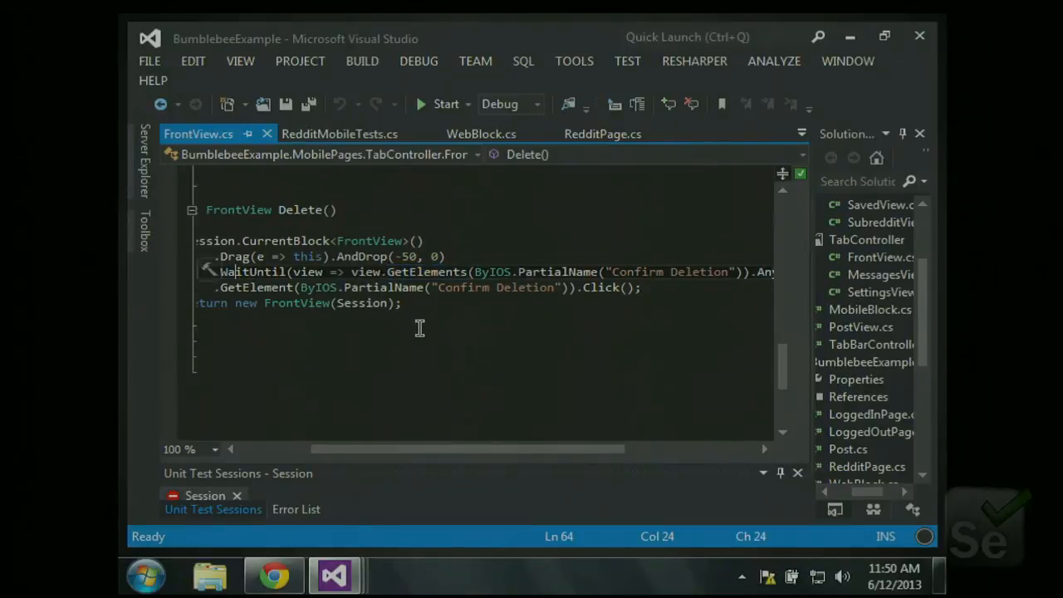
pyautogui.doubleClick(254, 272)
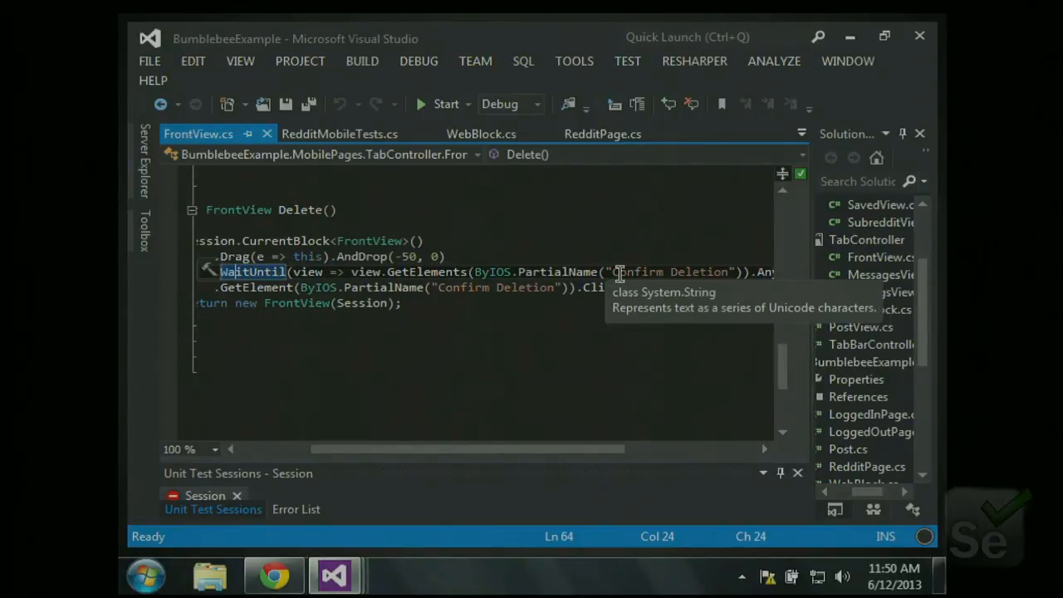
pyautogui.moveTo(741, 280)
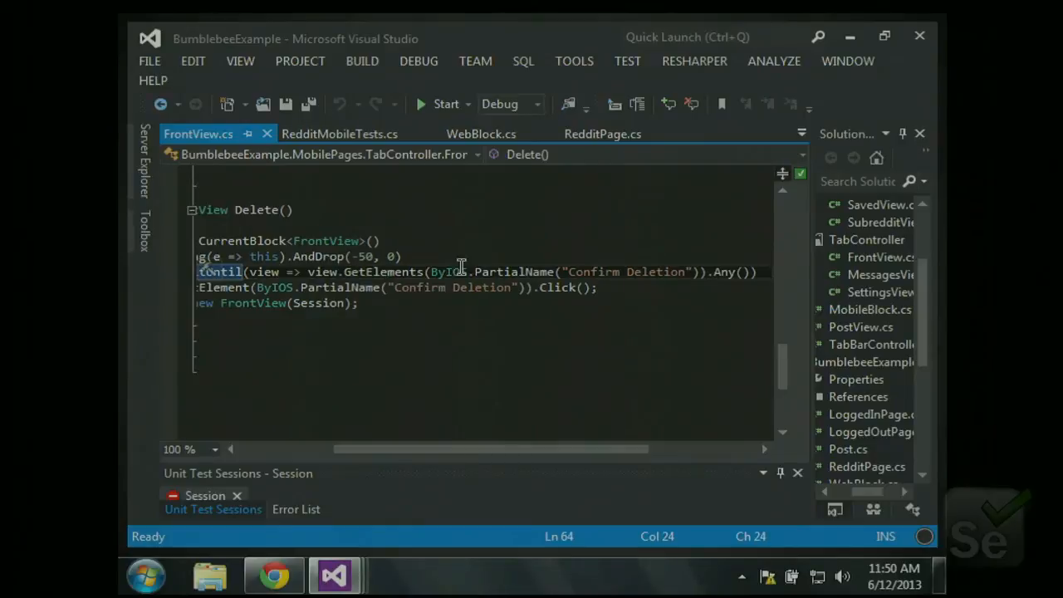
pyautogui.moveTo(630, 280)
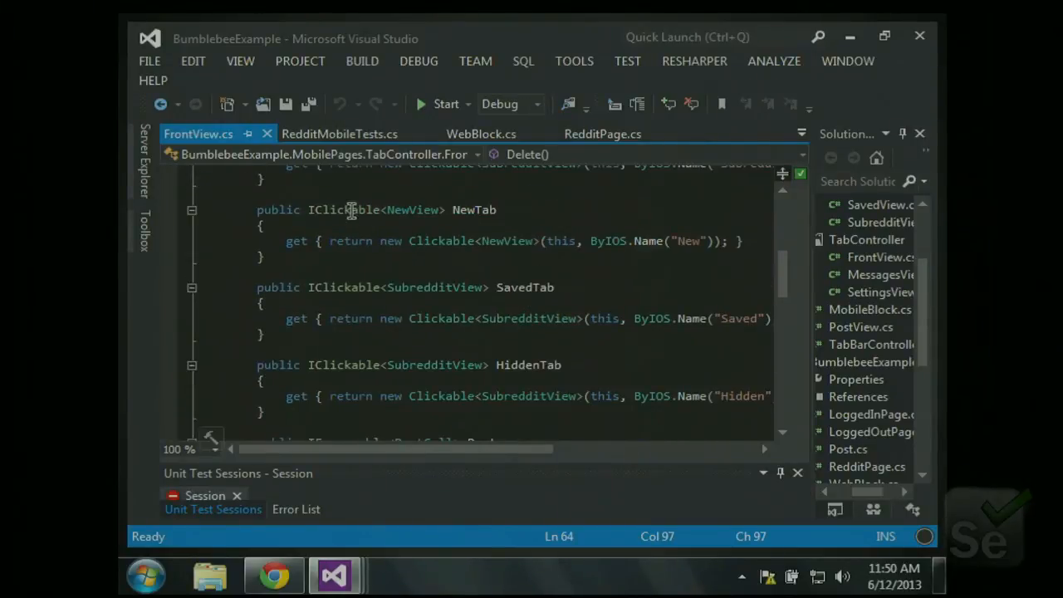
pyautogui.doubleClick(343, 210)
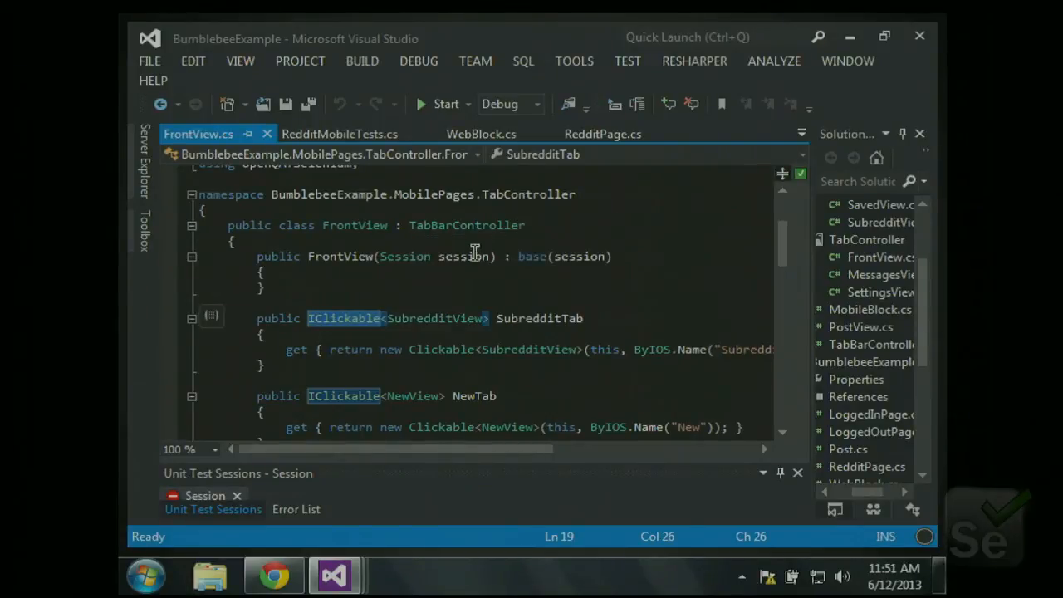
pyautogui.moveTo(478, 249)
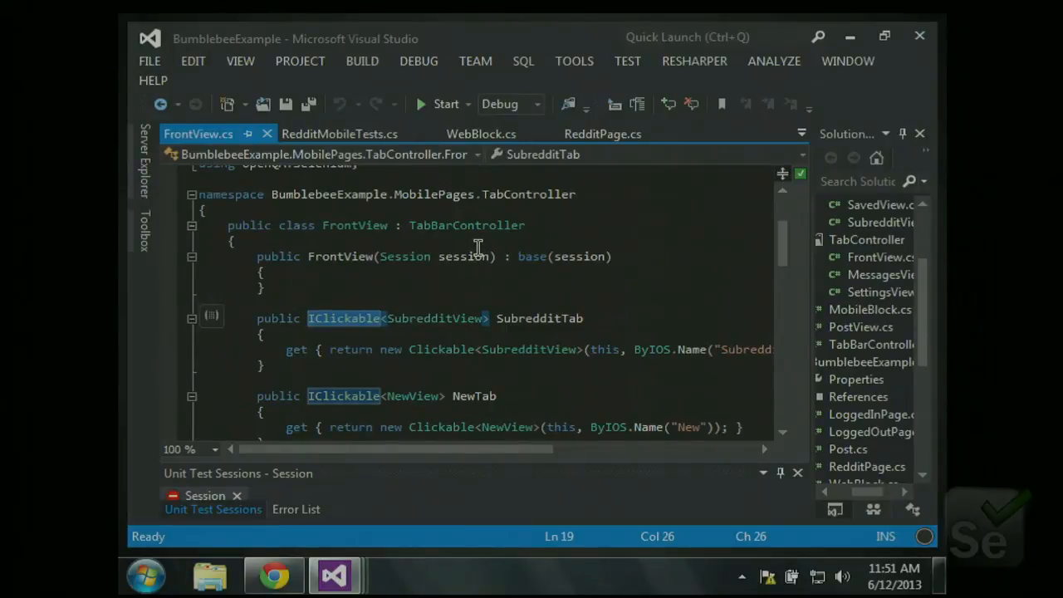
pyautogui.moveTo(498, 261)
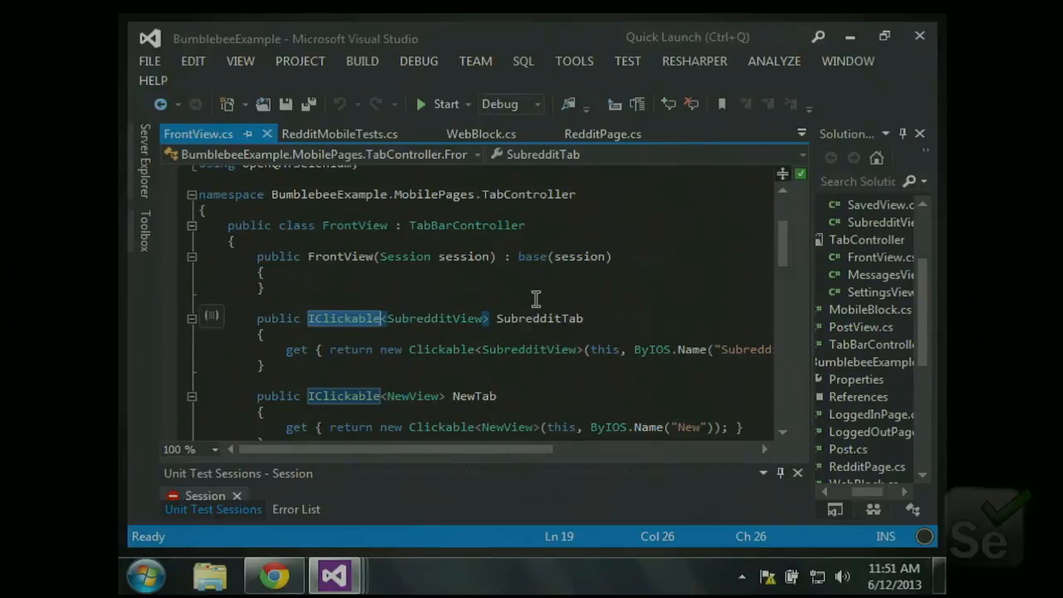
pyautogui.moveTo(583, 304)
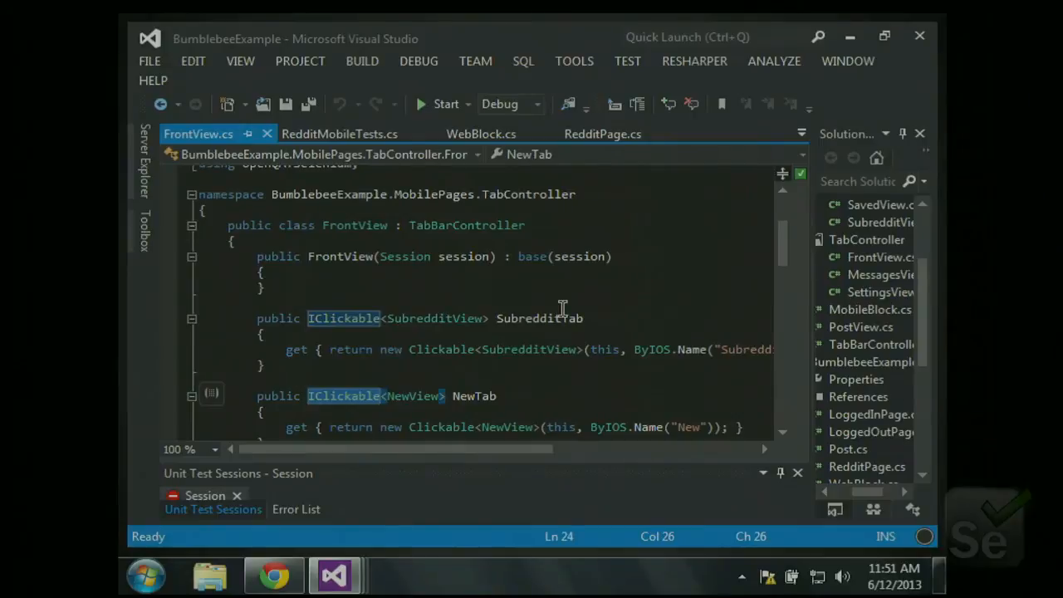
pyautogui.scroll(-3)
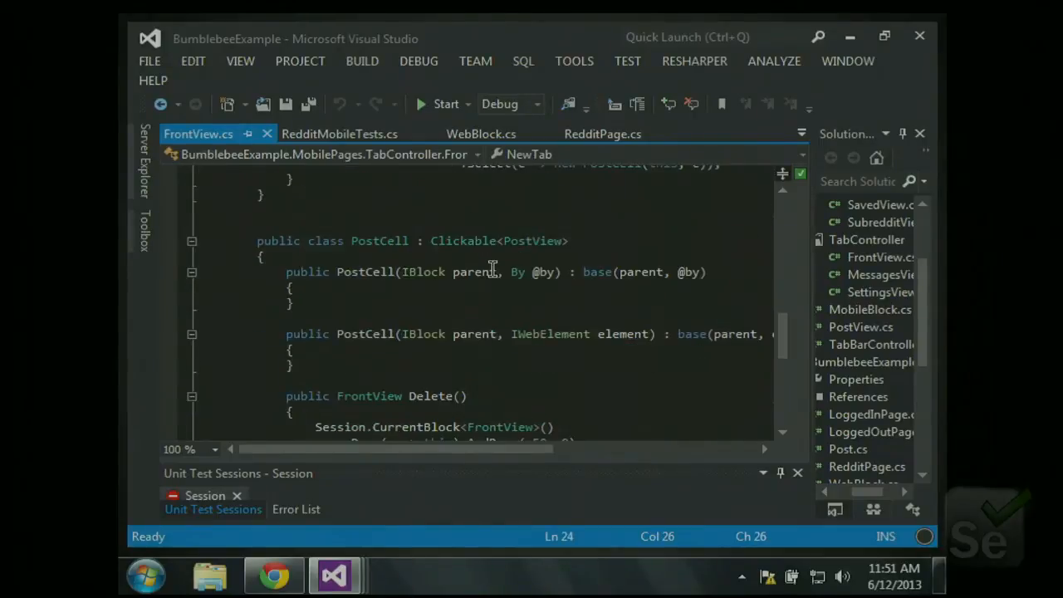
pyautogui.doubleClick(380, 240)
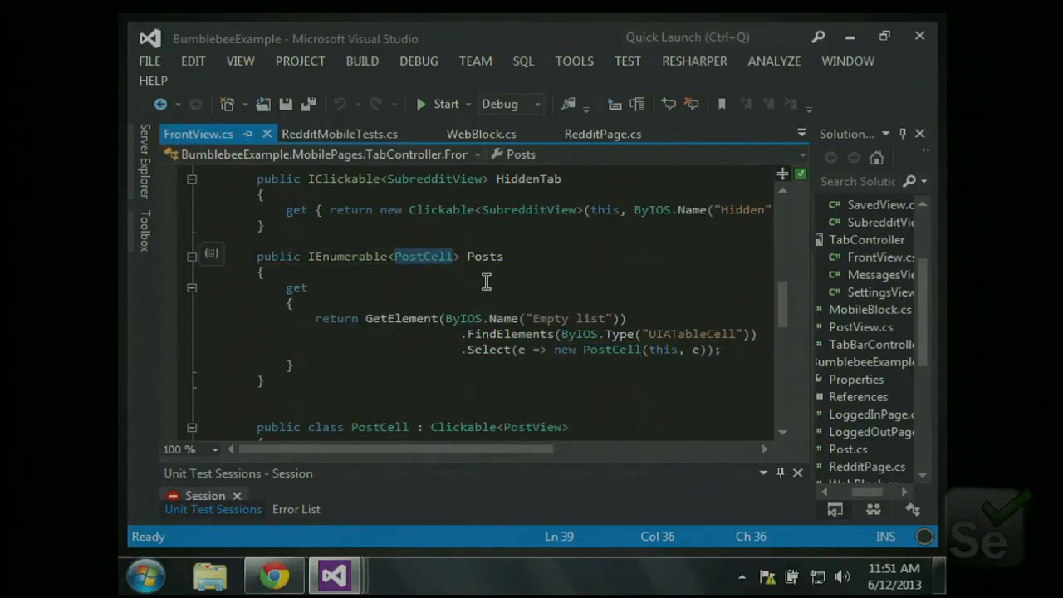
pyautogui.scroll(-3)
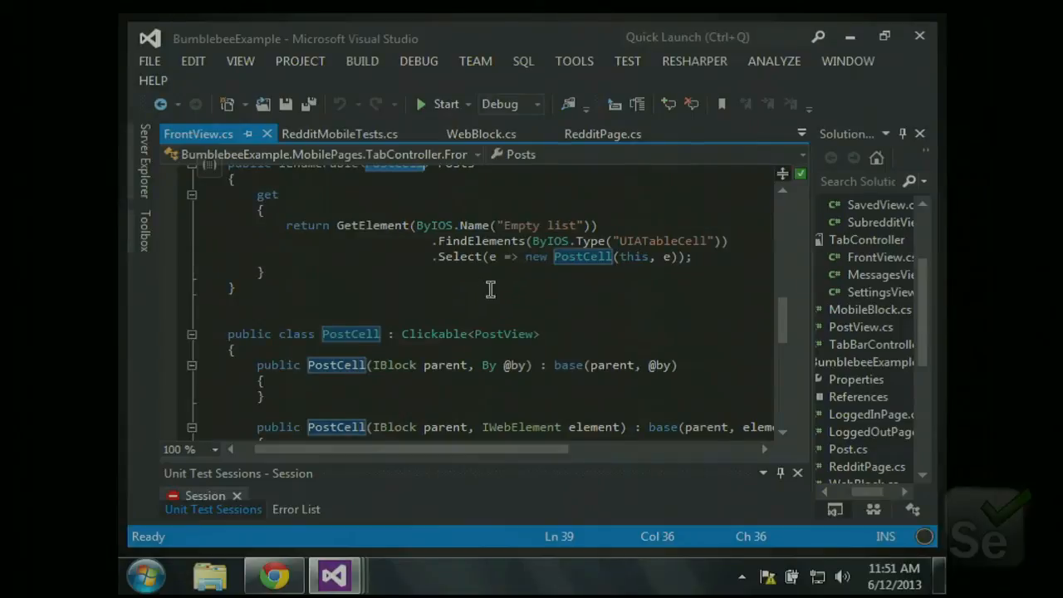
pyautogui.moveTo(552, 277)
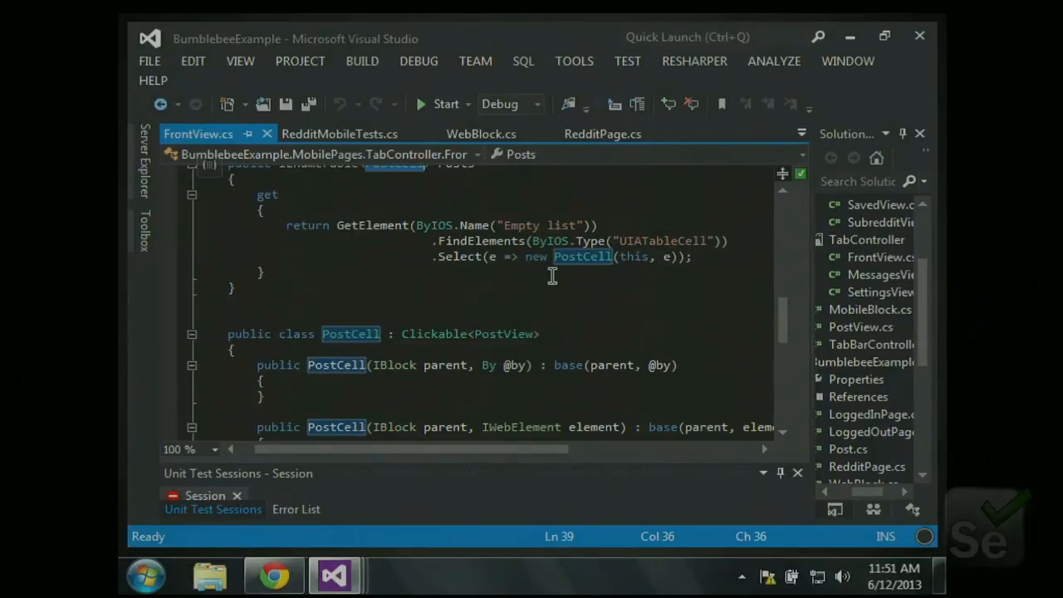
pyautogui.moveTo(568, 293)
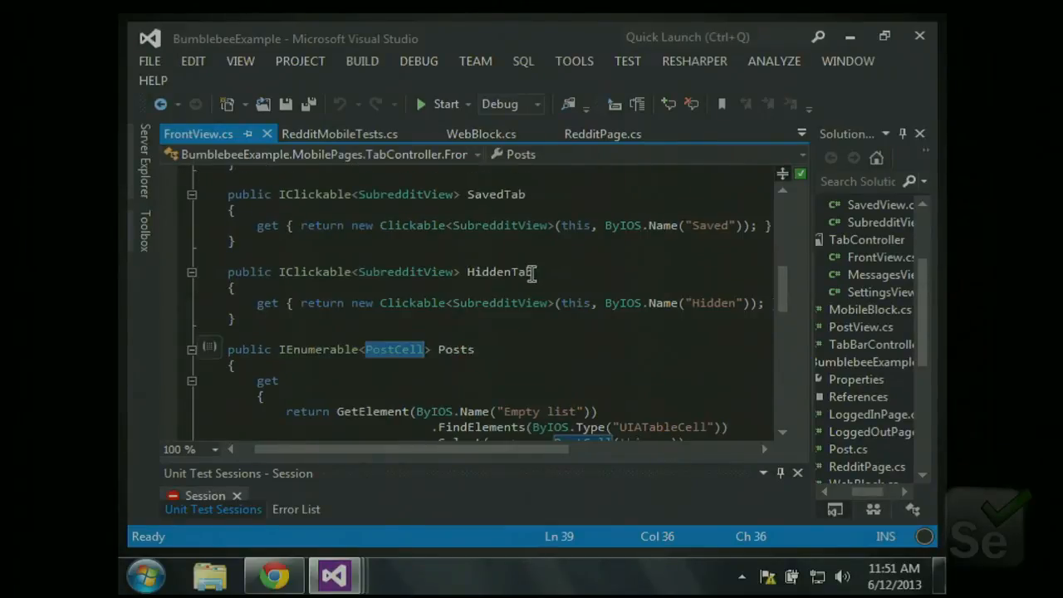
pyautogui.moveTo(519, 302)
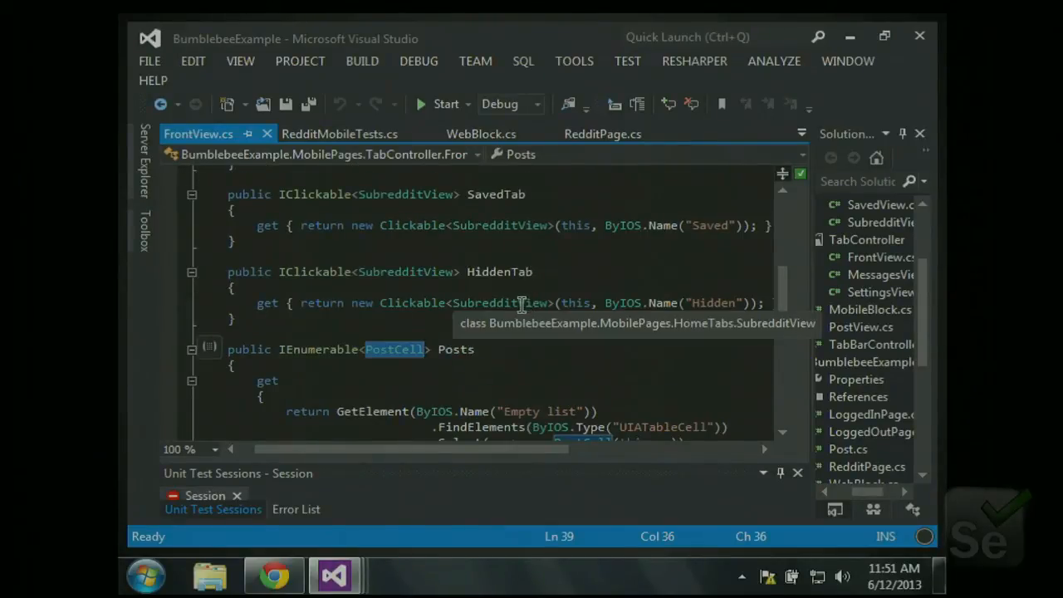
pyautogui.moveTo(722, 335)
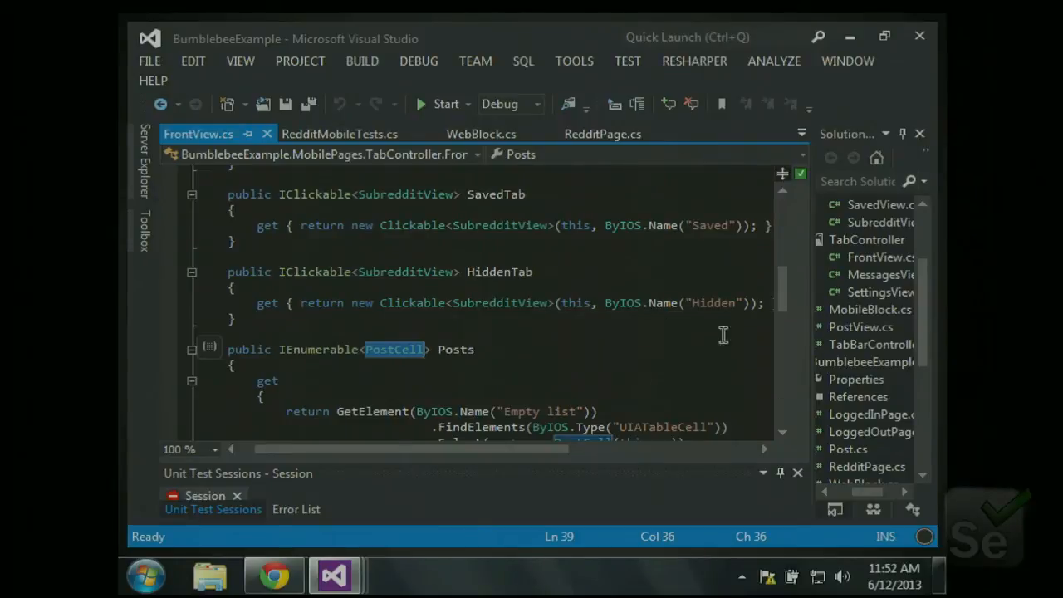
pyautogui.moveTo(678, 251)
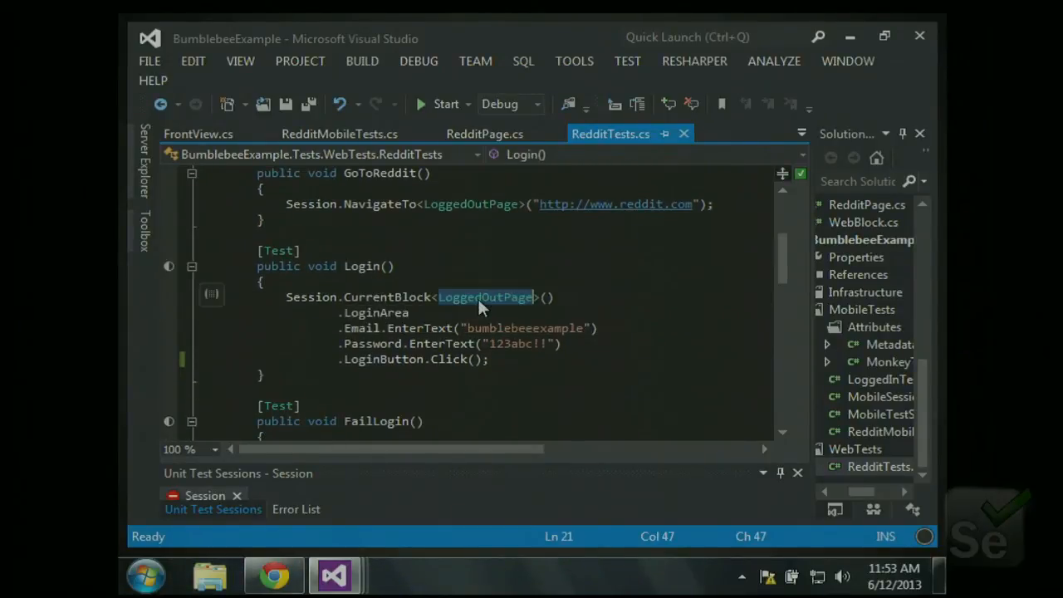
# Step: Change the Login test's last line to .LoginButton.Click<LoggedOutPage>()
pyautogui.doubleClick(375, 313)
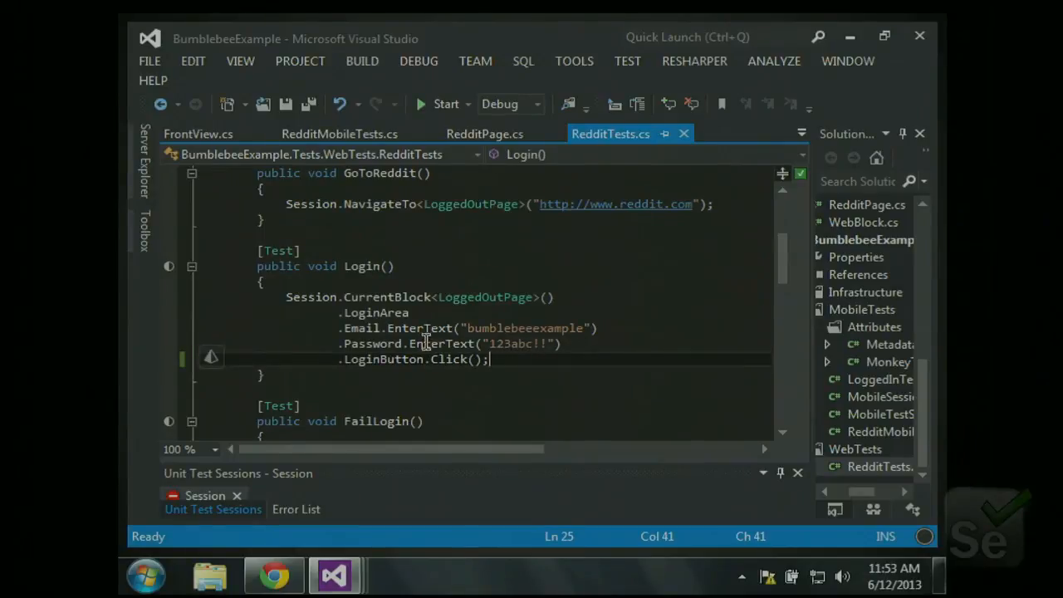
pyautogui.doubleClick(440, 344)
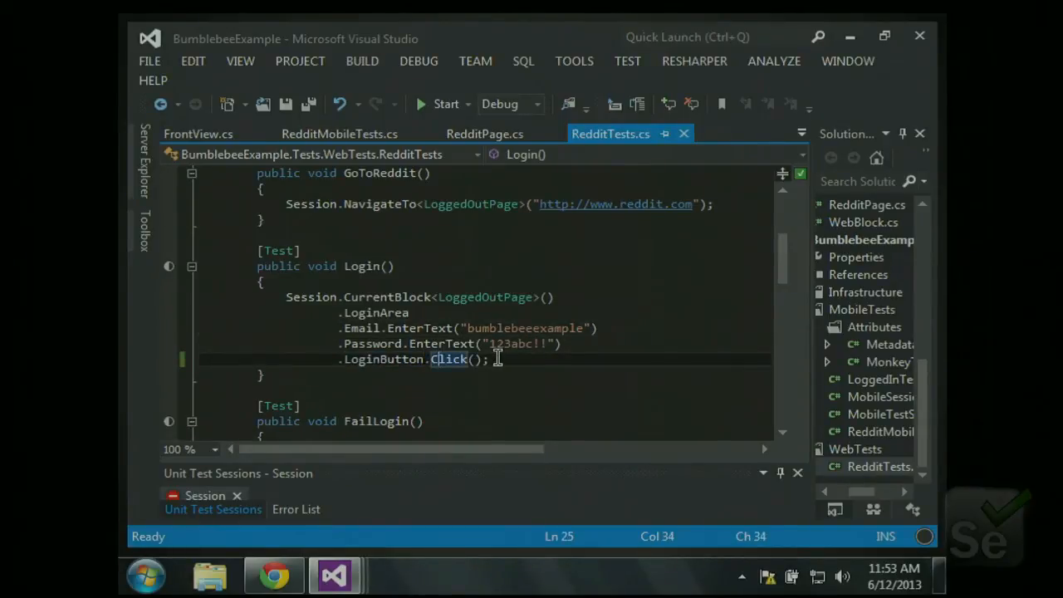
pyautogui.moveTo(451, 359)
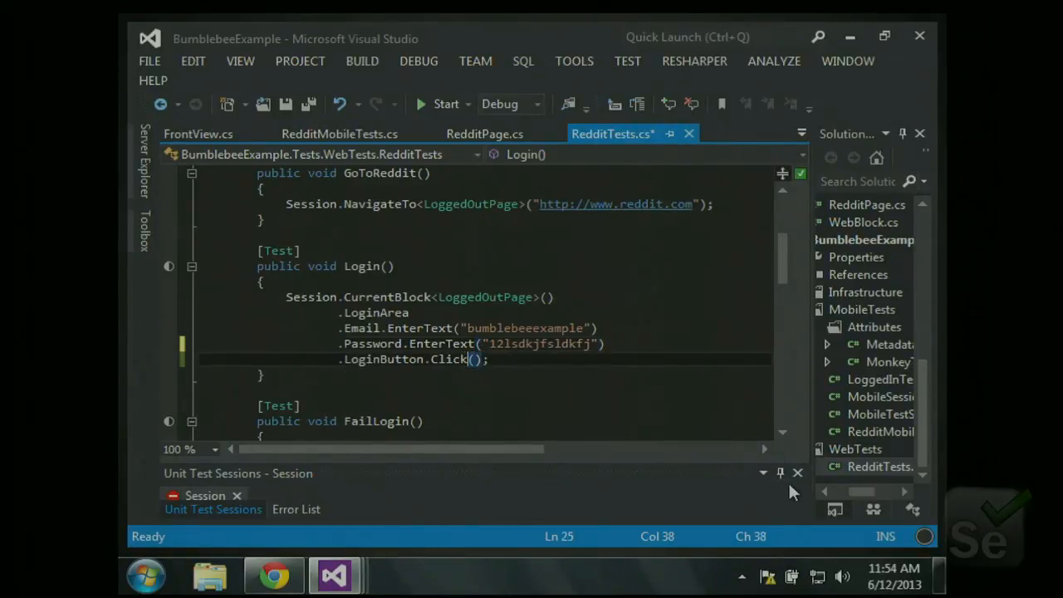
pyautogui.write('<')
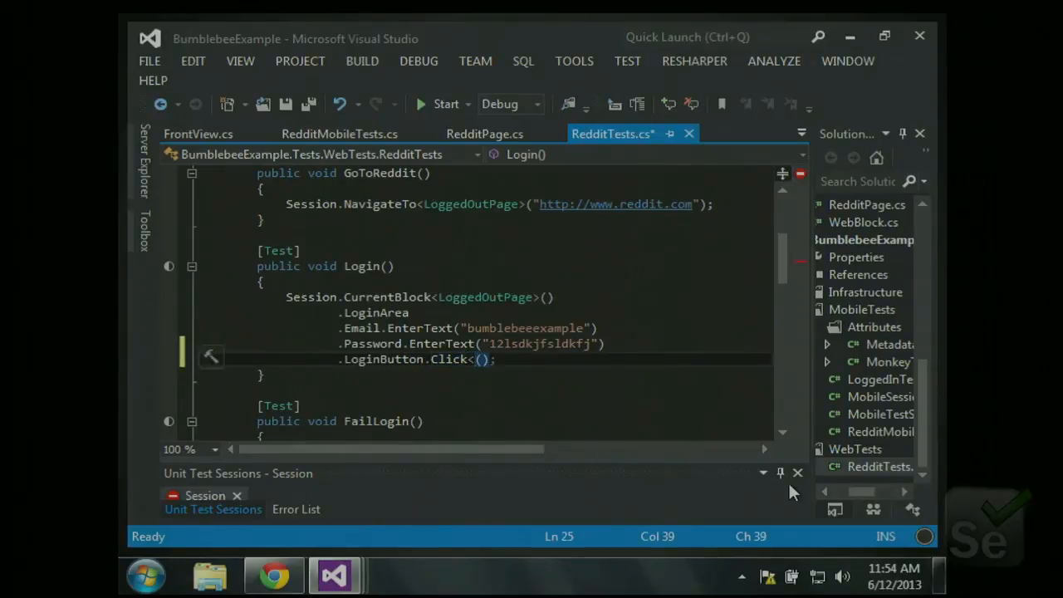
pyautogui.write('LoggedOutPage>')
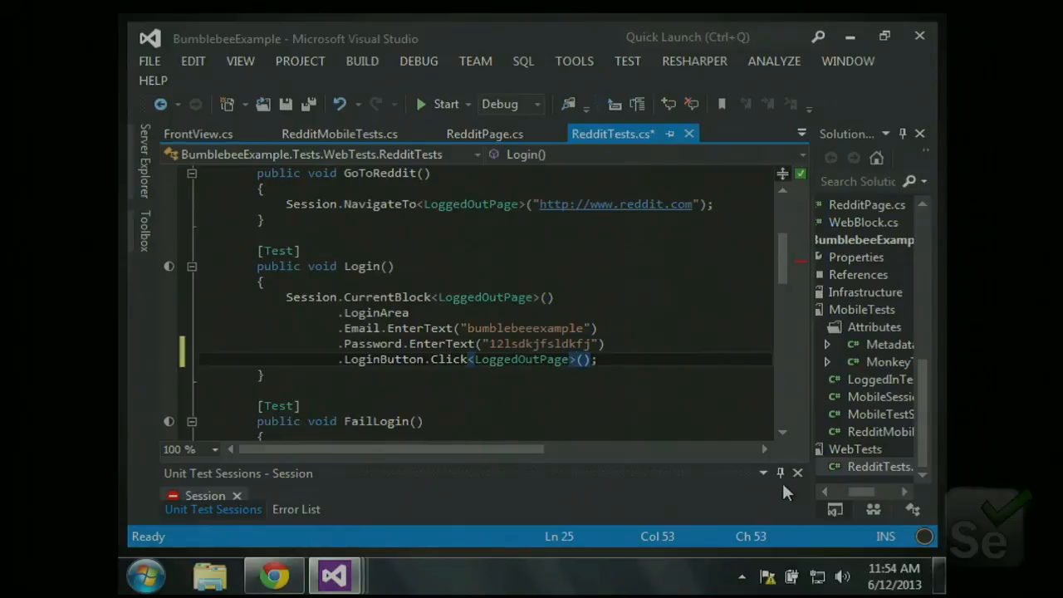
pyautogui.moveTo(454, 360)
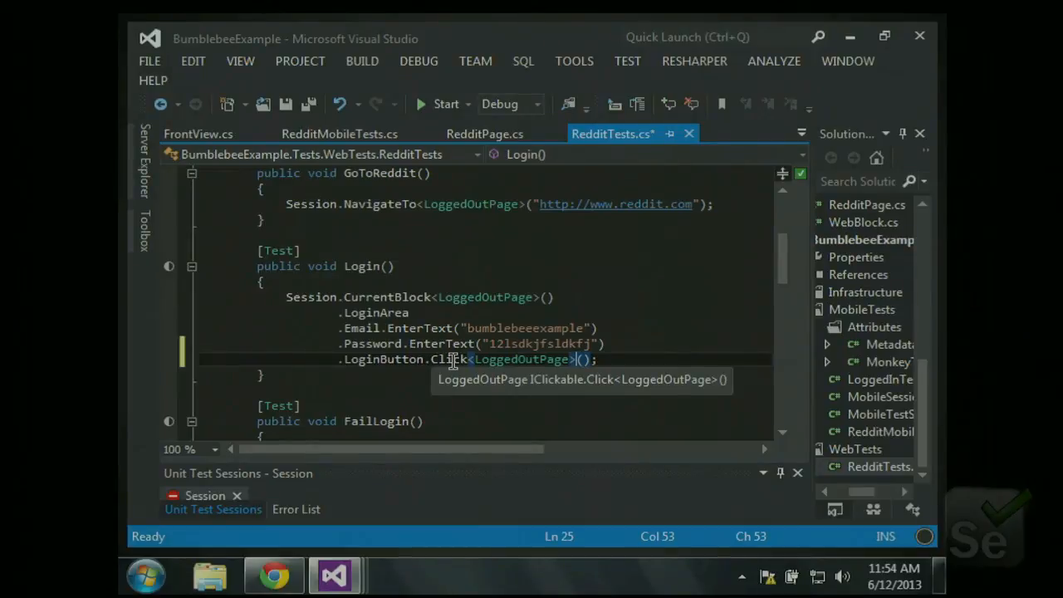
pyautogui.moveTo(438, 320)
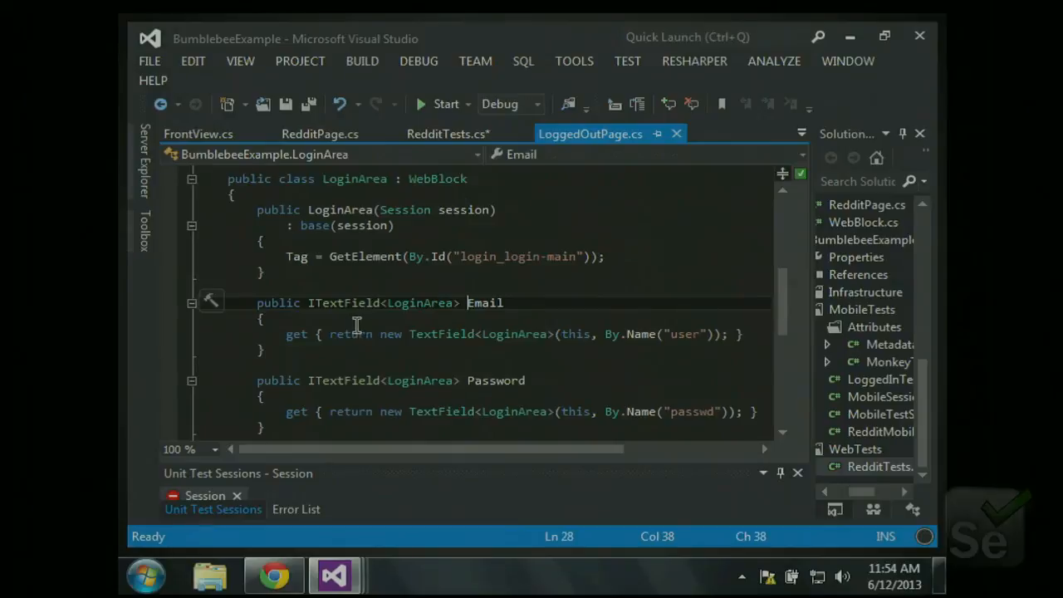
# Step: Locate the LoginButton property in LoggedOutPage.cs's LoginArea
pyautogui.doubleClick(485, 302)
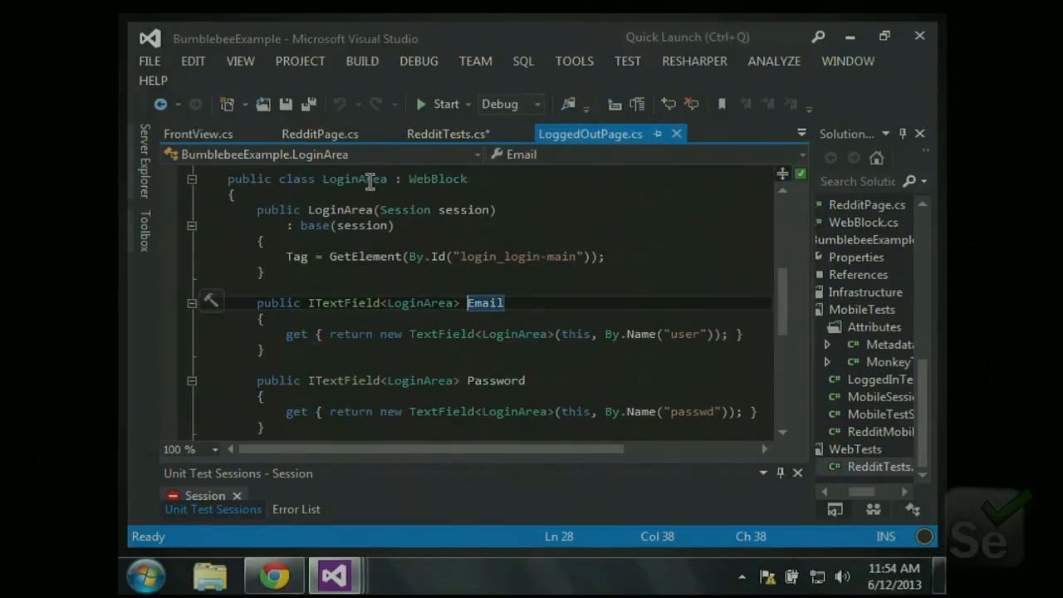
pyautogui.moveTo(346, 306)
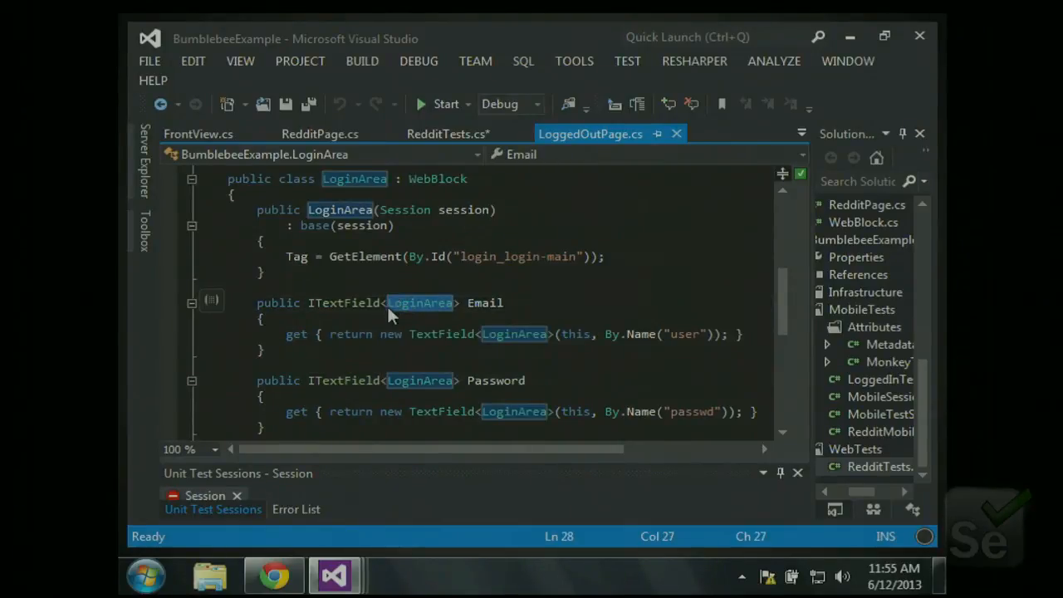
pyautogui.doubleClick(485, 302)
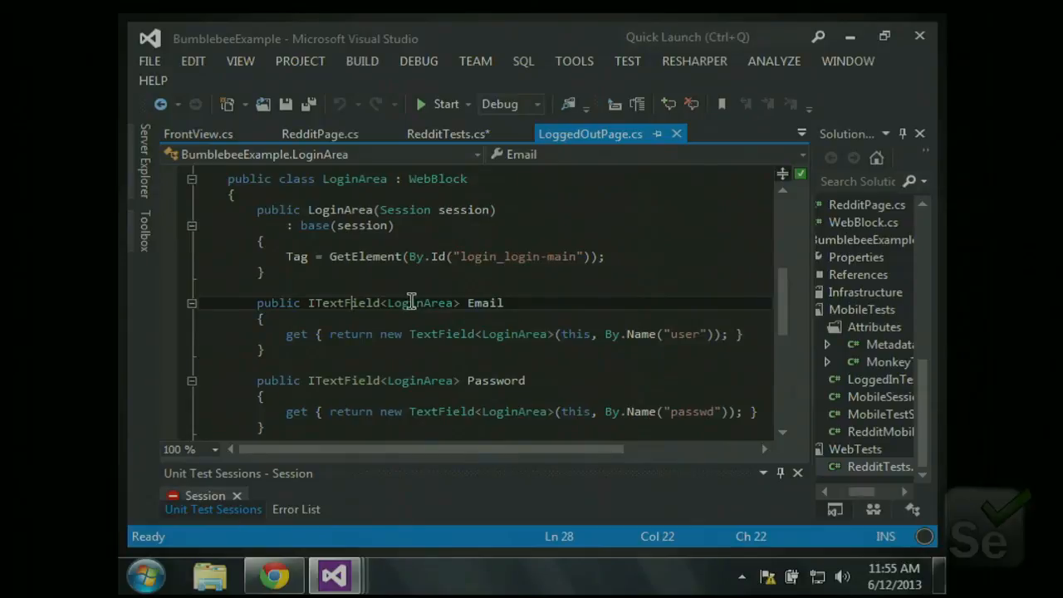
pyautogui.doubleClick(420, 302)
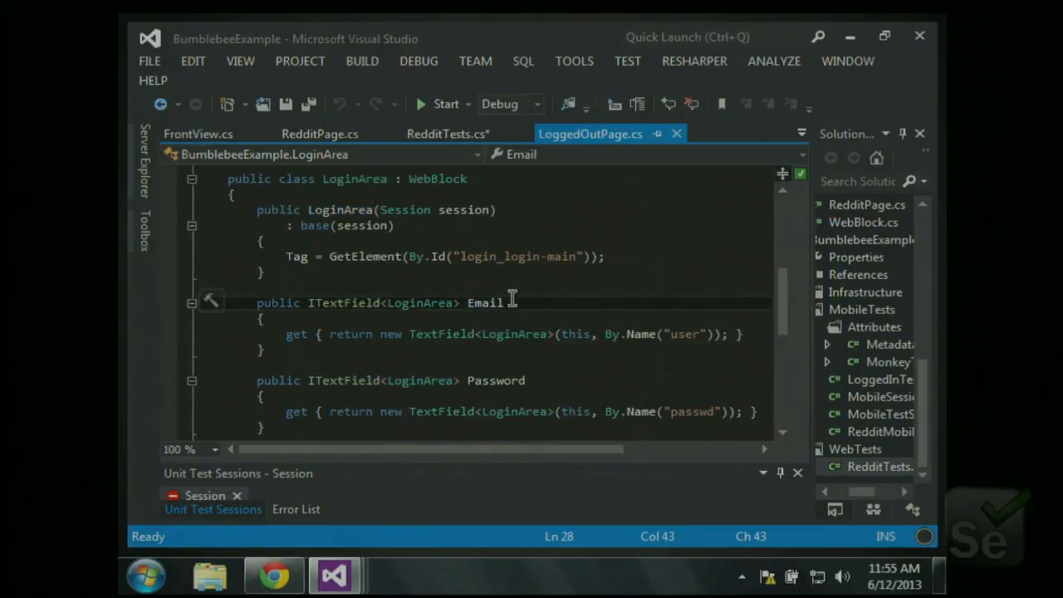
pyautogui.doubleClick(485, 302)
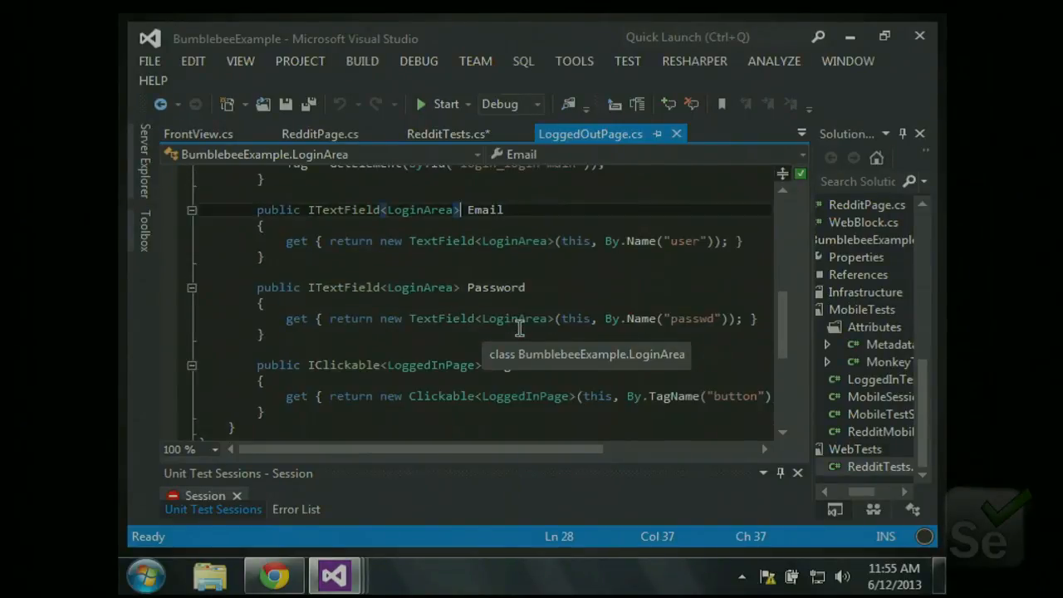
pyautogui.write('LoginButton')
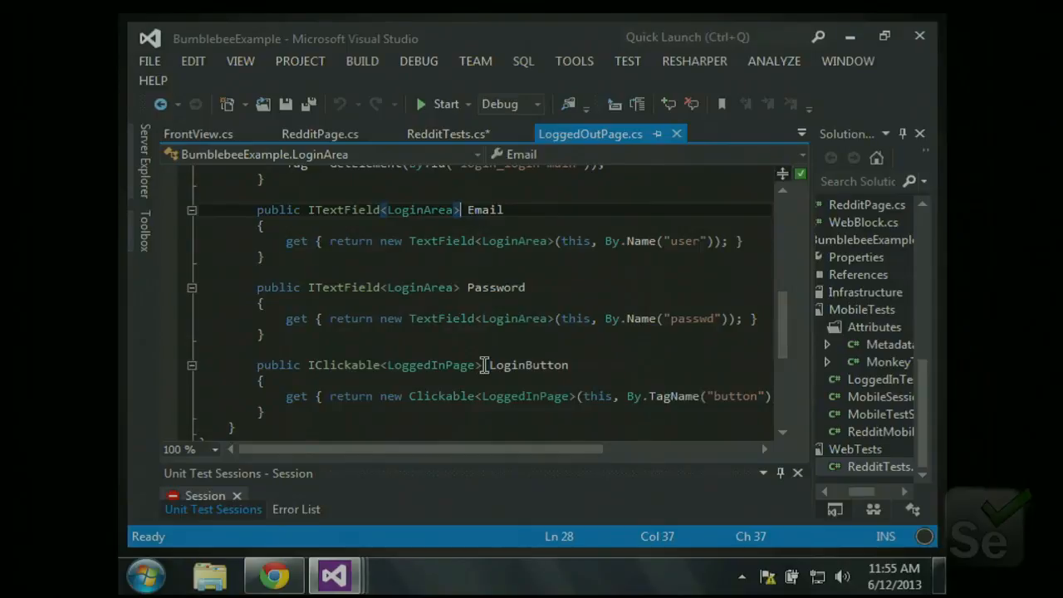
# Step: Make LoginButton a plain IClickable, dropping <LoggedInPage> from new Clickable, and save
pyautogui.doubleClick(391, 365)
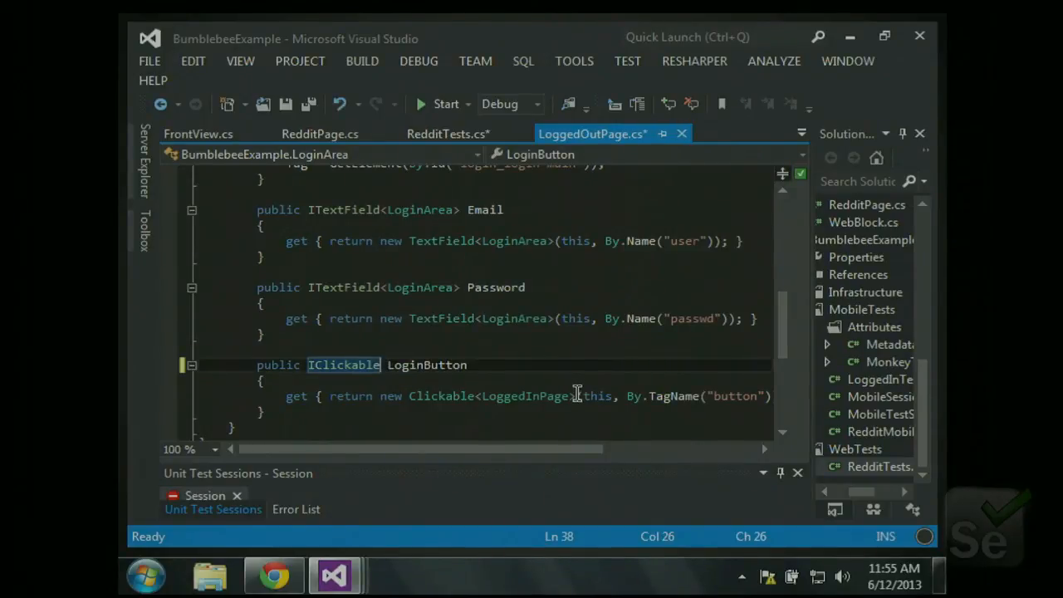
pyautogui.doubleClick(527, 396)
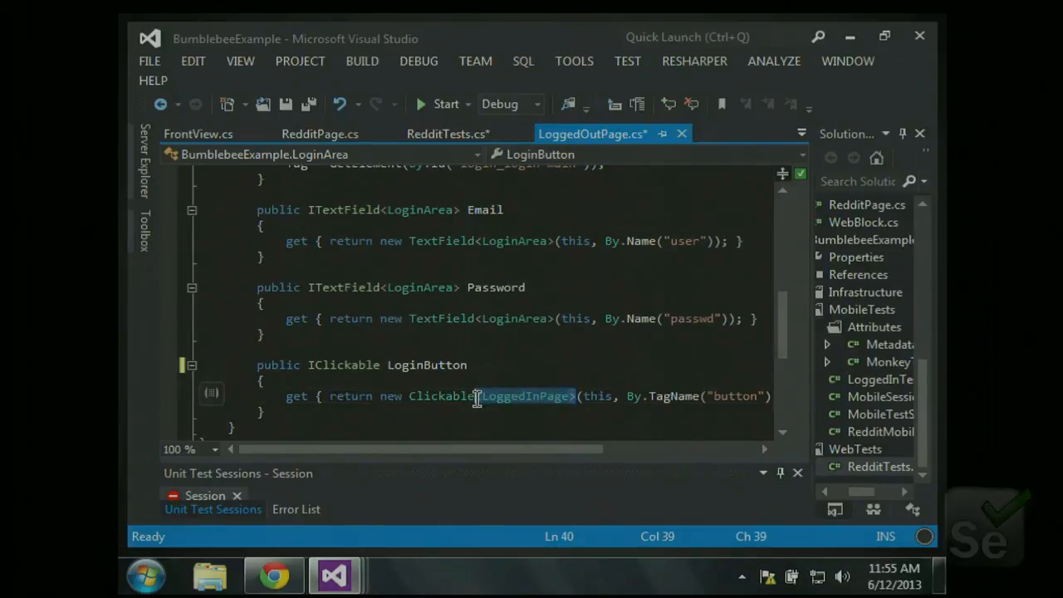
pyautogui.doubleClick(440, 396)
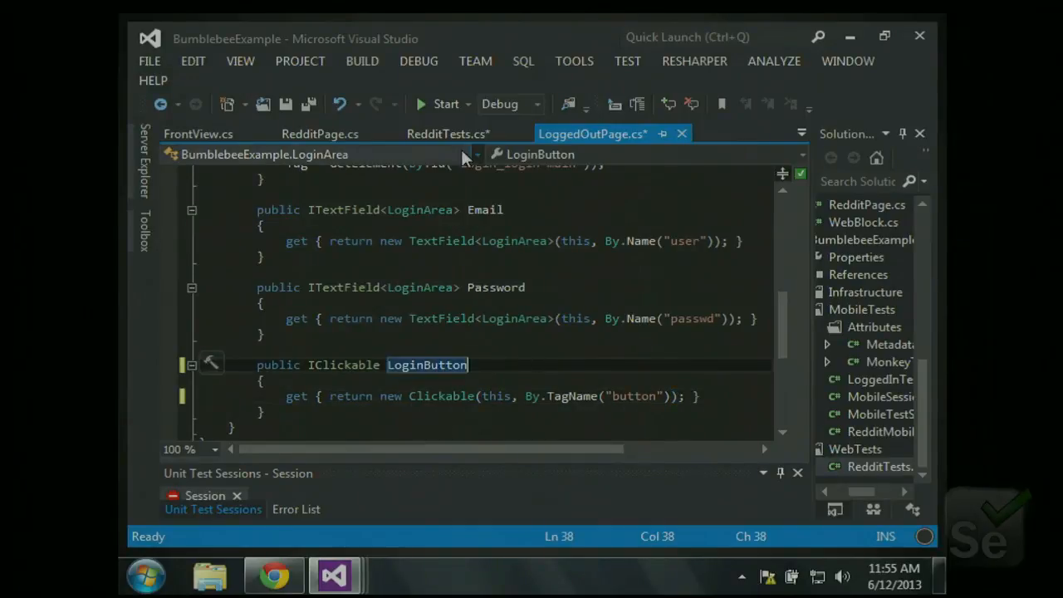
pyautogui.press('ctrl+s')
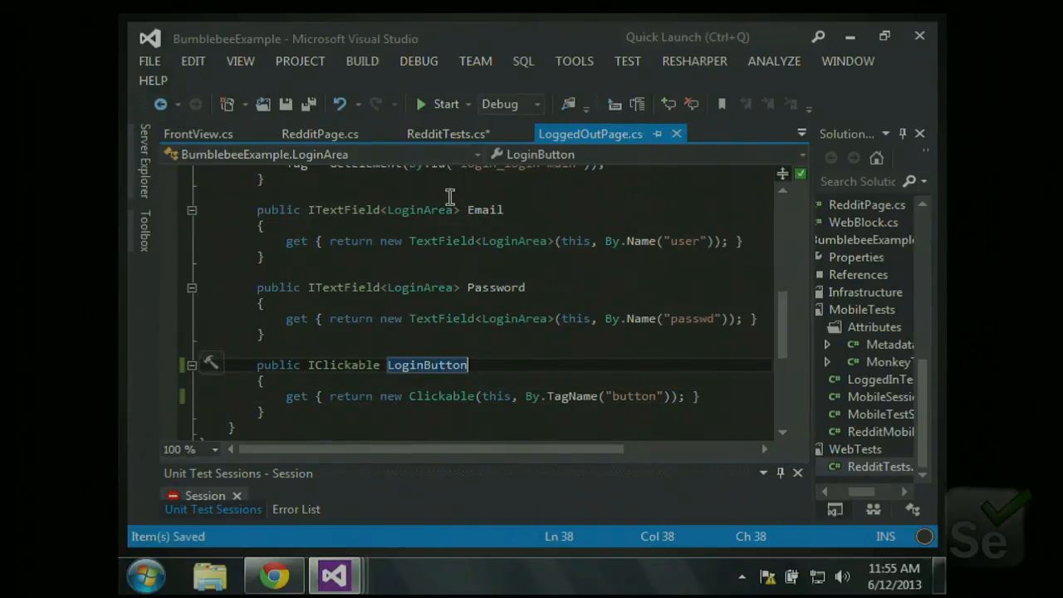
# Step: In RedditTests.cs, replace LoggedOutPage in the login Click<> with IAlertDialog
pyautogui.click(448, 134)
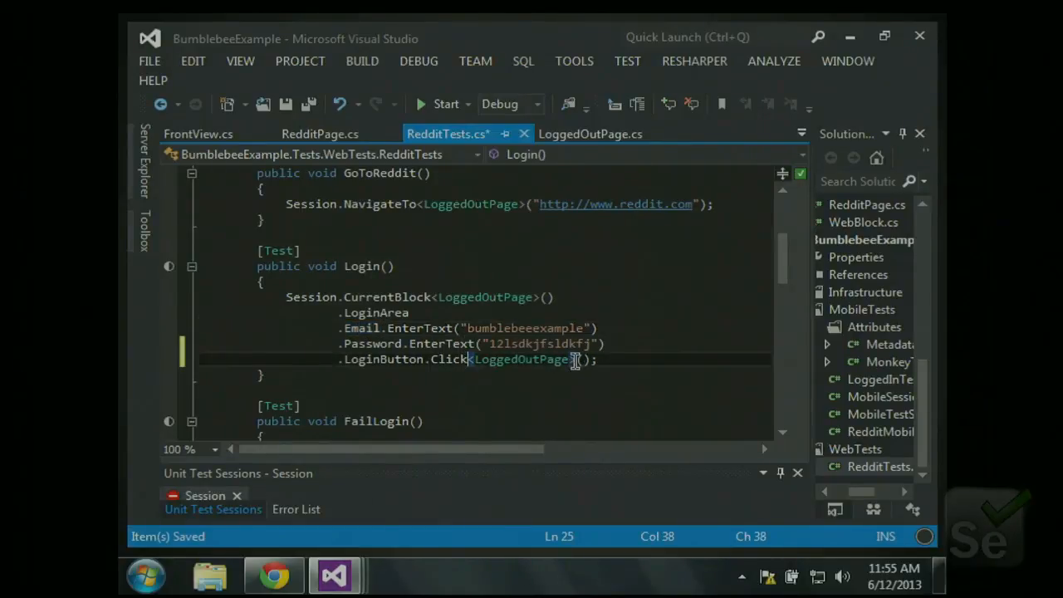
pyautogui.doubleClick(520, 359)
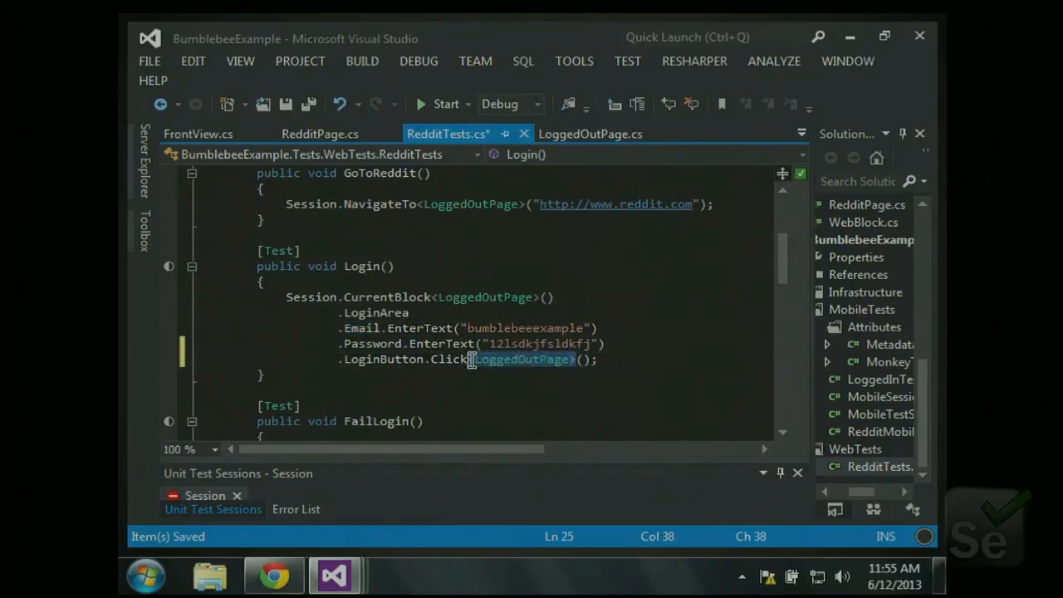
pyautogui.press('Delete')
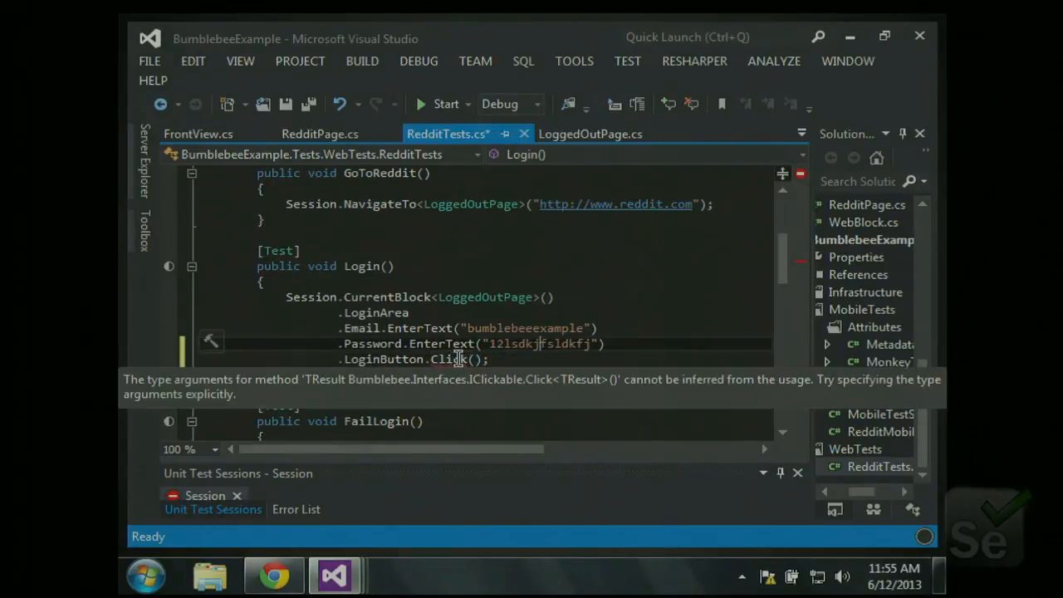
pyautogui.doubleClick(449, 358)
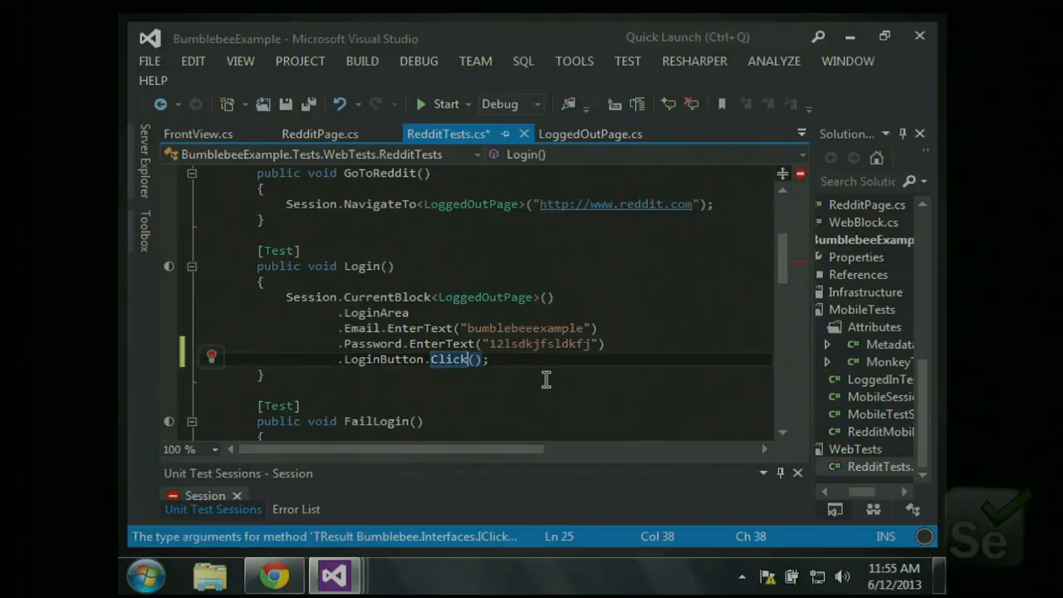
pyautogui.write('<')
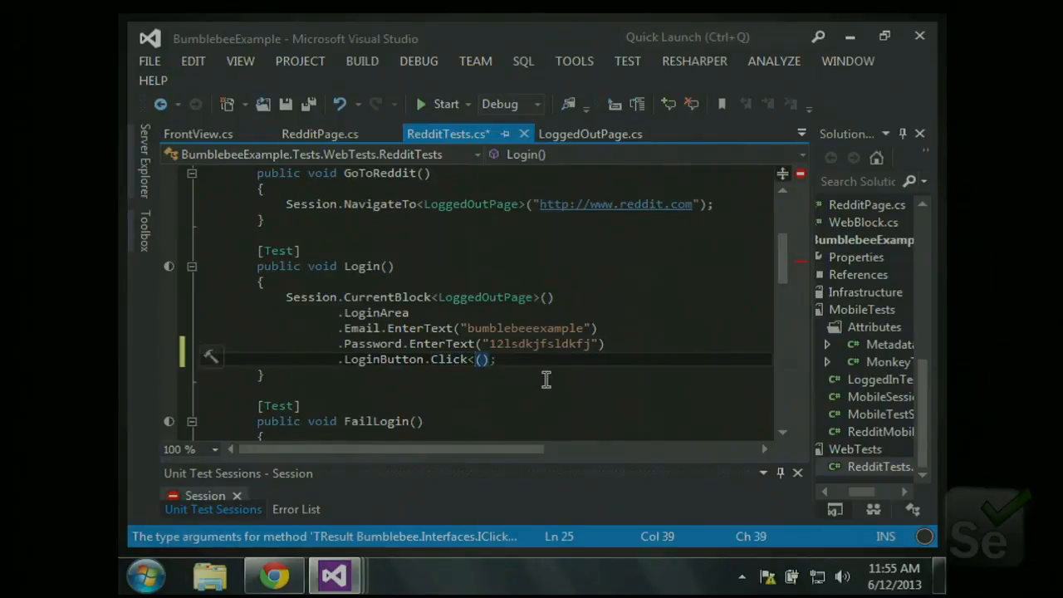
pyautogui.write(':')
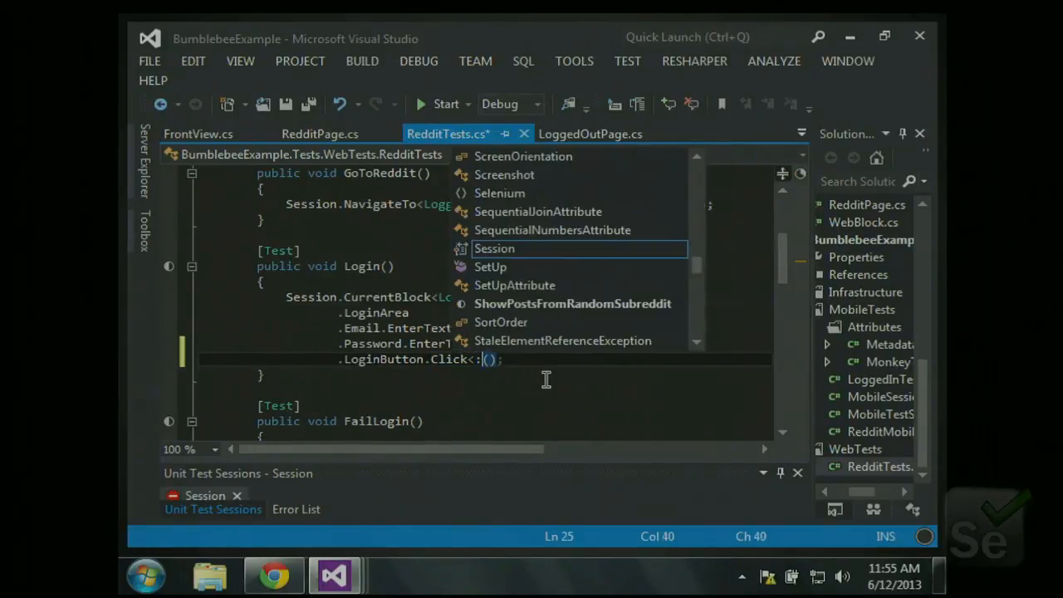
pyautogui.write('Logge')
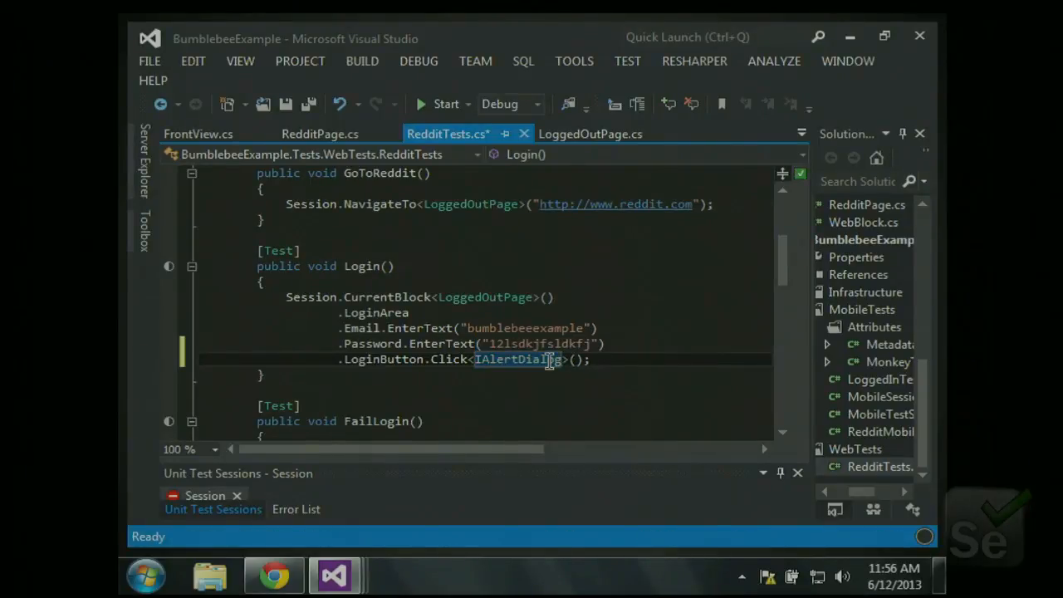
pyautogui.moveTo(519, 359)
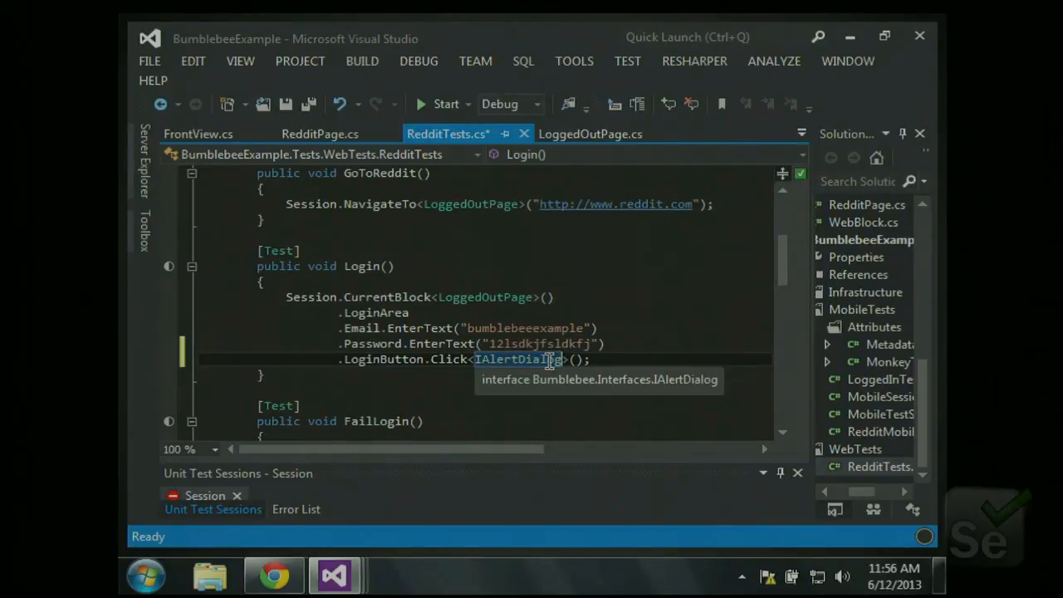